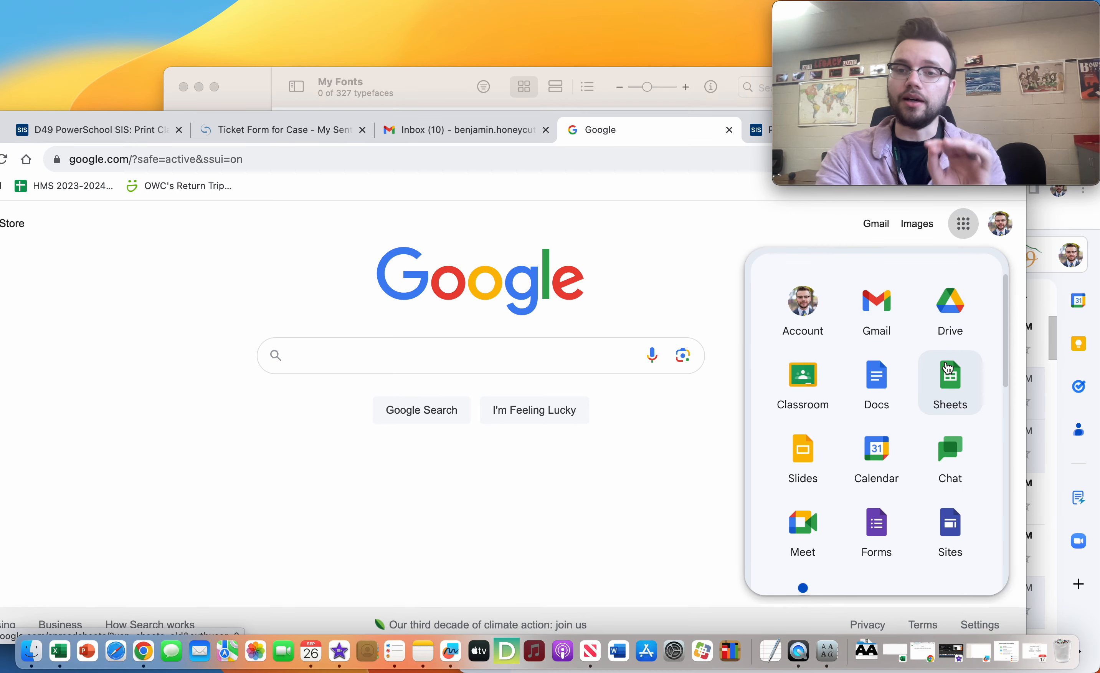
Start a new blank Google Sheets spreadsheet from the Sheets home page.
left_click(950, 376)
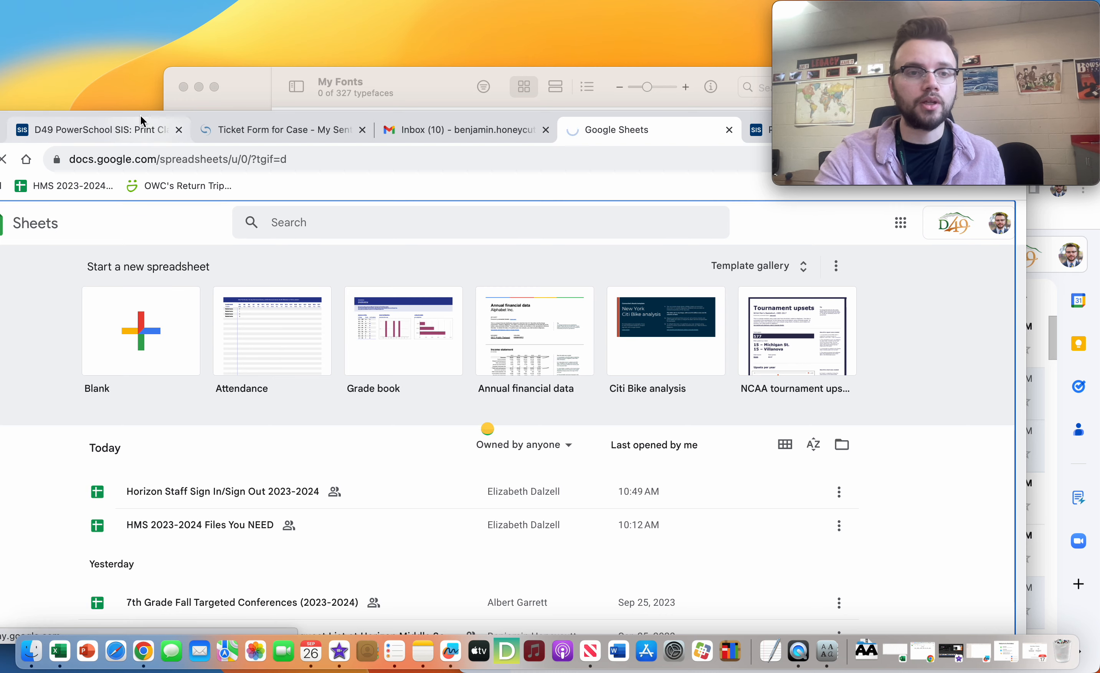
left_click(140, 330)
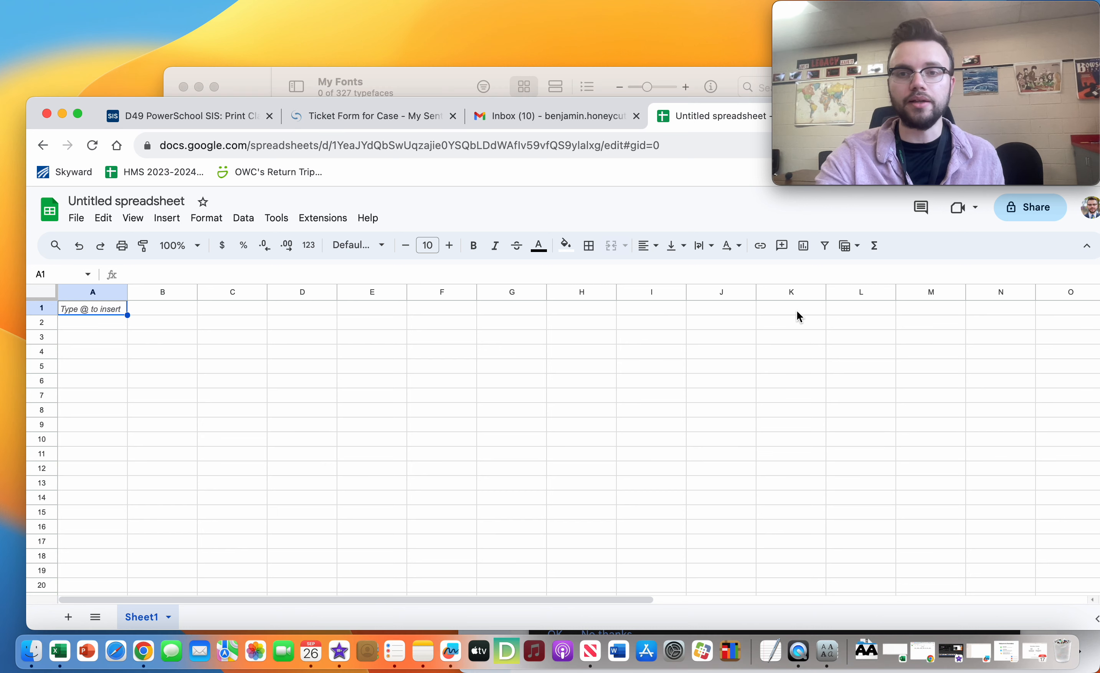
Enter 1 and 2 at the top of column K and fill the series down to 15.
left_click(791, 308)
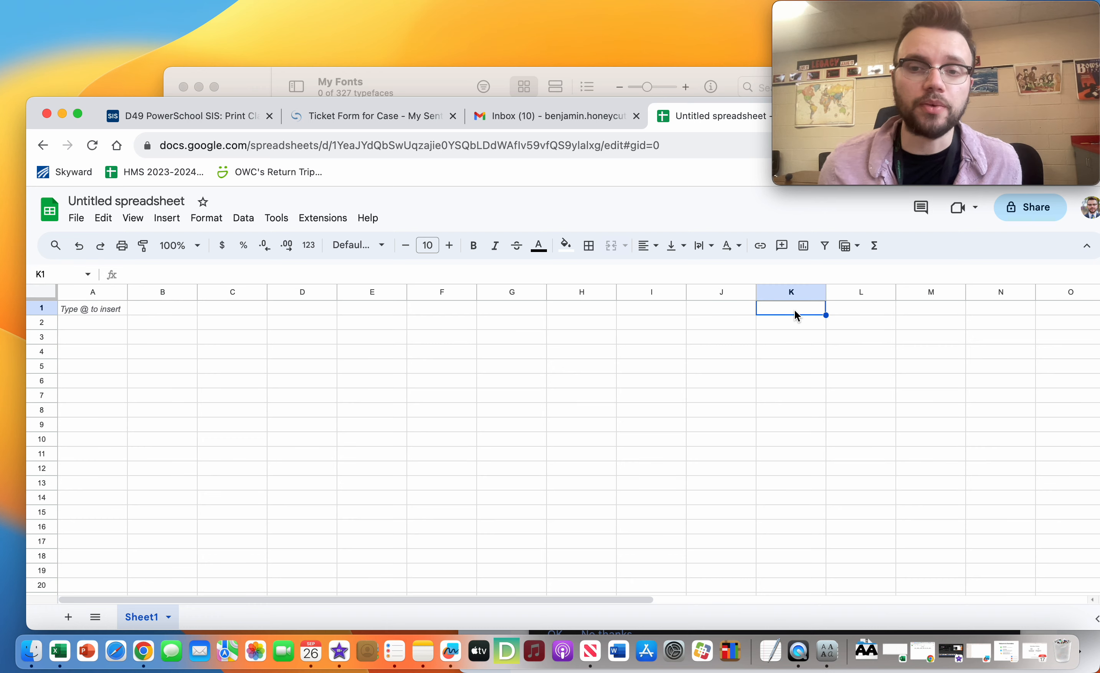
mouse_move(791, 297)
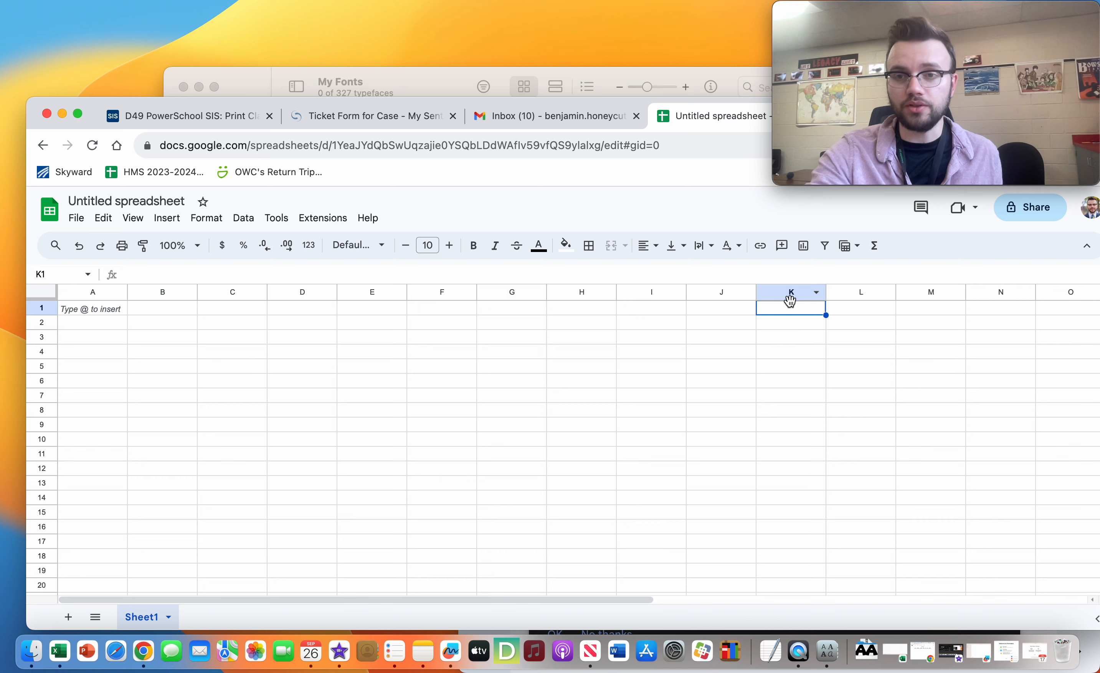
mouse_move(764, 287)
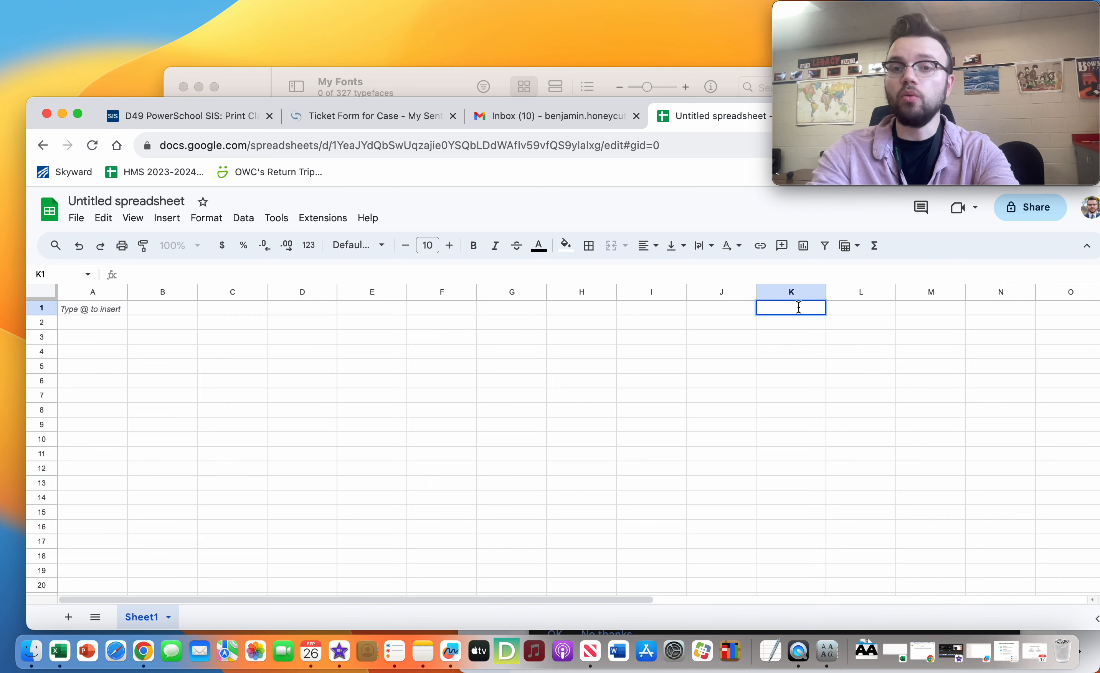
type("1")
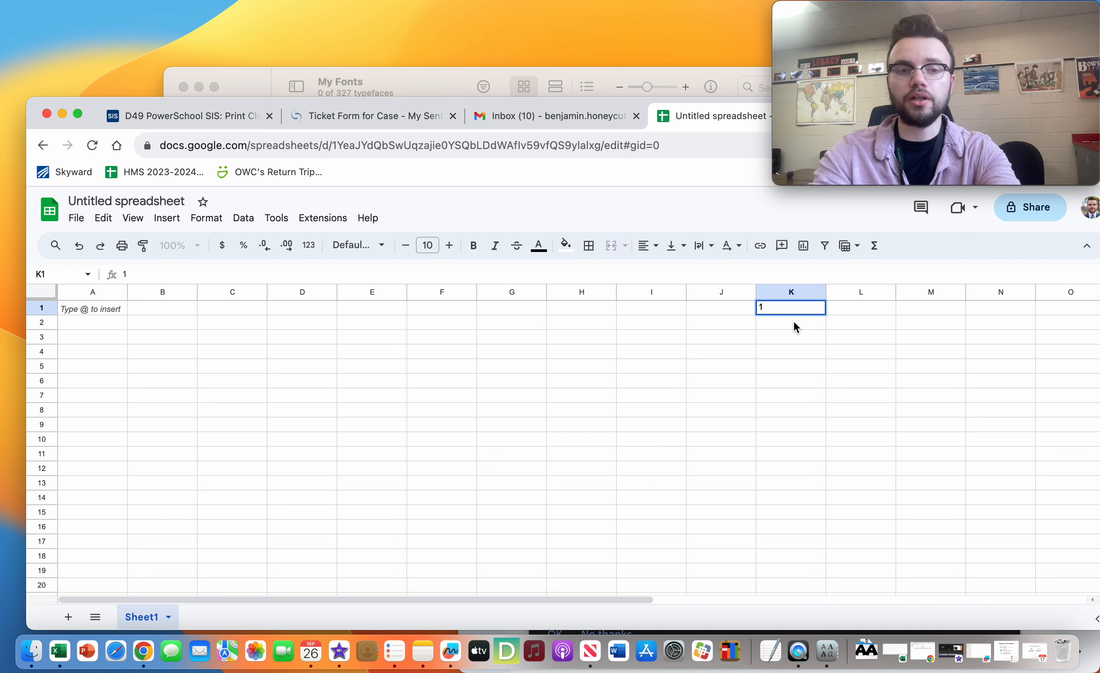
type("2")
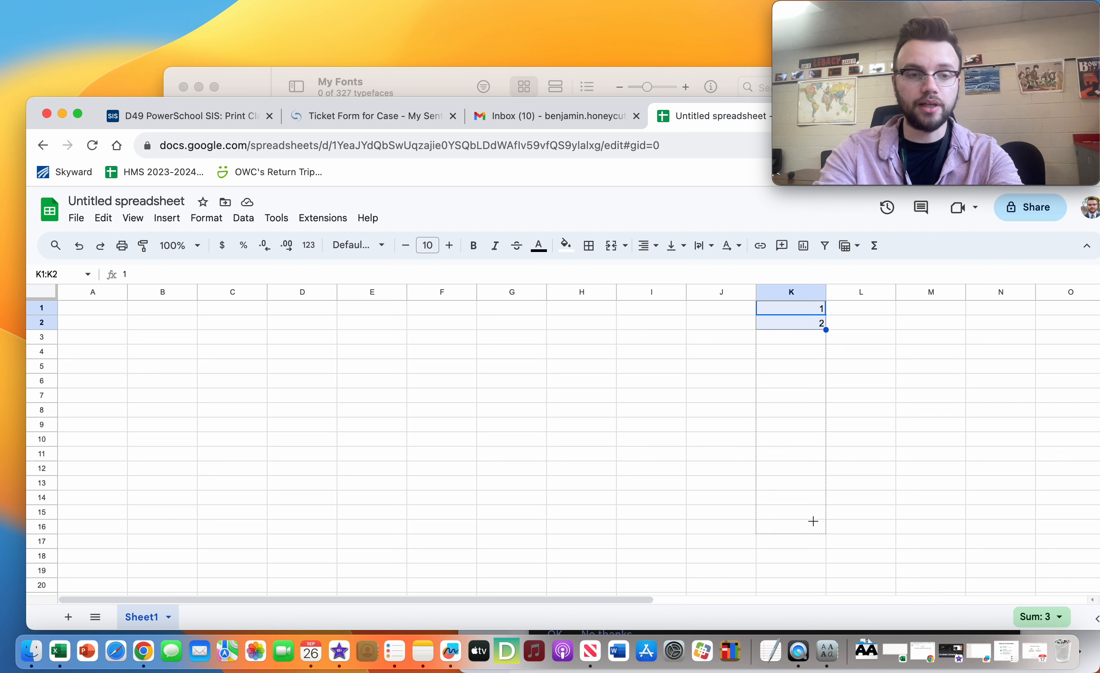
left_click_drag(826, 329, 826, 519)
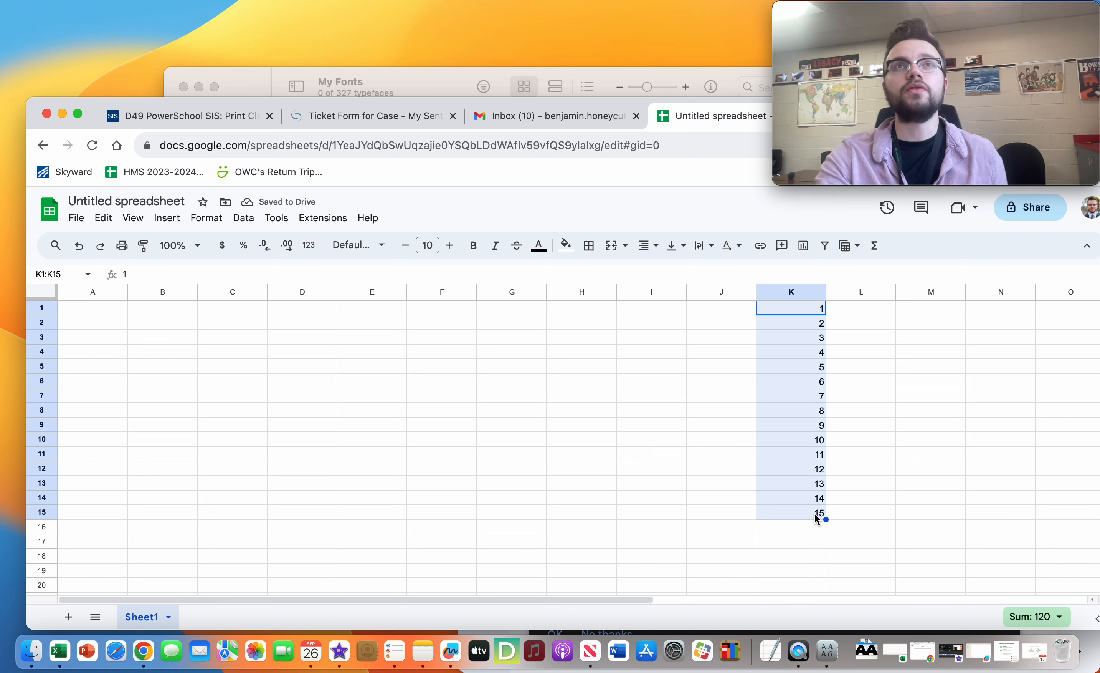
mouse_move(100, 524)
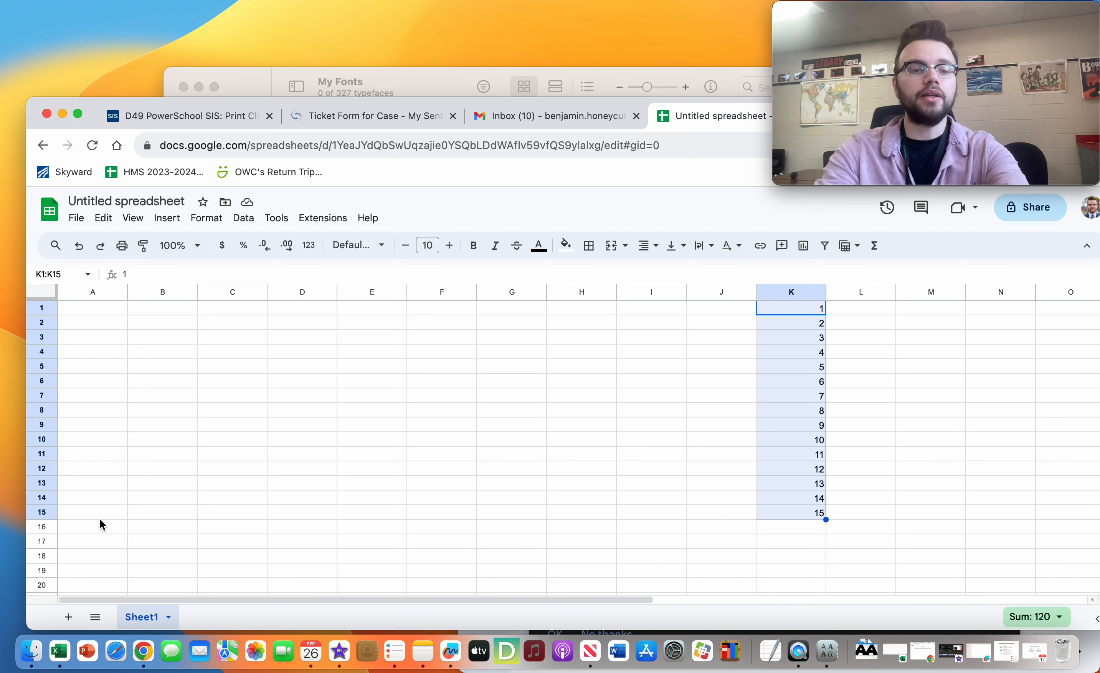
Enter the letters A through J across row 16, one per column from A16 to J16.
type("A")
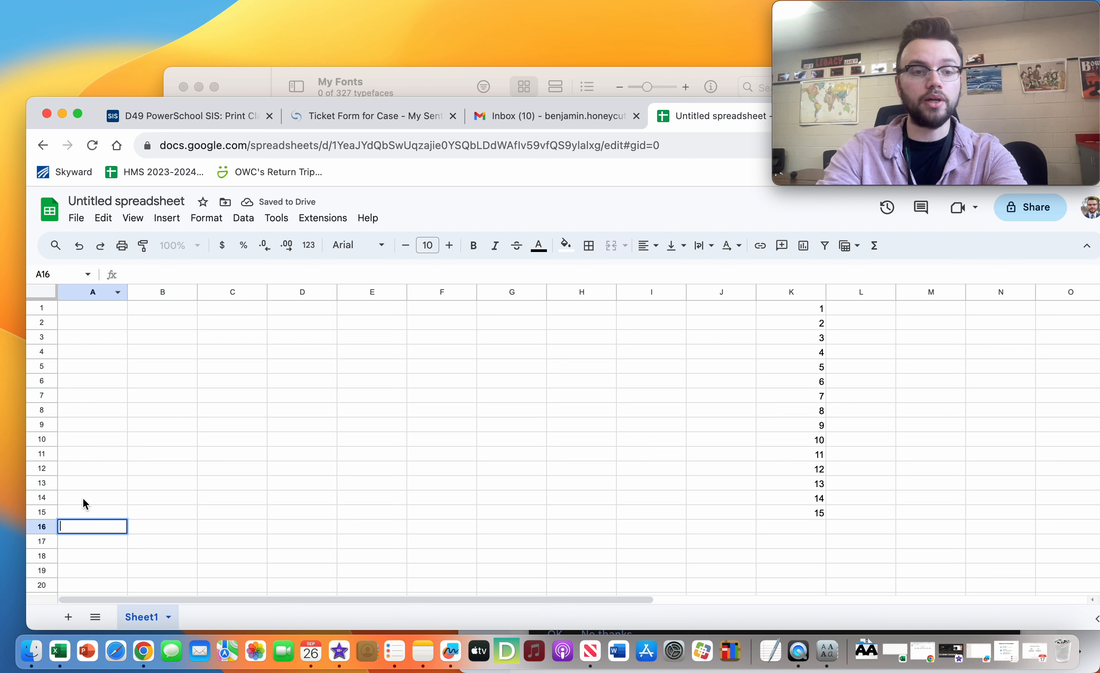
type("A")
left_click(162, 526)
type("B")
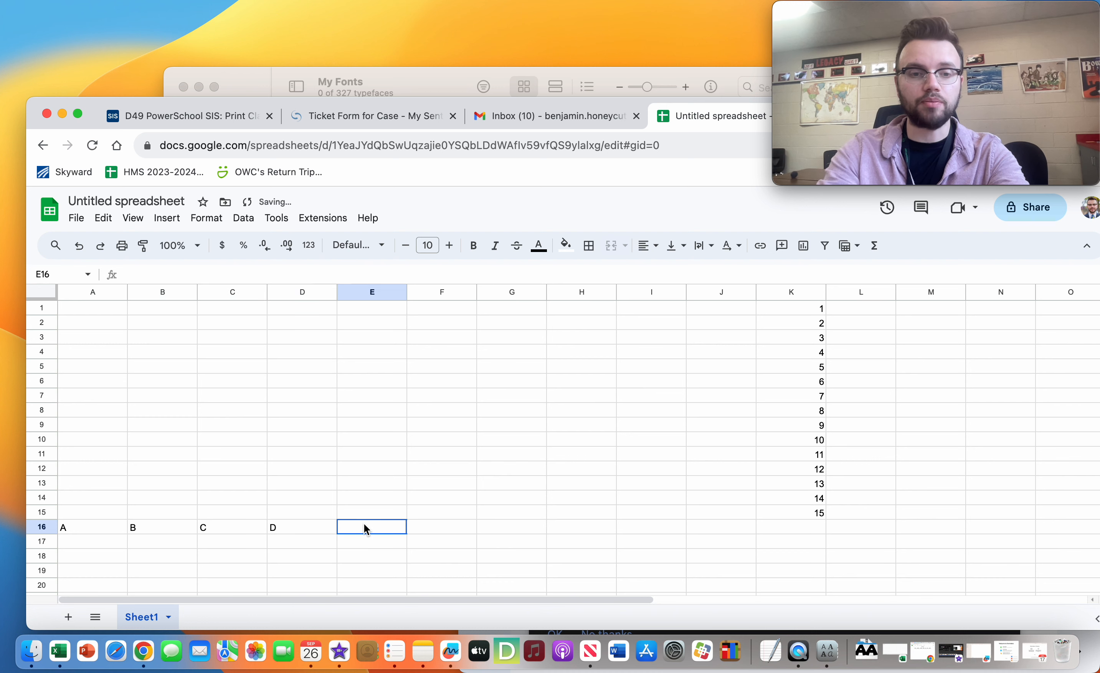
type("E")
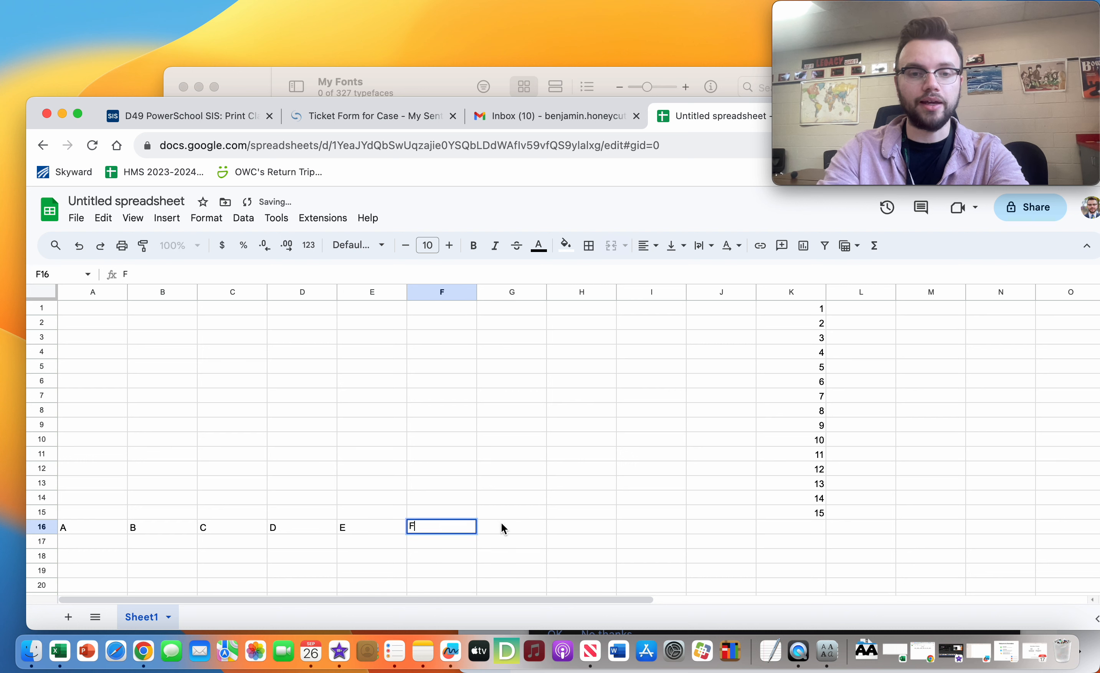
type("G")
left_click(581, 526)
type("H")
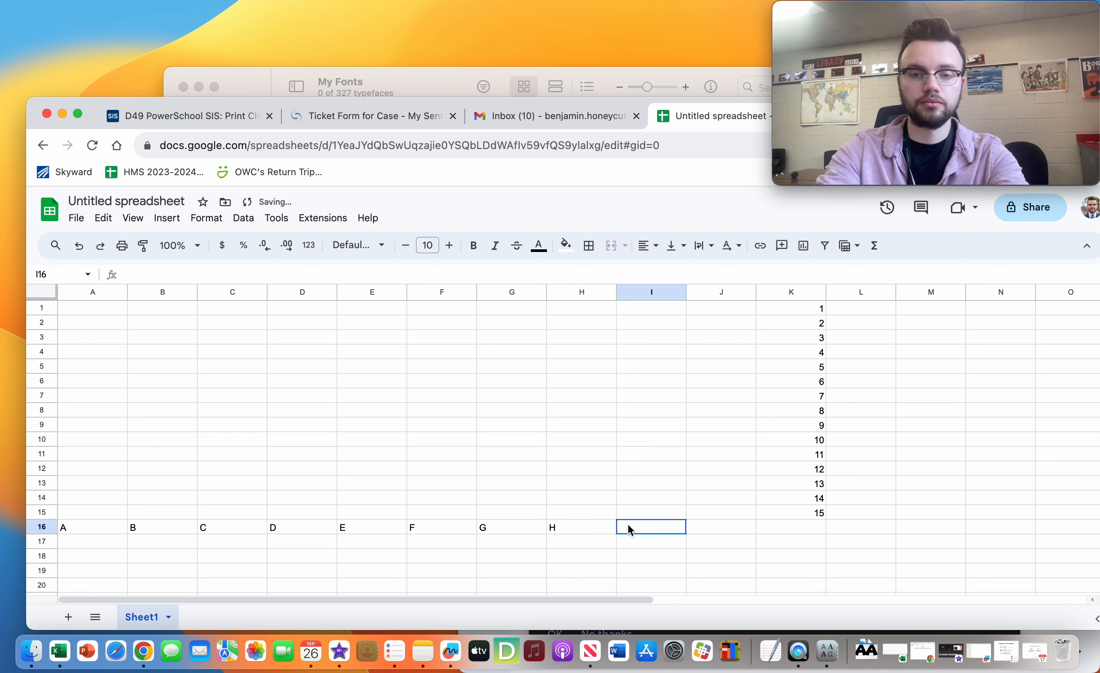
left_click(721, 526)
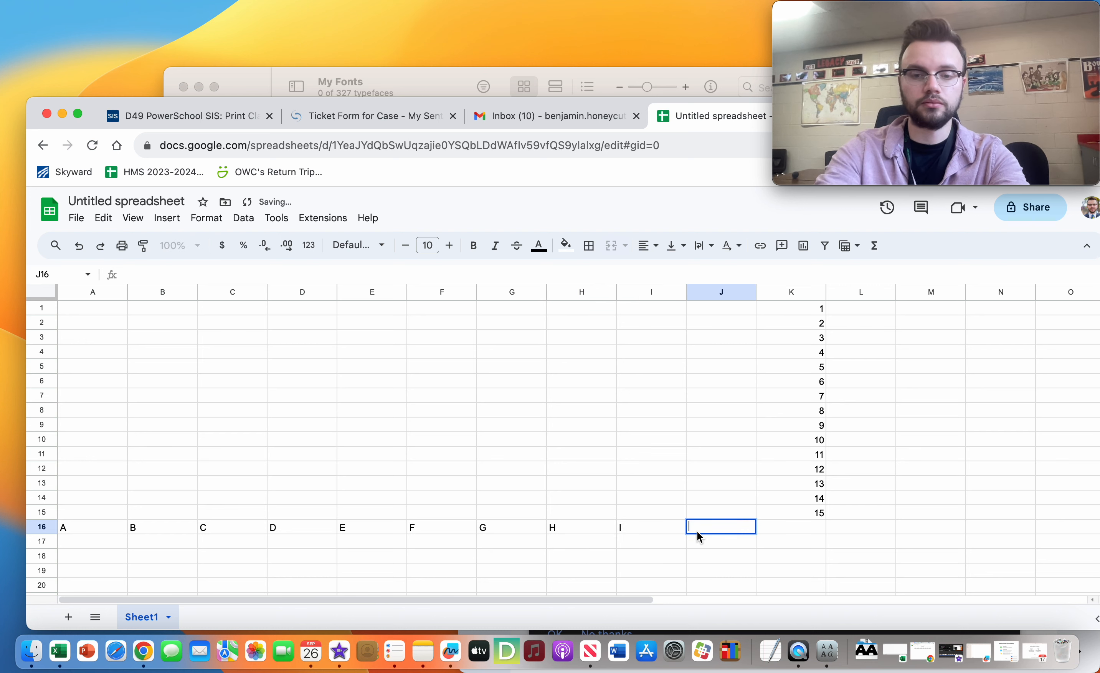
type("J")
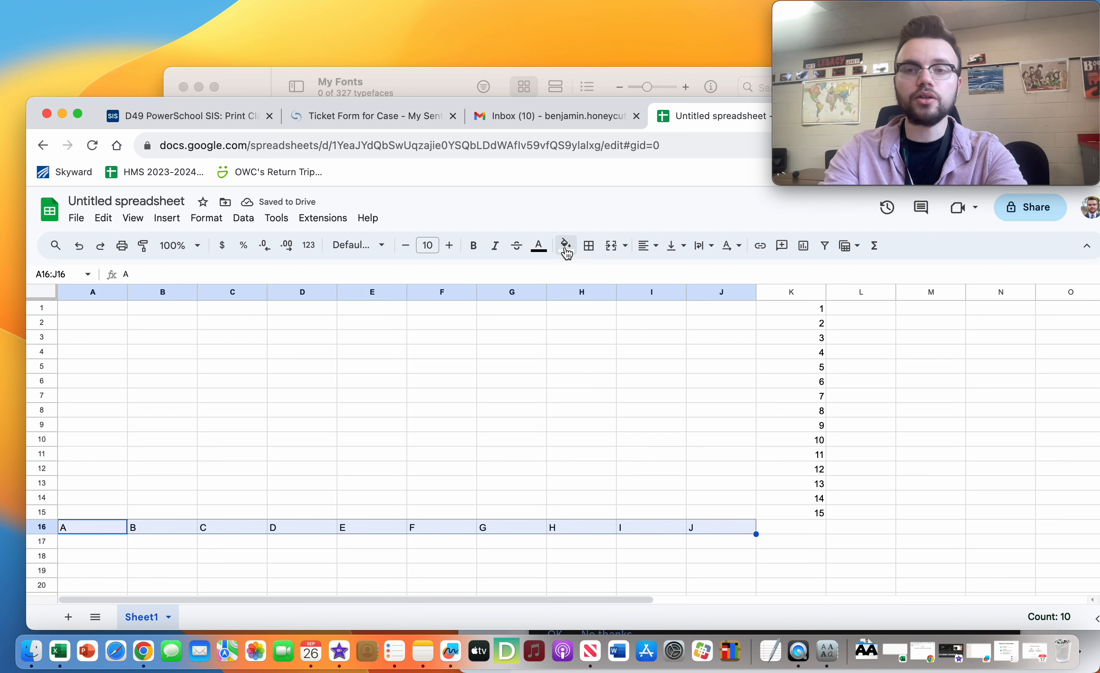
Shade the A16:J16 letter row light cornflower blue 2 and centre the letters.
left_click(563, 245)
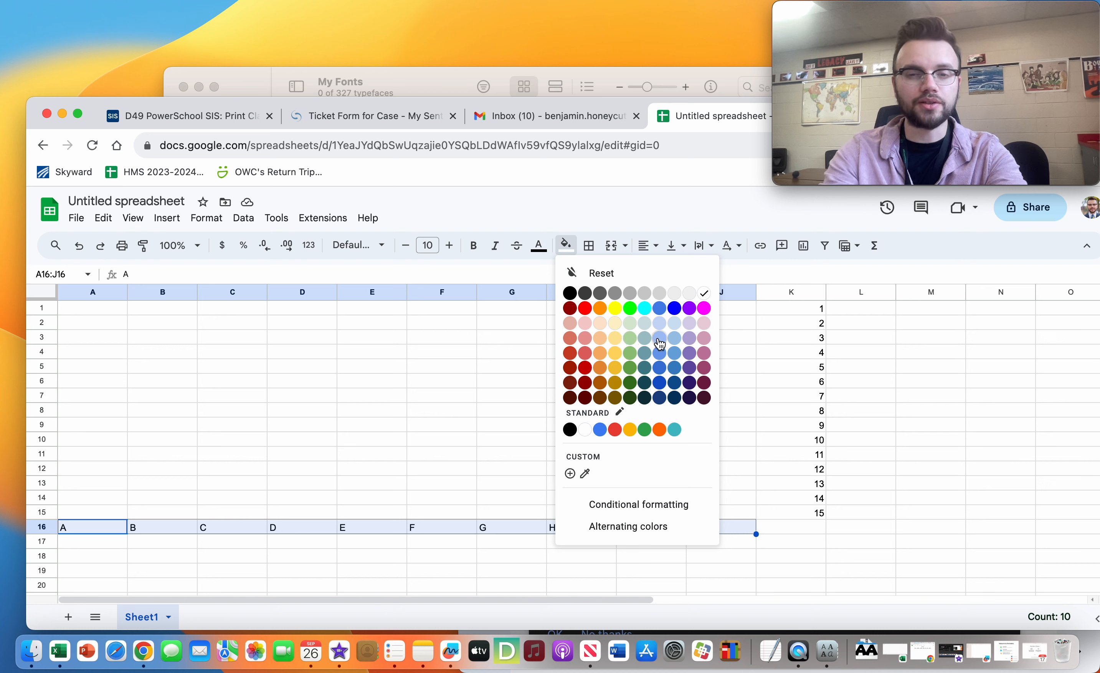
mouse_move(646, 342)
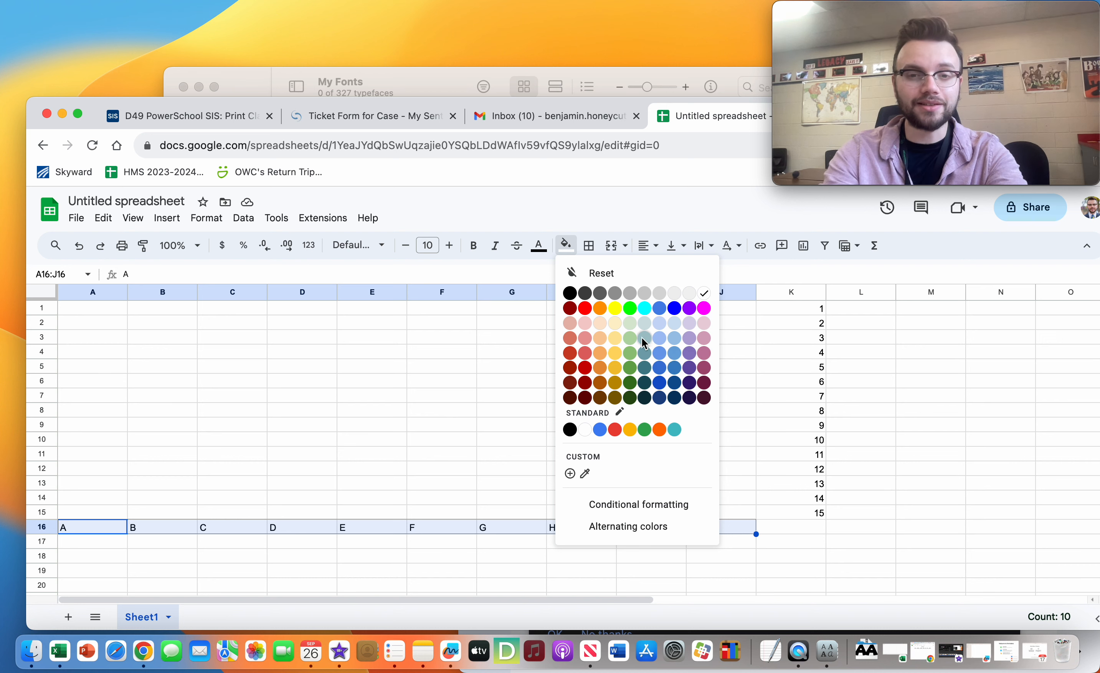
mouse_move(658, 337)
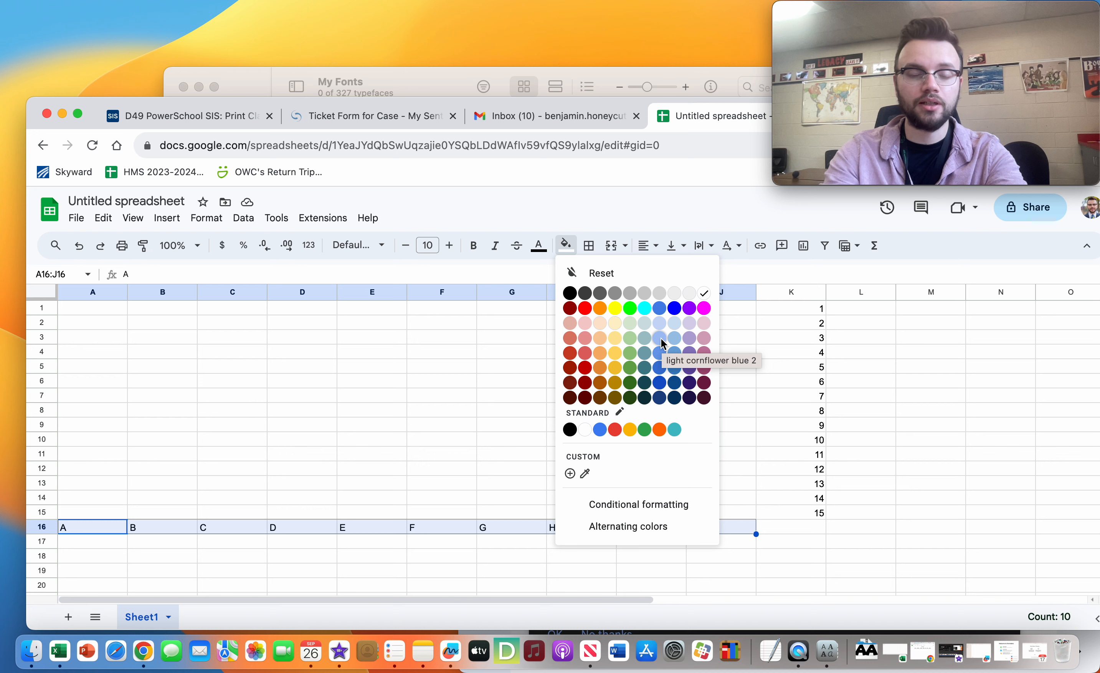
left_click(660, 337)
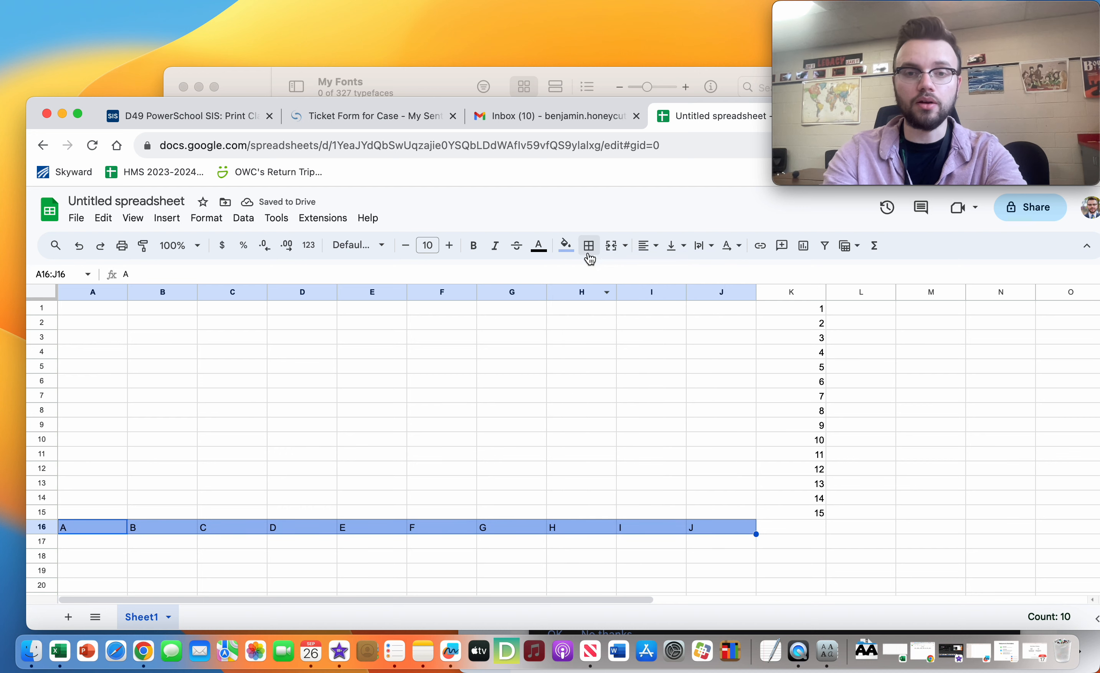
mouse_move(566, 245)
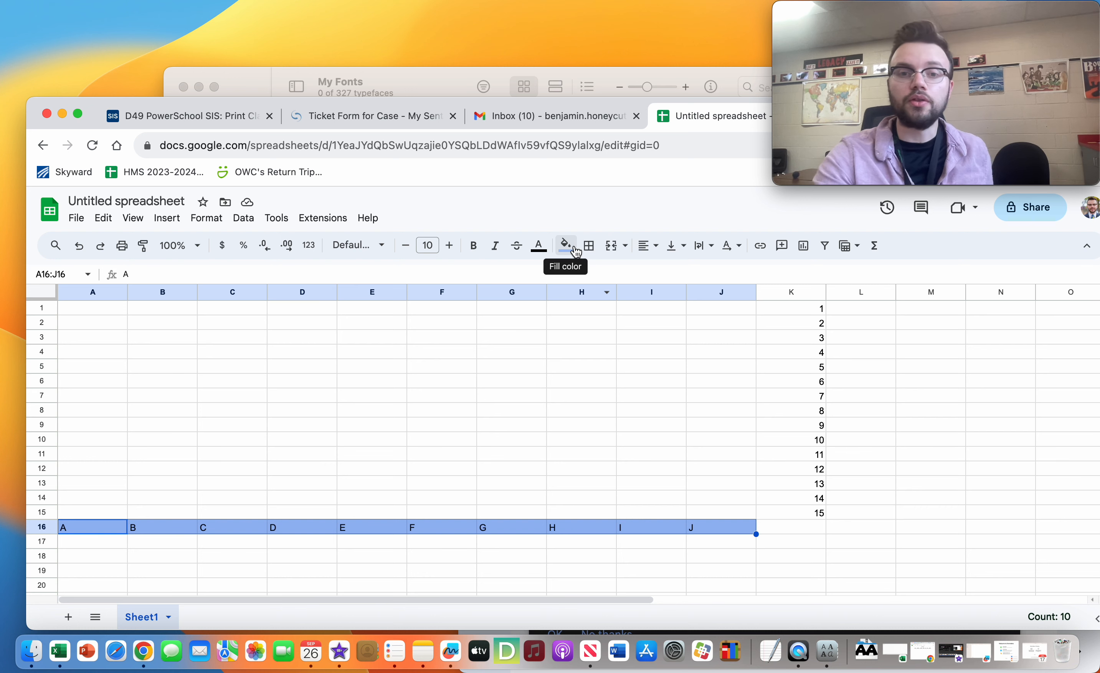
left_click(643, 245)
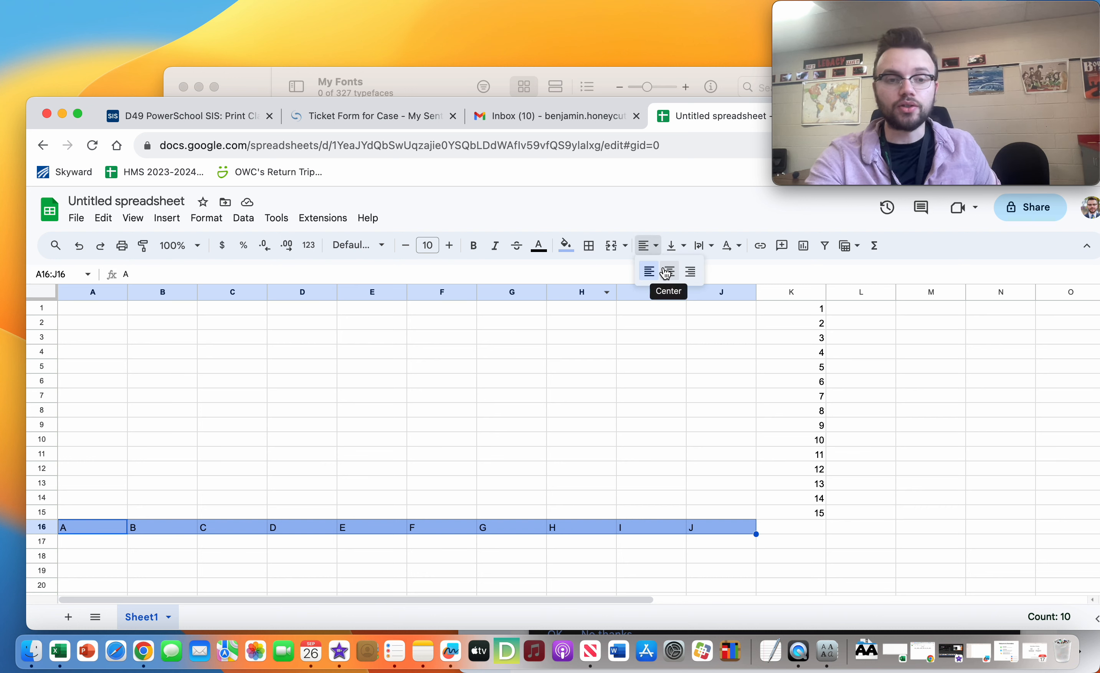
left_click(668, 272)
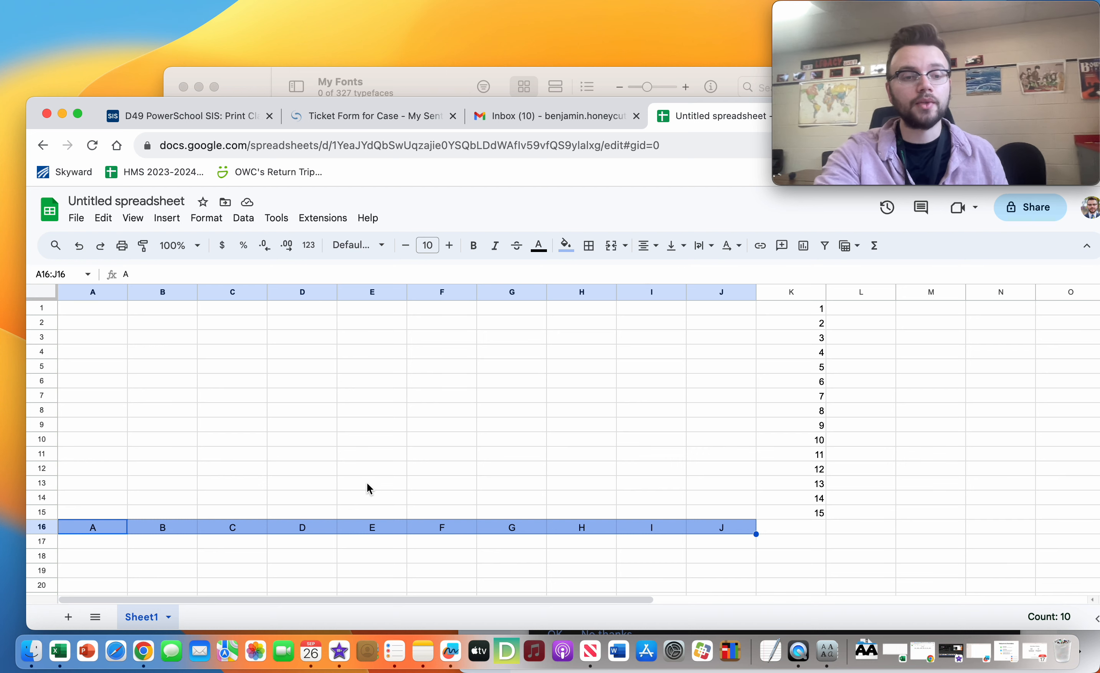
Merge A17:J17 into one cell and enter the title 'Defensive Grid'.
left_click(92, 540)
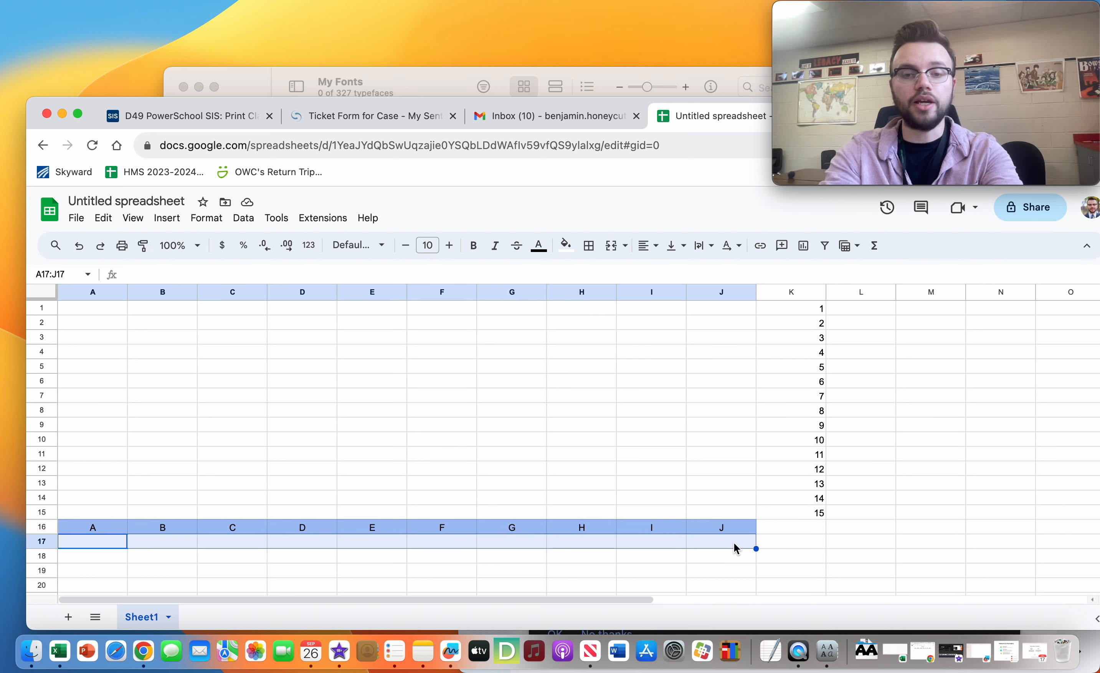
mouse_move(713, 531)
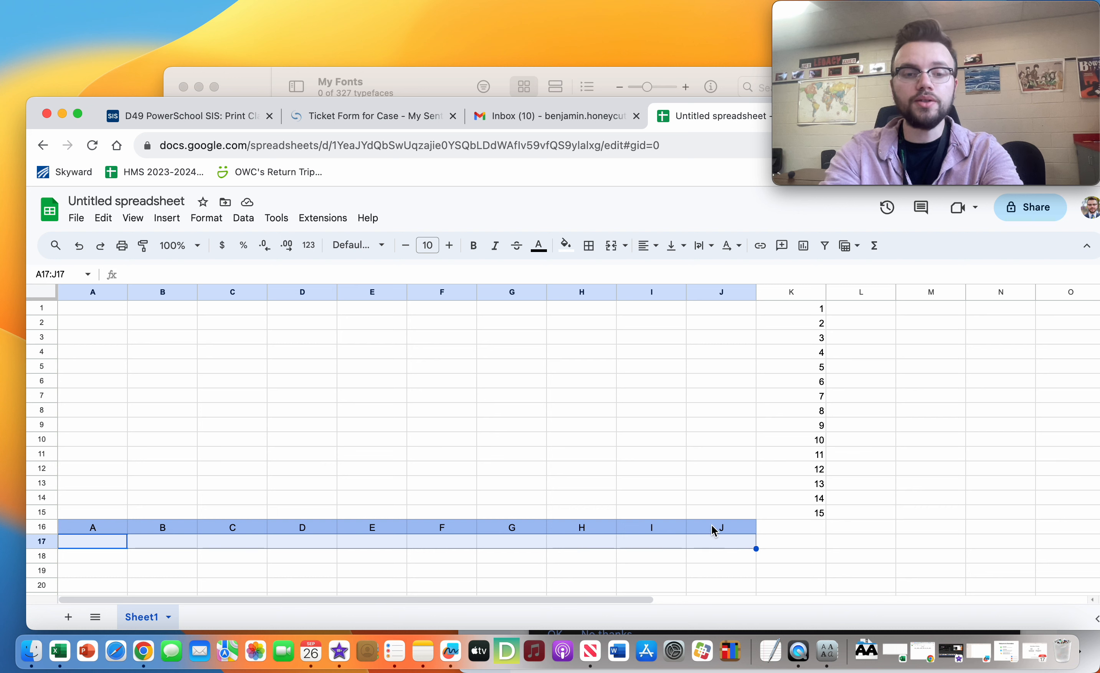
mouse_move(610, 244)
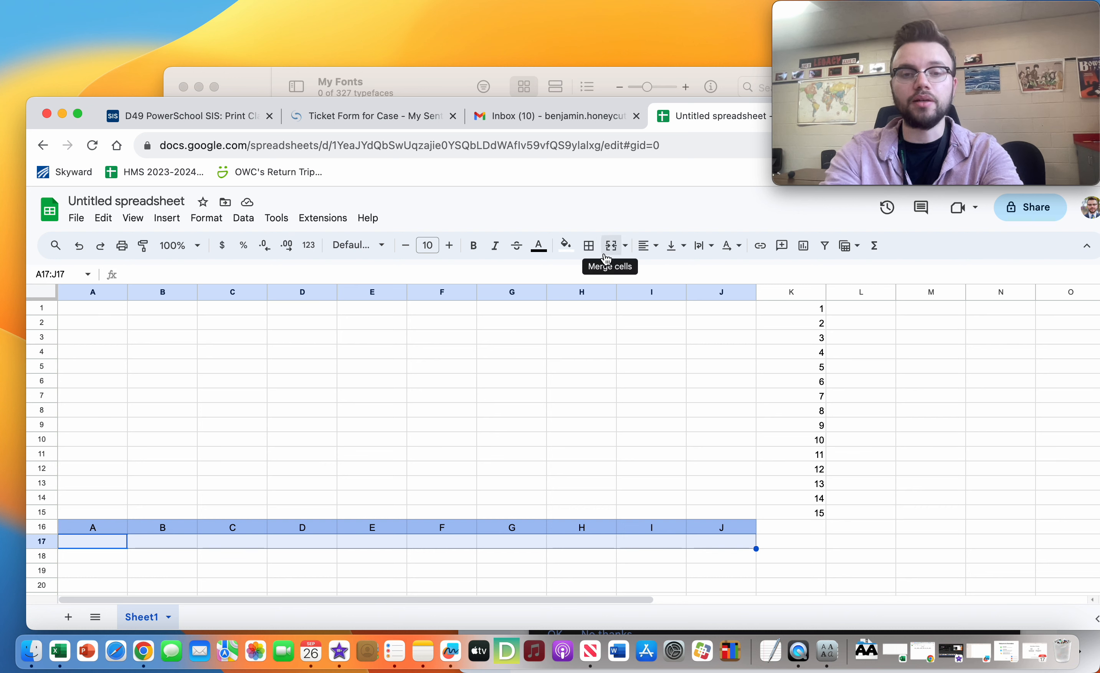
left_click(610, 246)
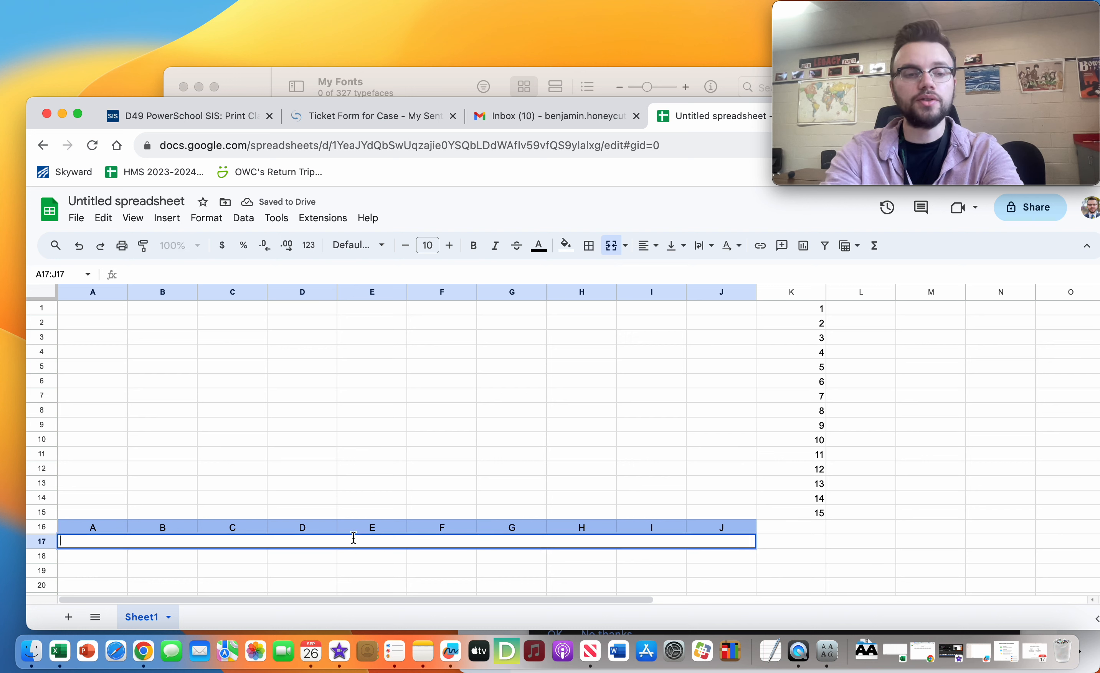
type("Defes=")
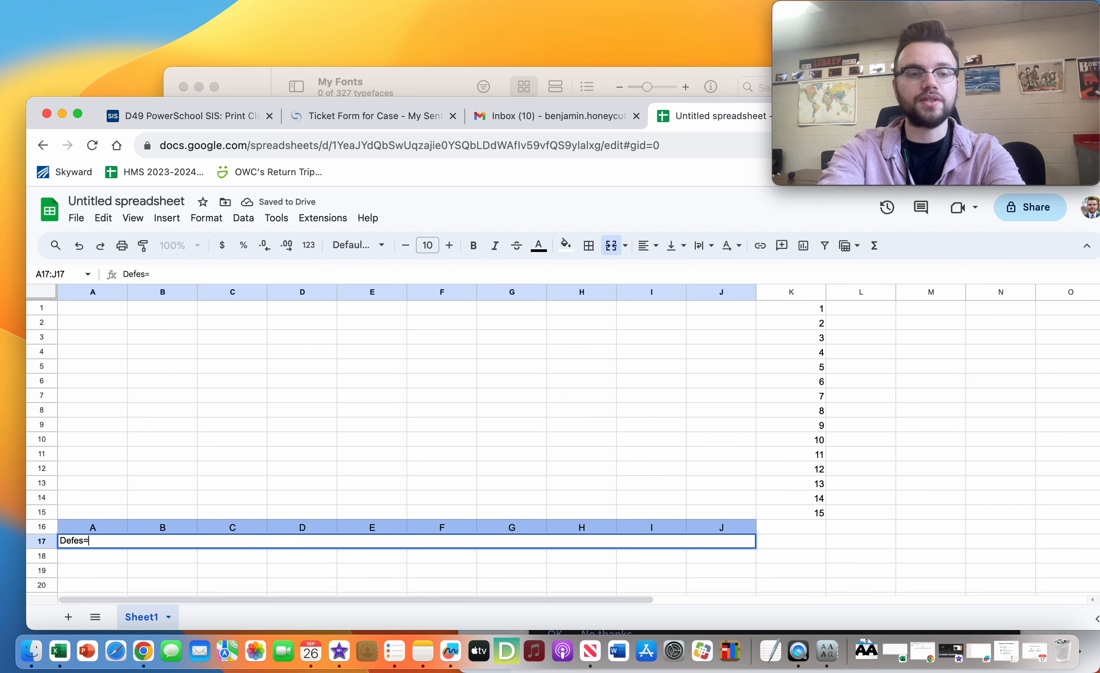
type("Defensive Grid")
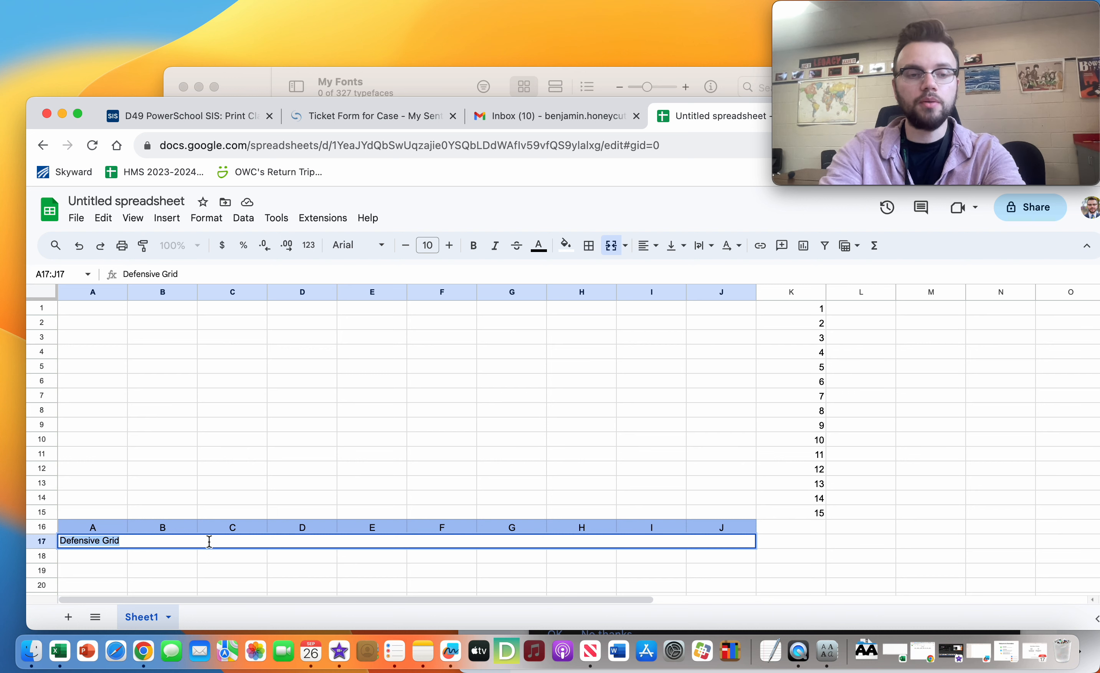
mouse_move(397, 258)
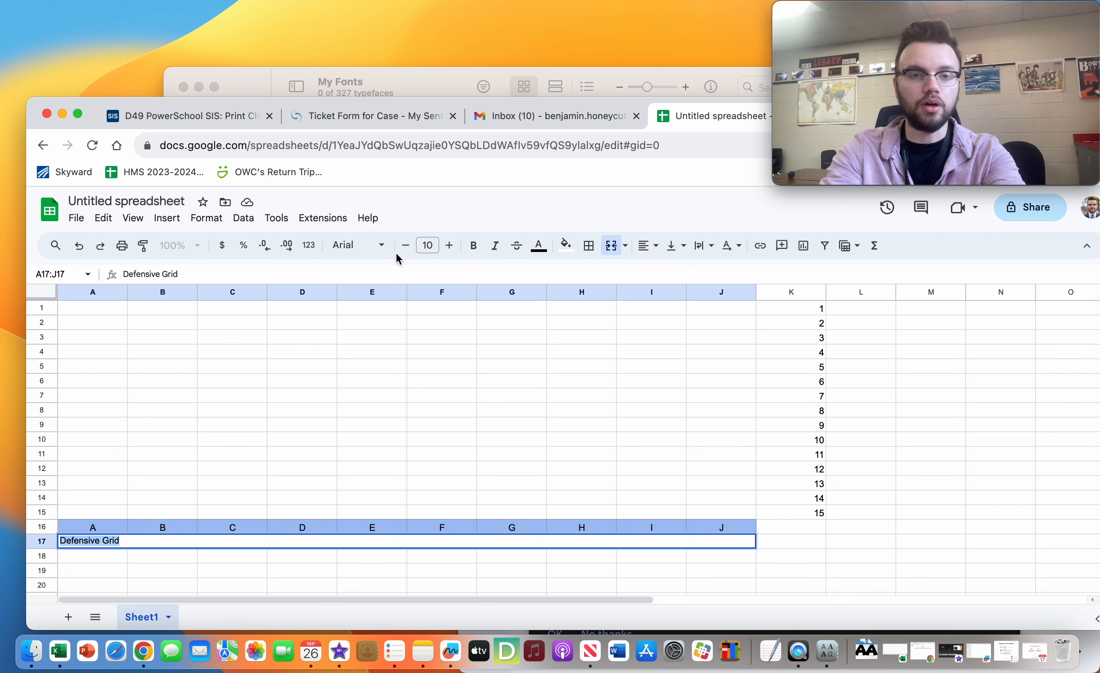
Set the title in EB Garamond 18 pt, centred, with a light red fill.
left_click(355, 245)
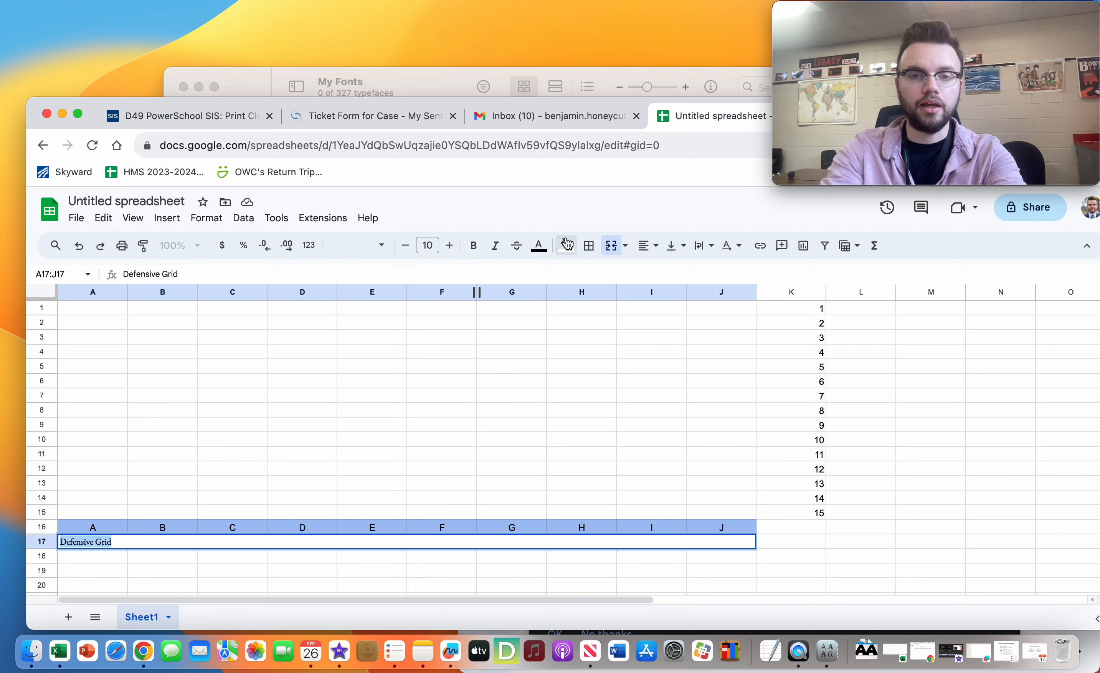
left_click(589, 245)
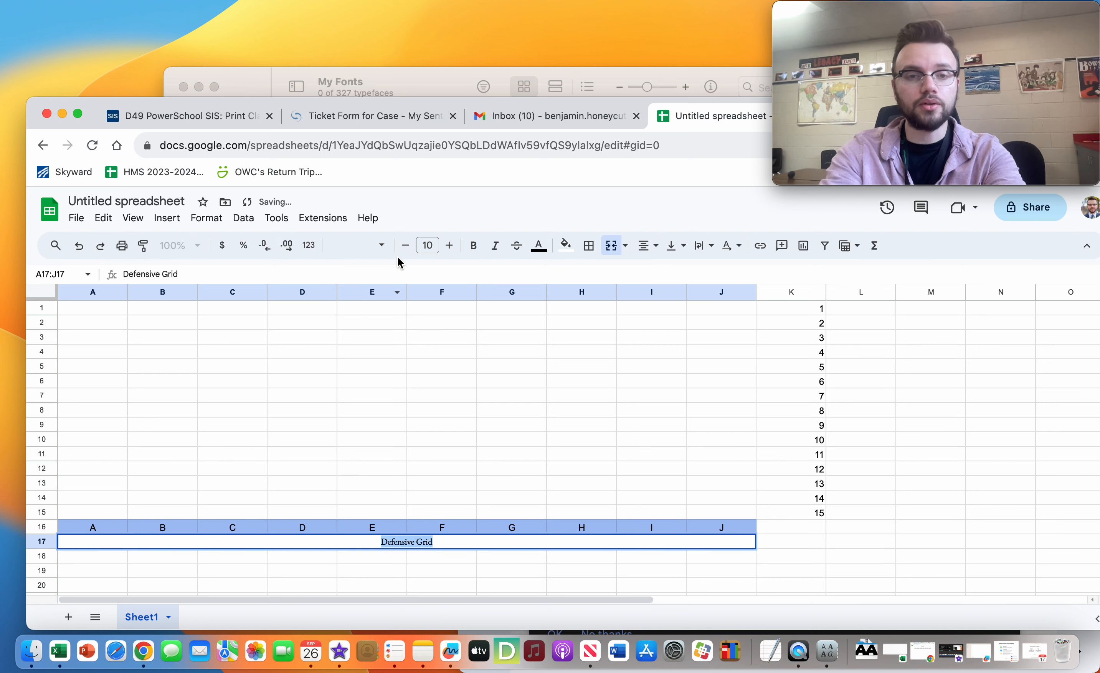
left_click(449, 245)
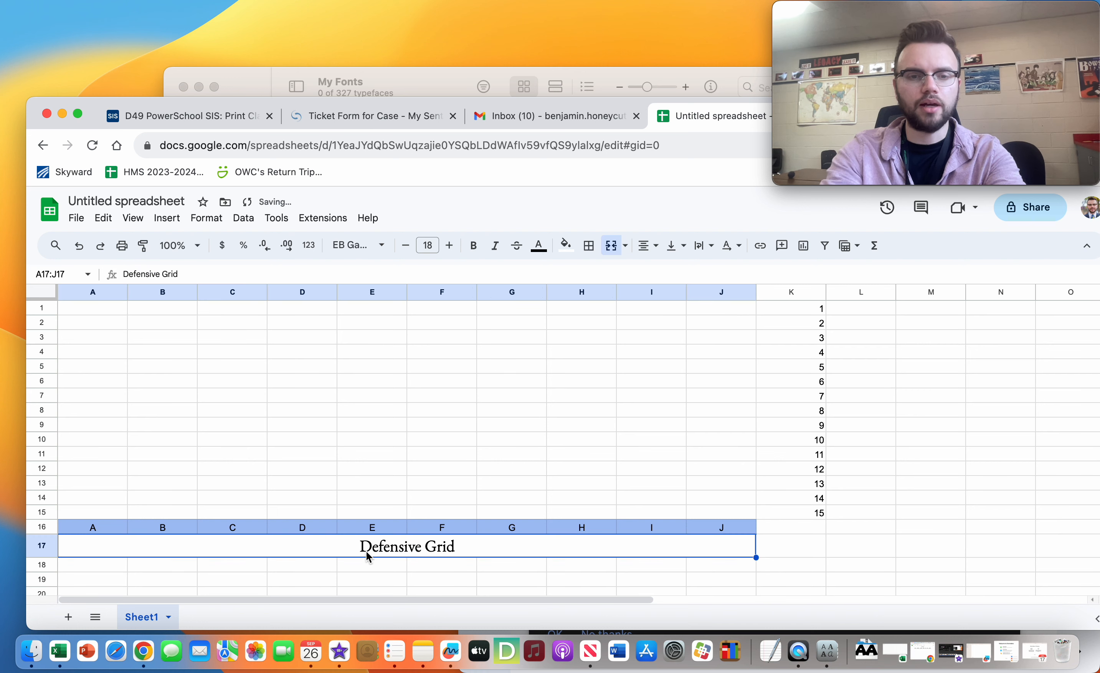
left_click(565, 245)
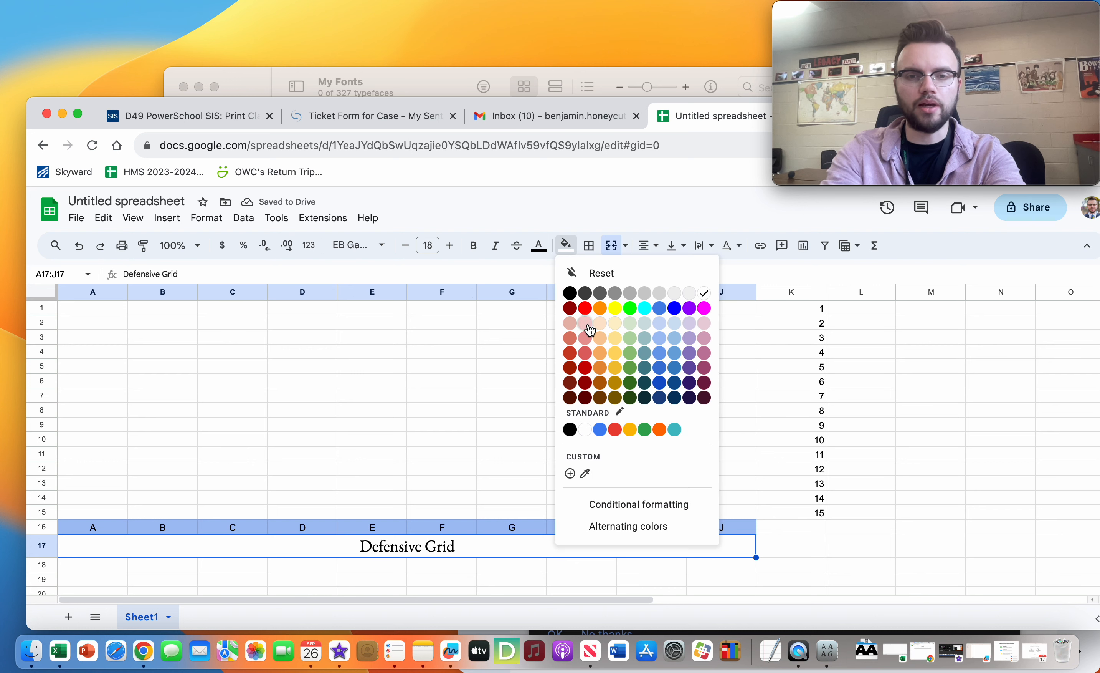
left_click(585, 337)
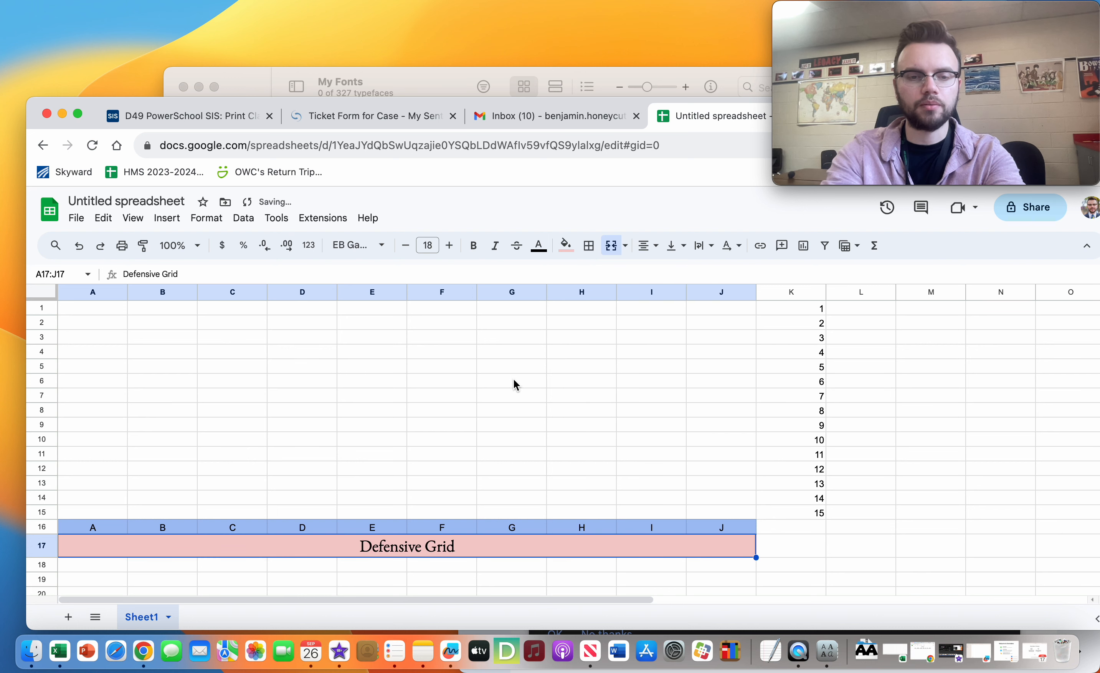
Merge A18:J18 and enter the credit line 'Battleship by Mr. Honeycutt'.
left_click(92, 564)
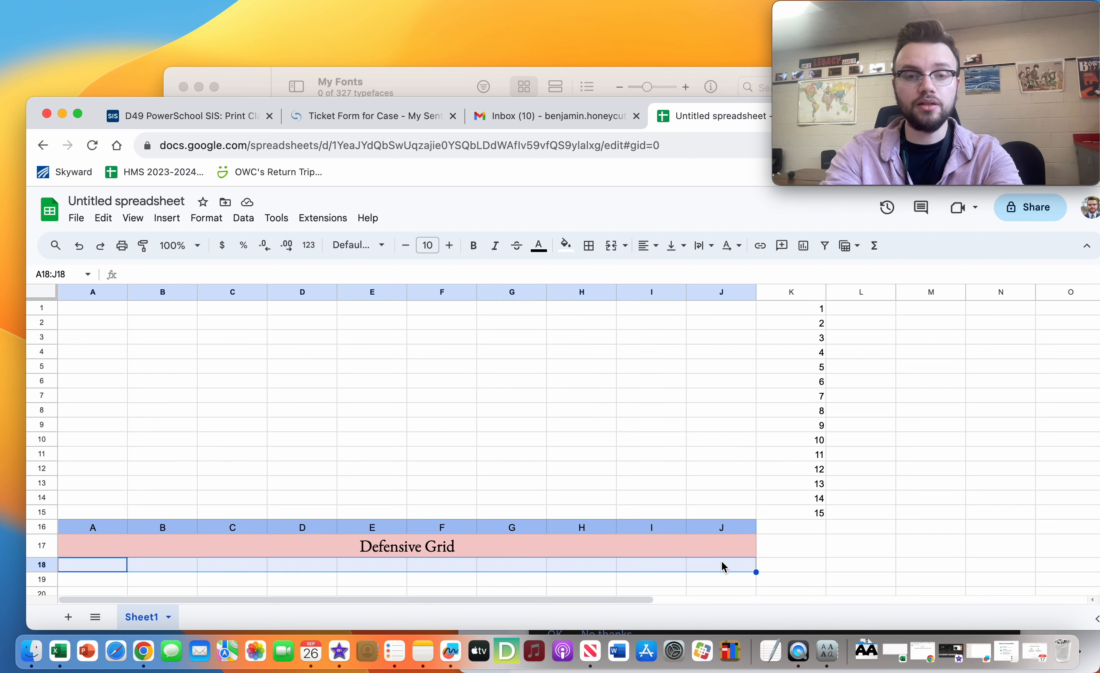
mouse_move(609, 245)
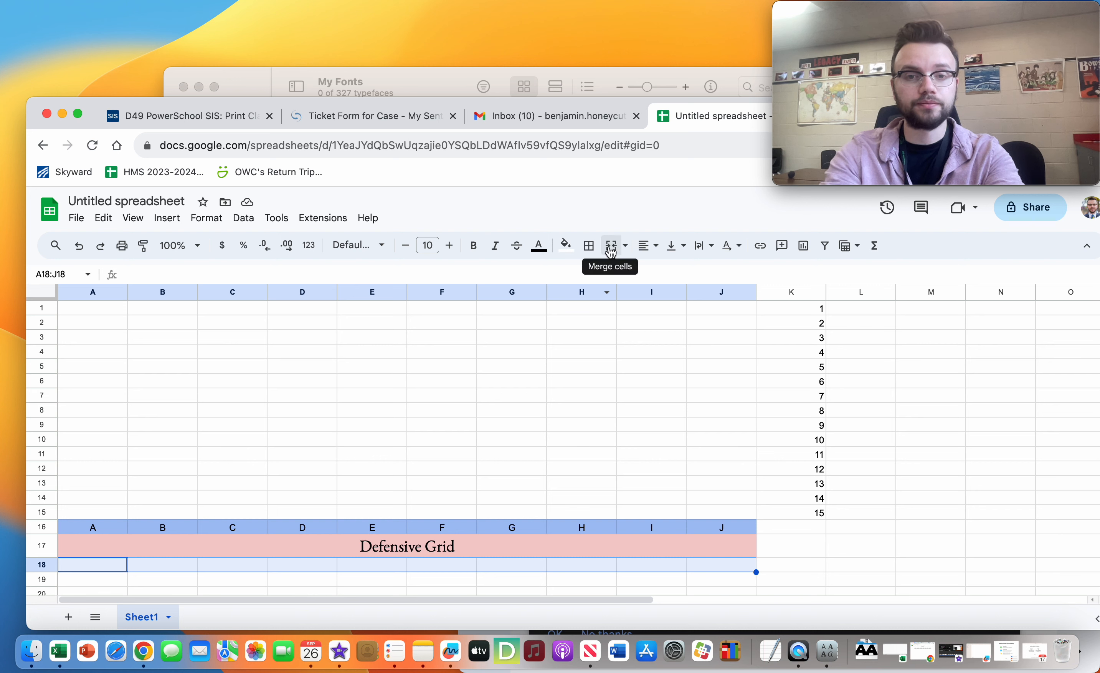
left_click(610, 245)
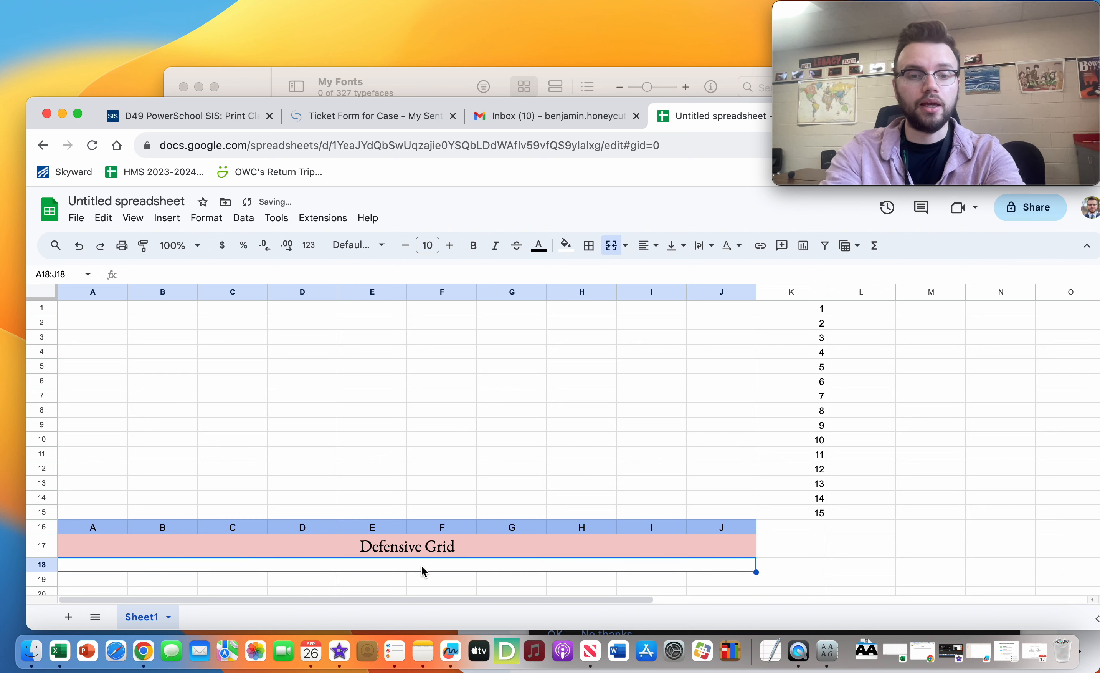
type("Battleship by")
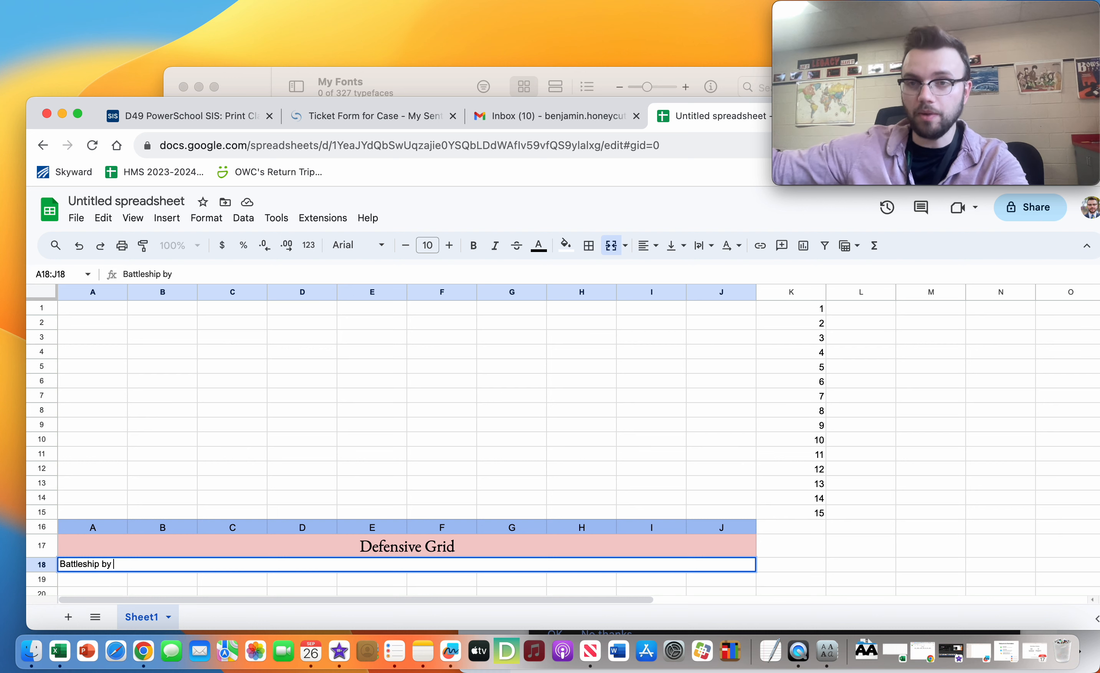
type("Mr.")
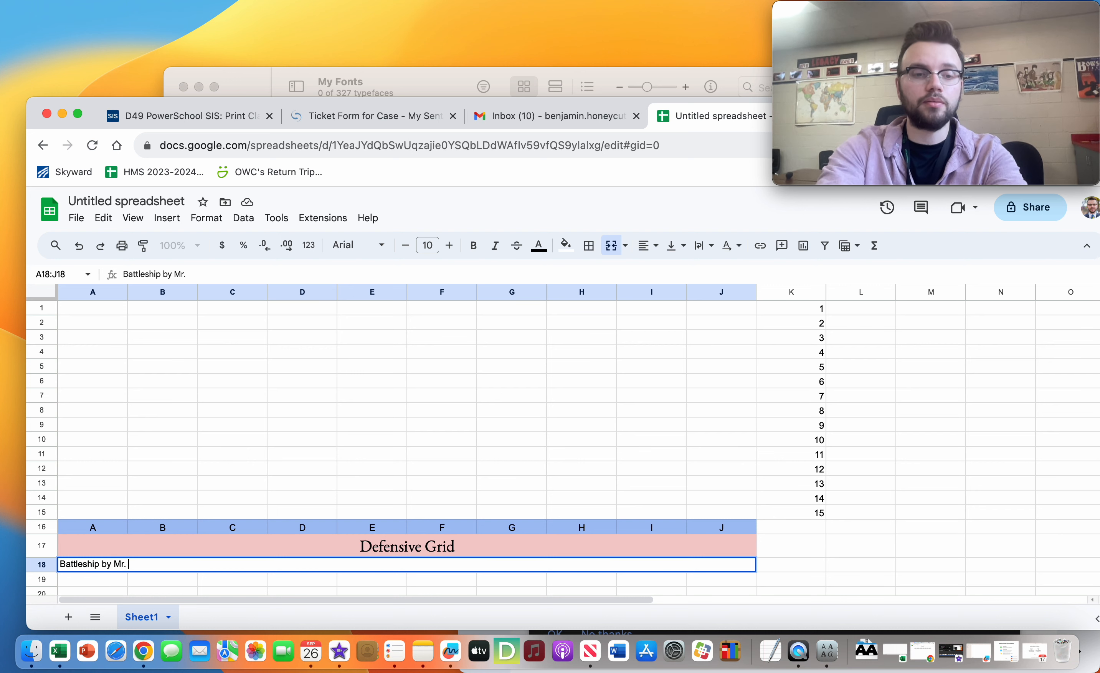
type("Honeycutt")
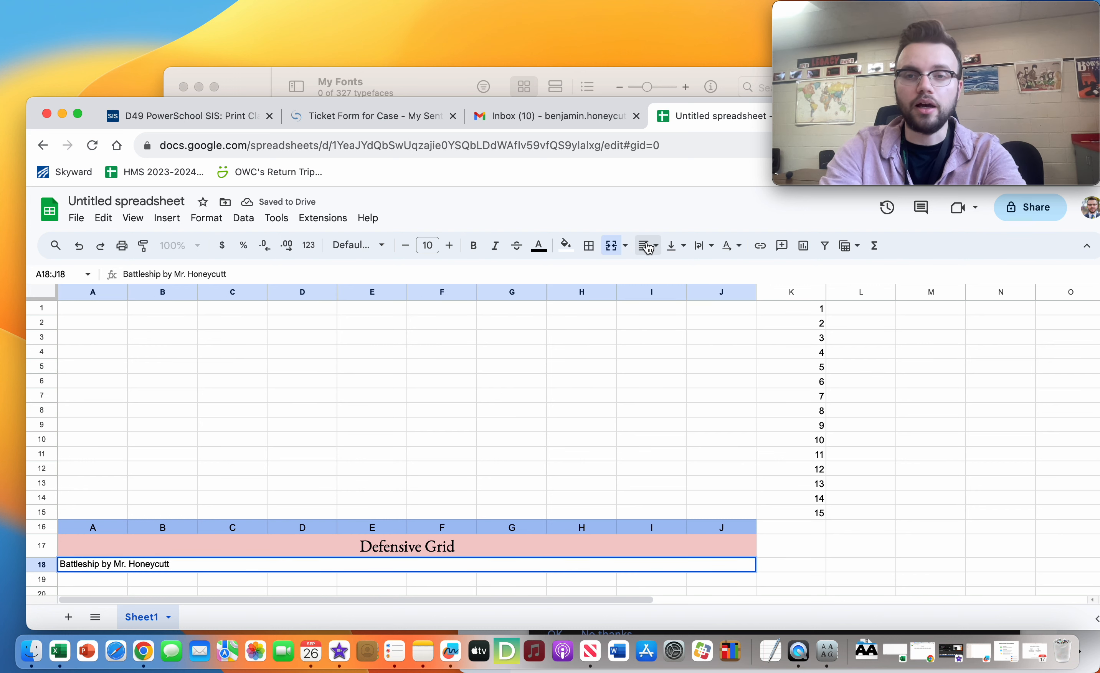
Centre the credit line, set it in EB Garamond 16 pt, and fill the row light green.
left_click(643, 245)
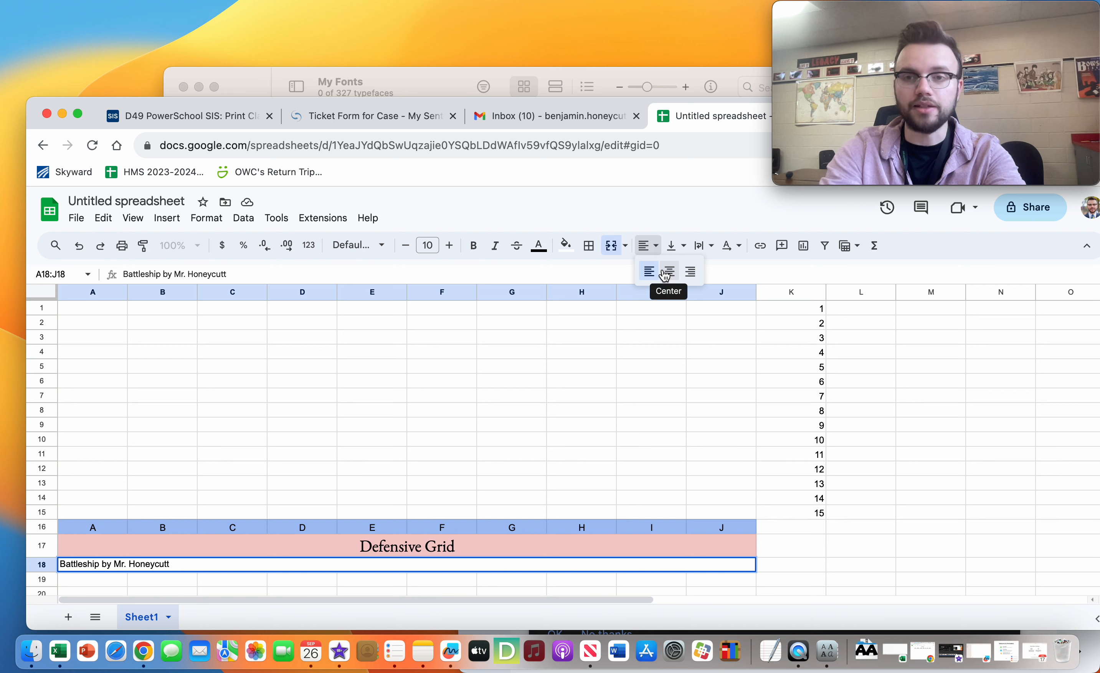
left_click(667, 272)
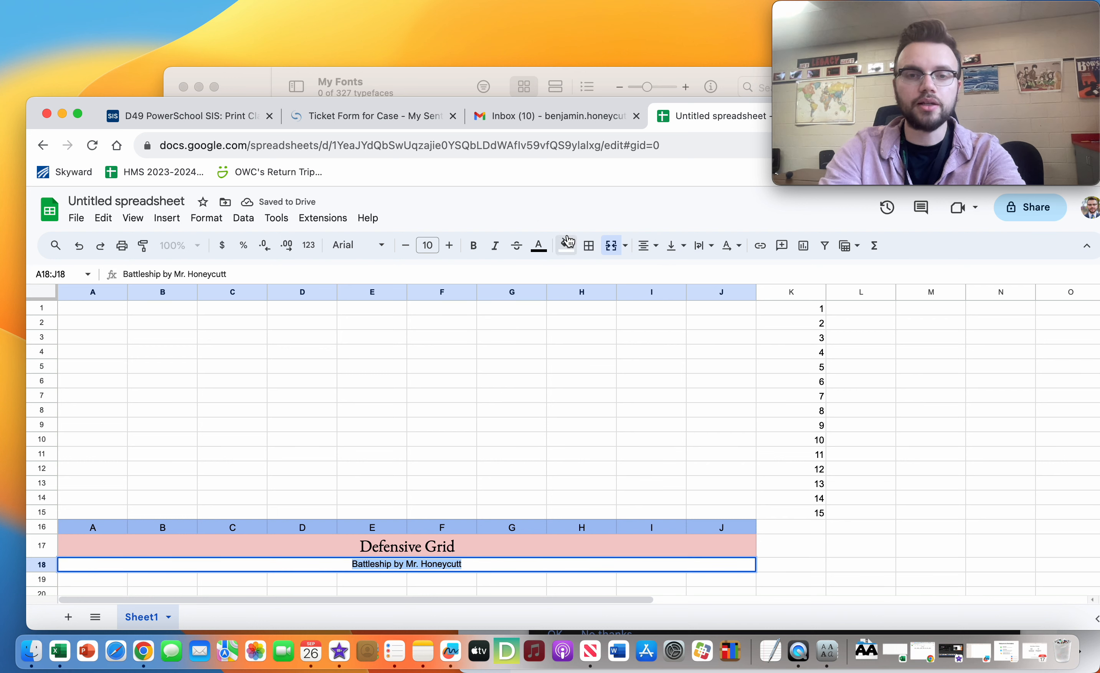
left_click(355, 245)
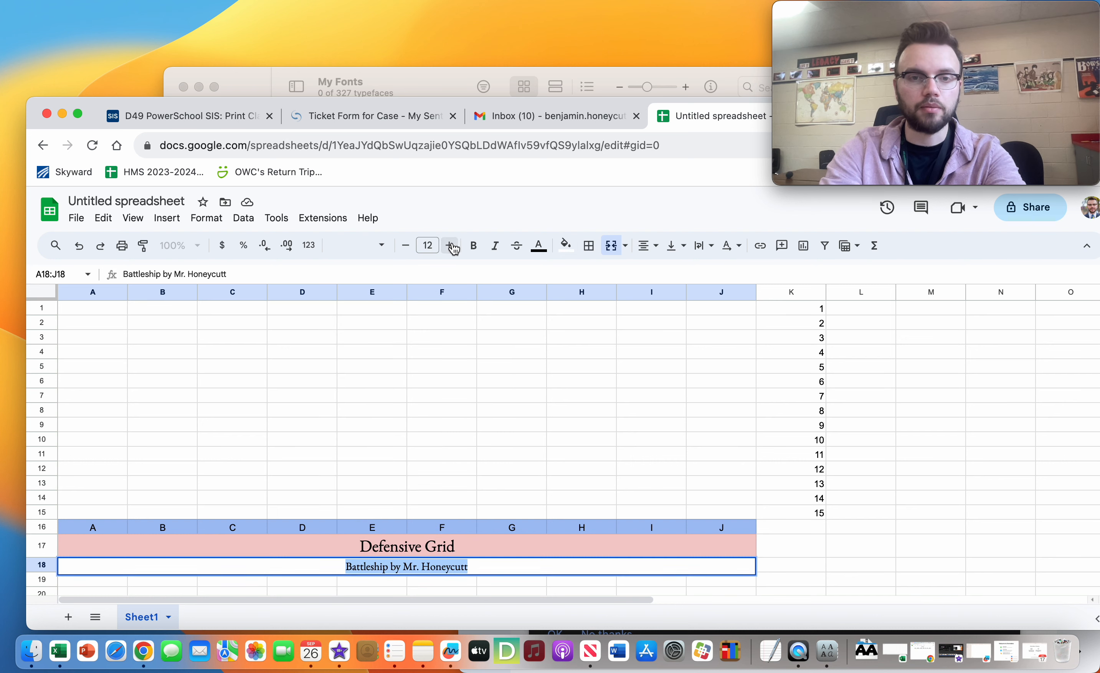
left_click(449, 246)
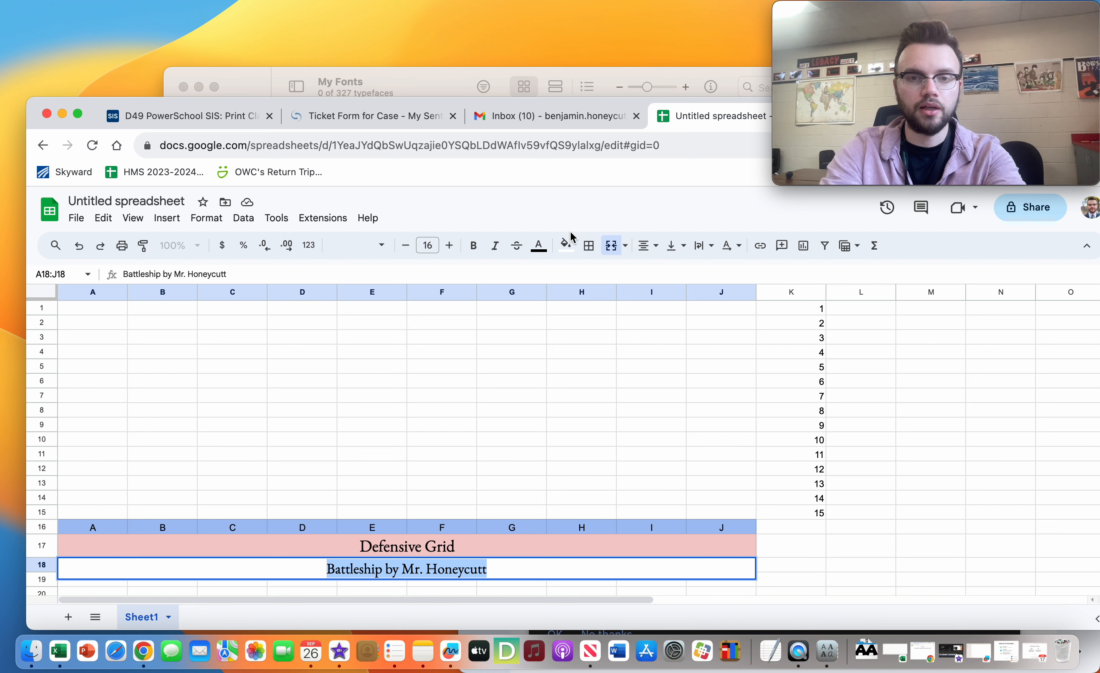
left_click(565, 246)
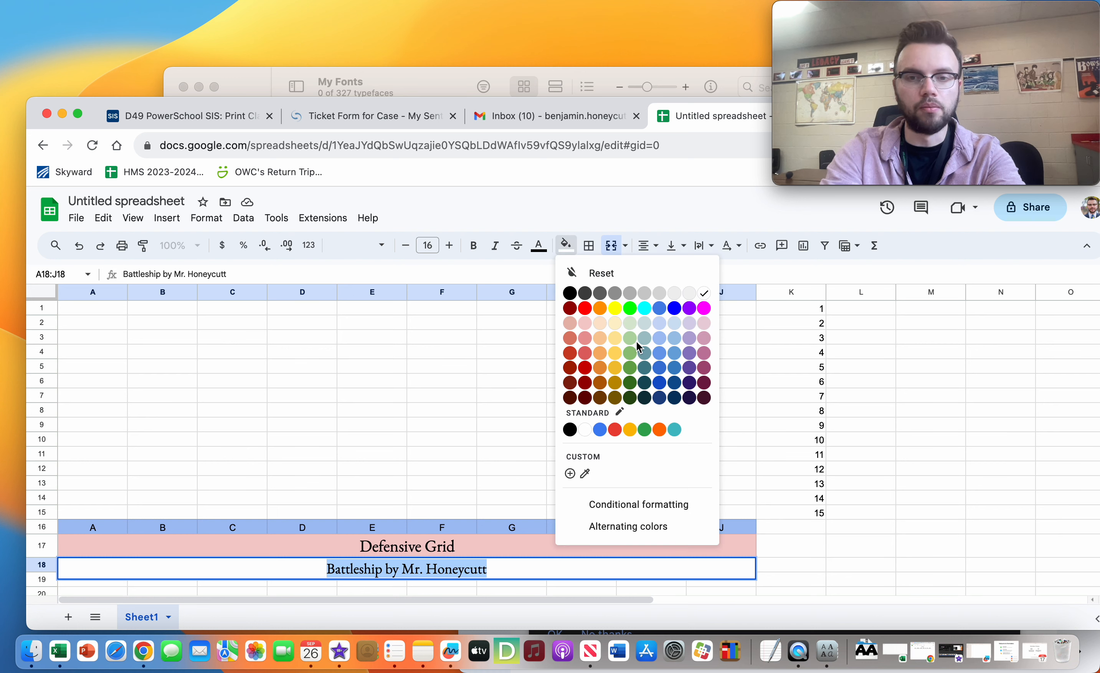
left_click(631, 353)
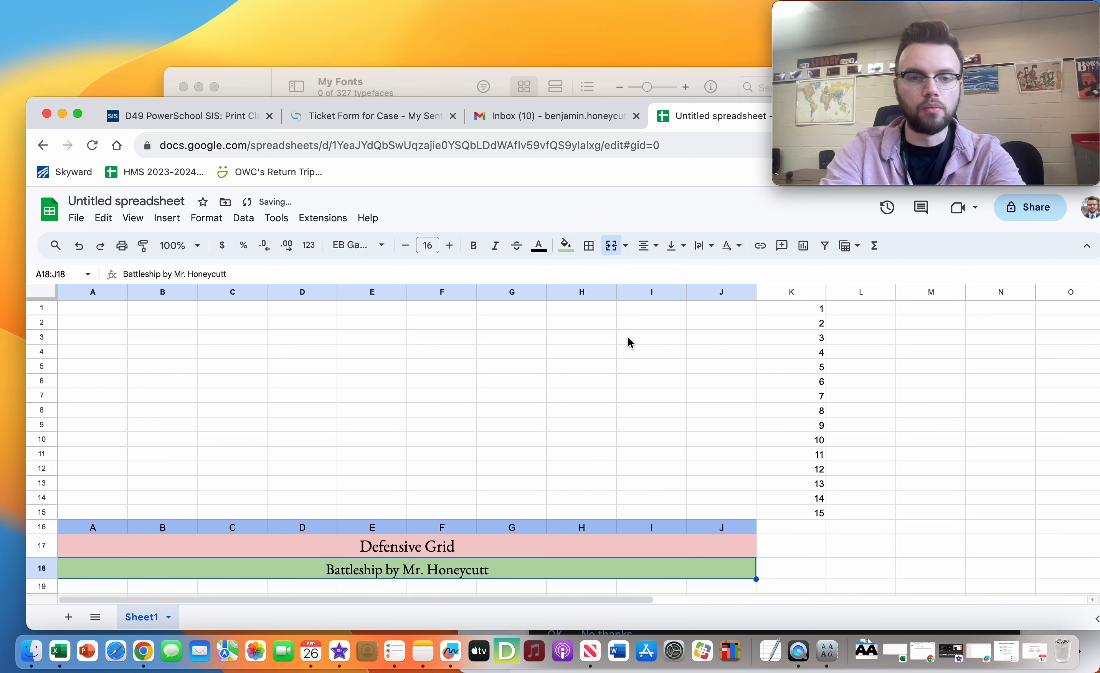
left_click(566, 246)
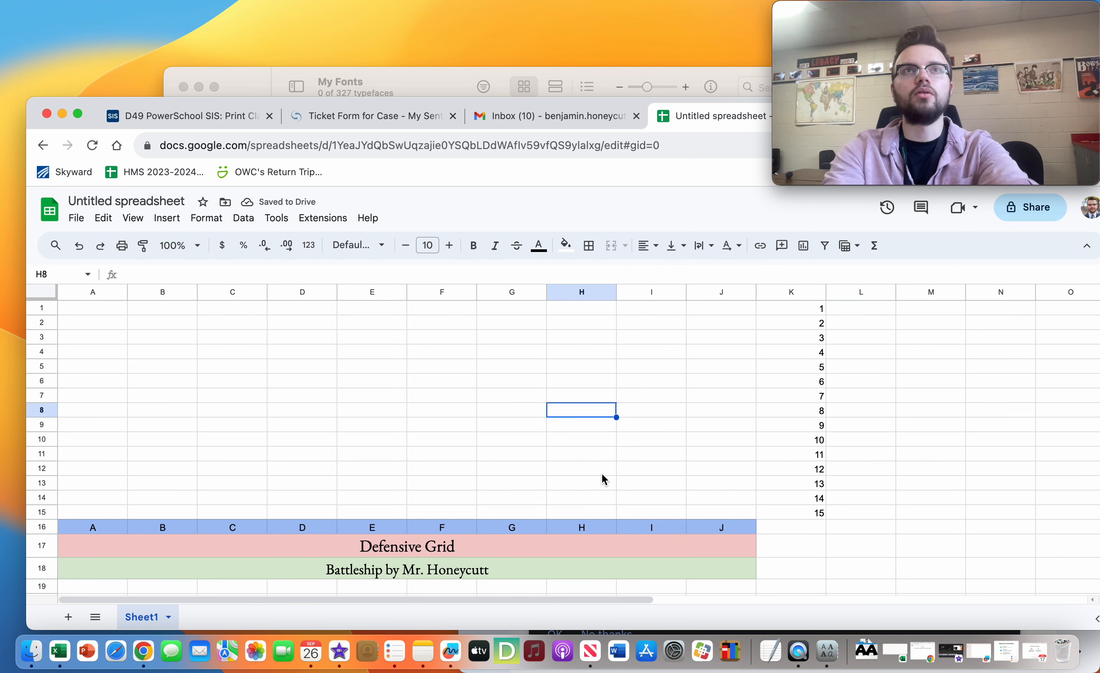
Centre the K1:K15 row numbers and shade the column light orange.
left_click(791, 308)
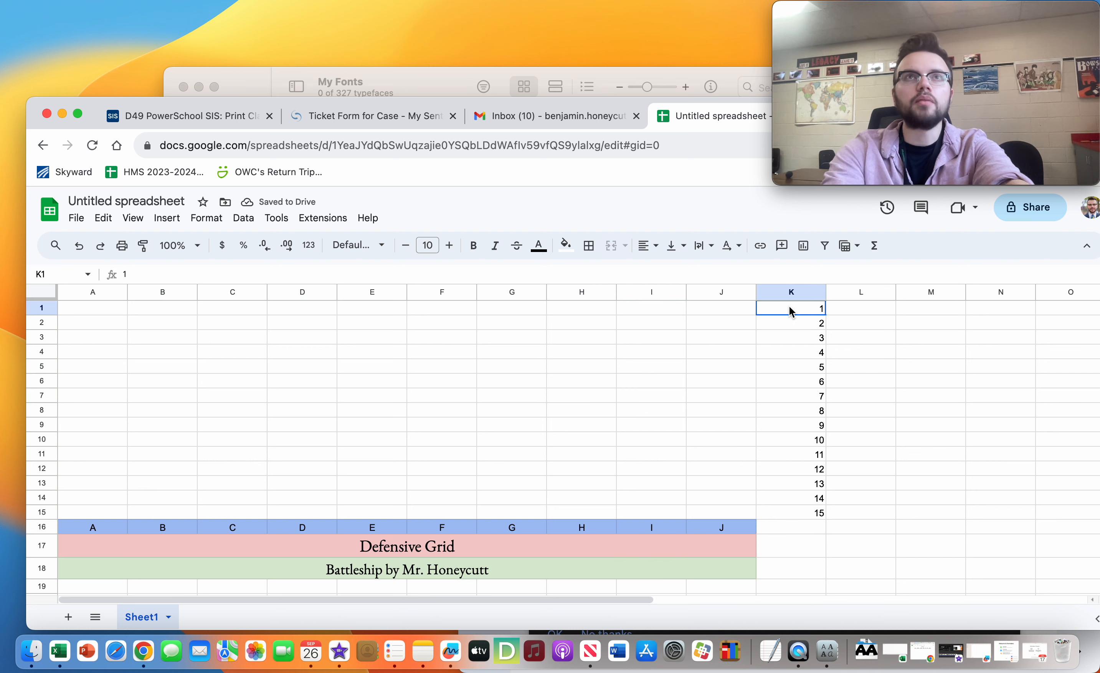
left_click_drag(790, 308, 791, 511)
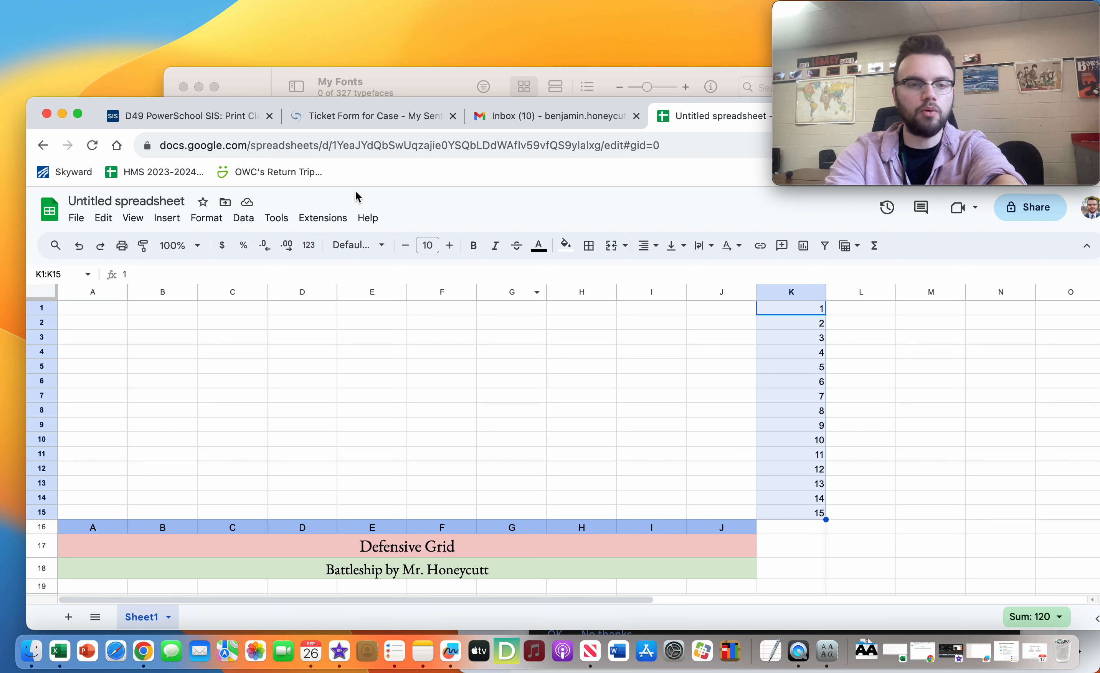
left_click(642, 245)
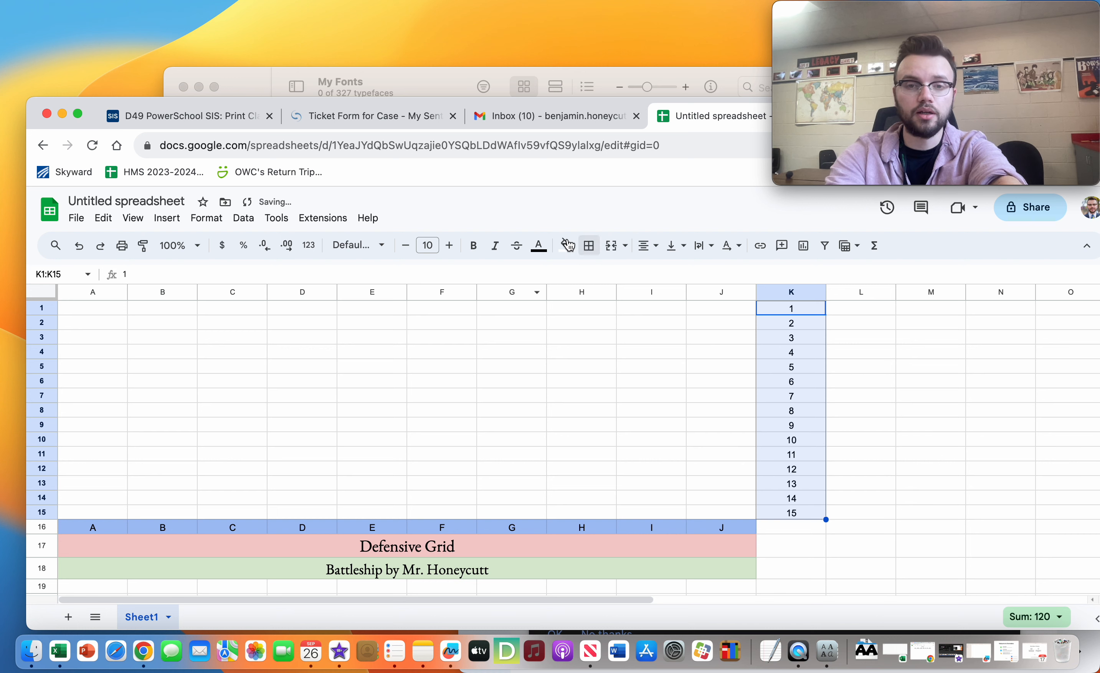
left_click(565, 246)
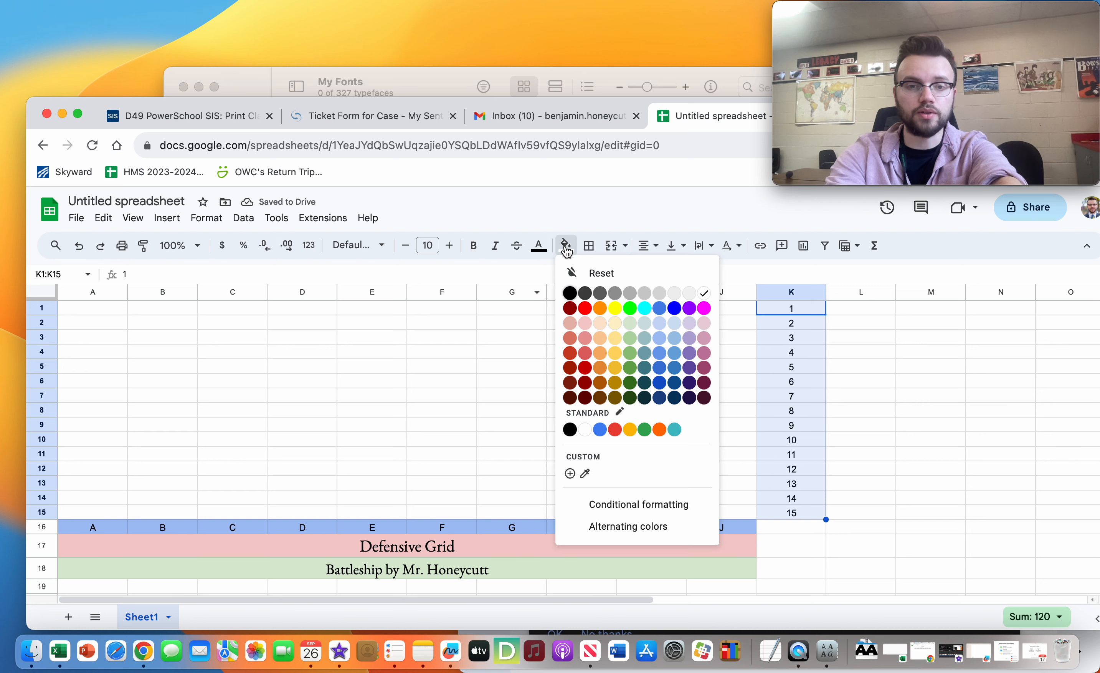
mouse_move(707, 344)
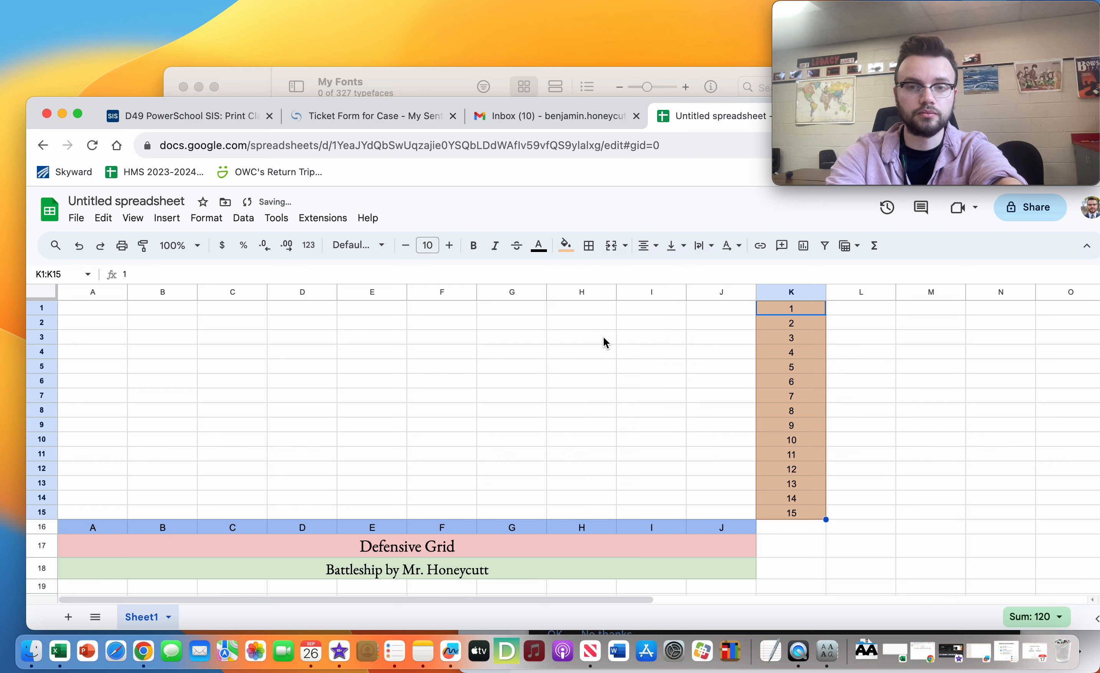
left_click(580, 336)
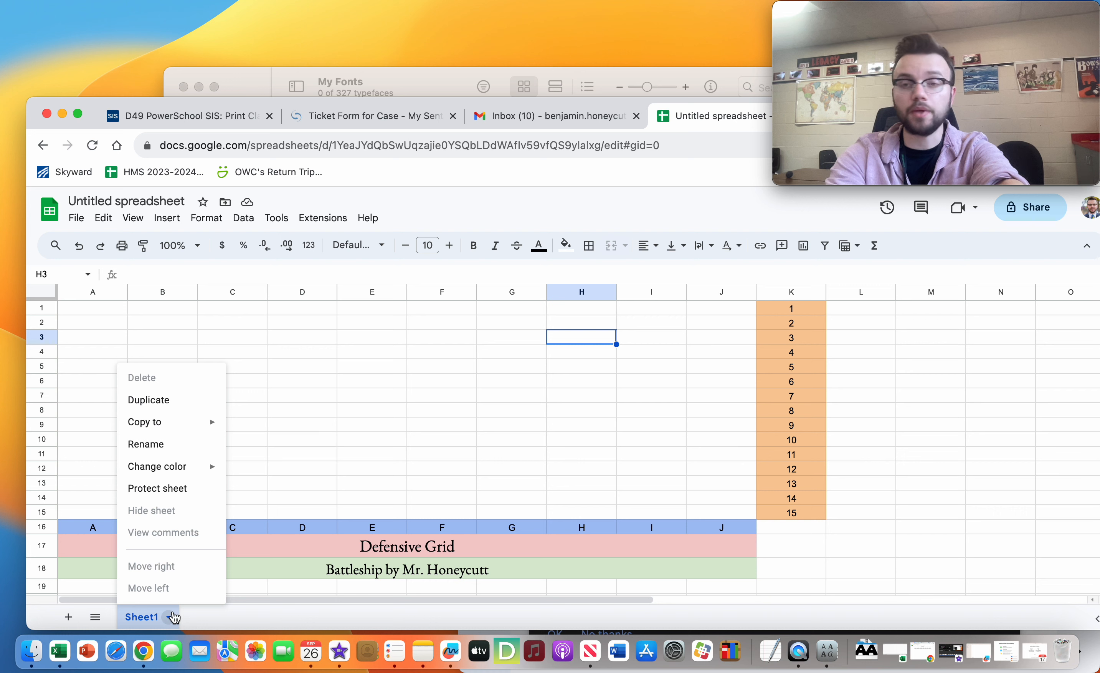
mouse_move(145, 444)
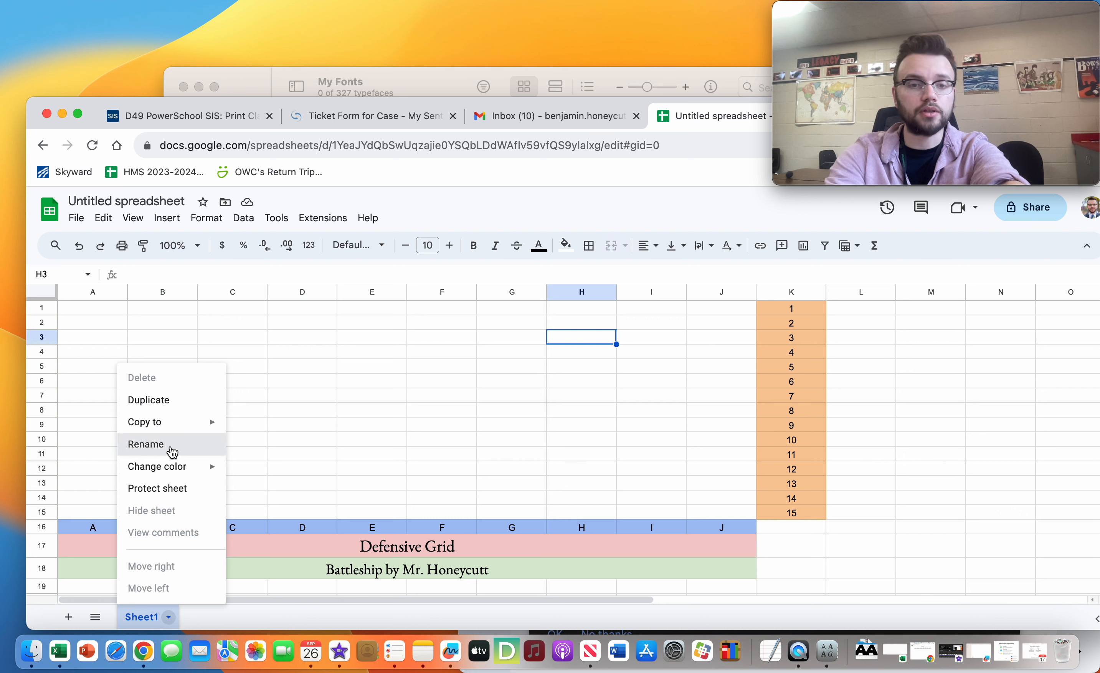
Rename Sheet1 to Defense and duplicate it.
left_click(145, 443)
type("Defense")
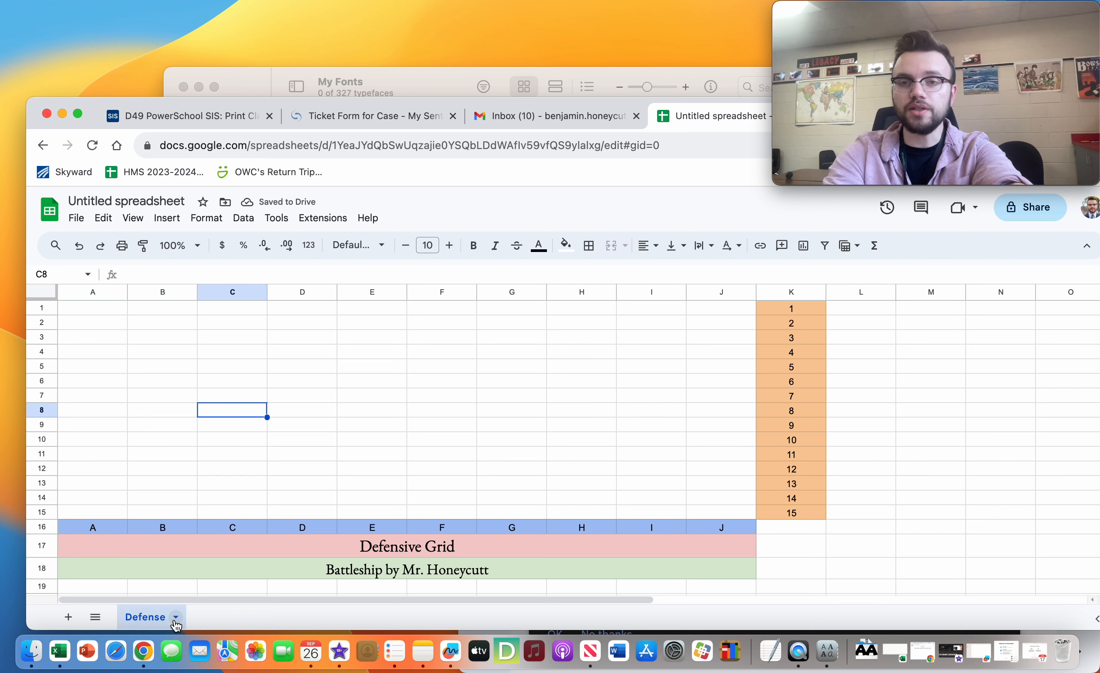
left_click(175, 616)
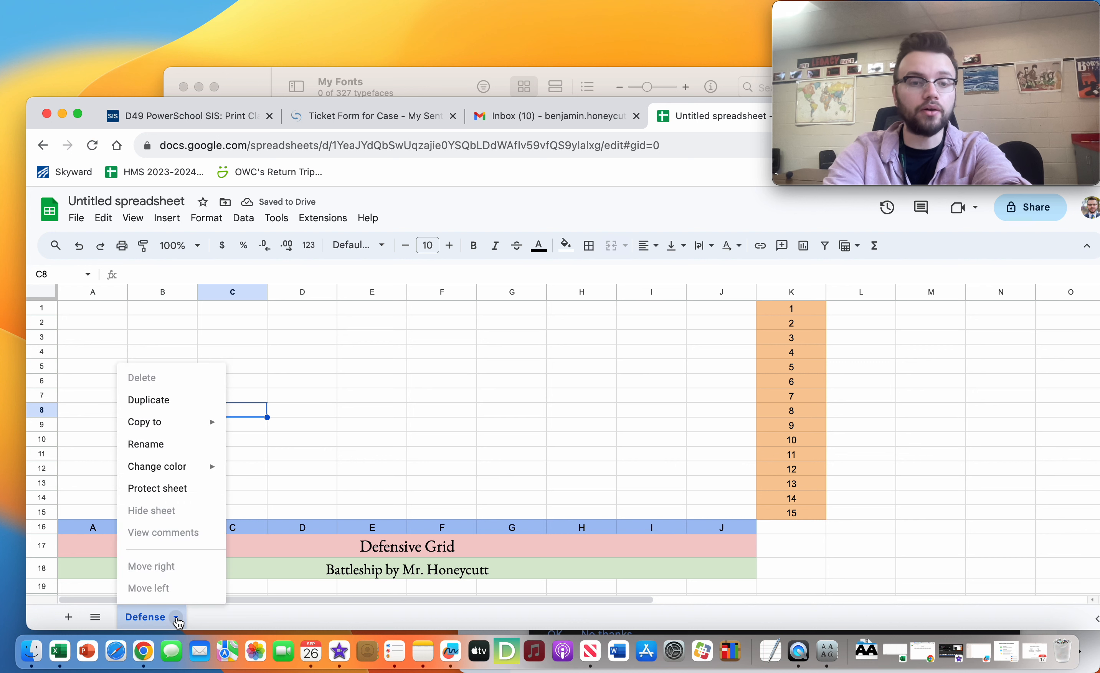
mouse_move(163, 421)
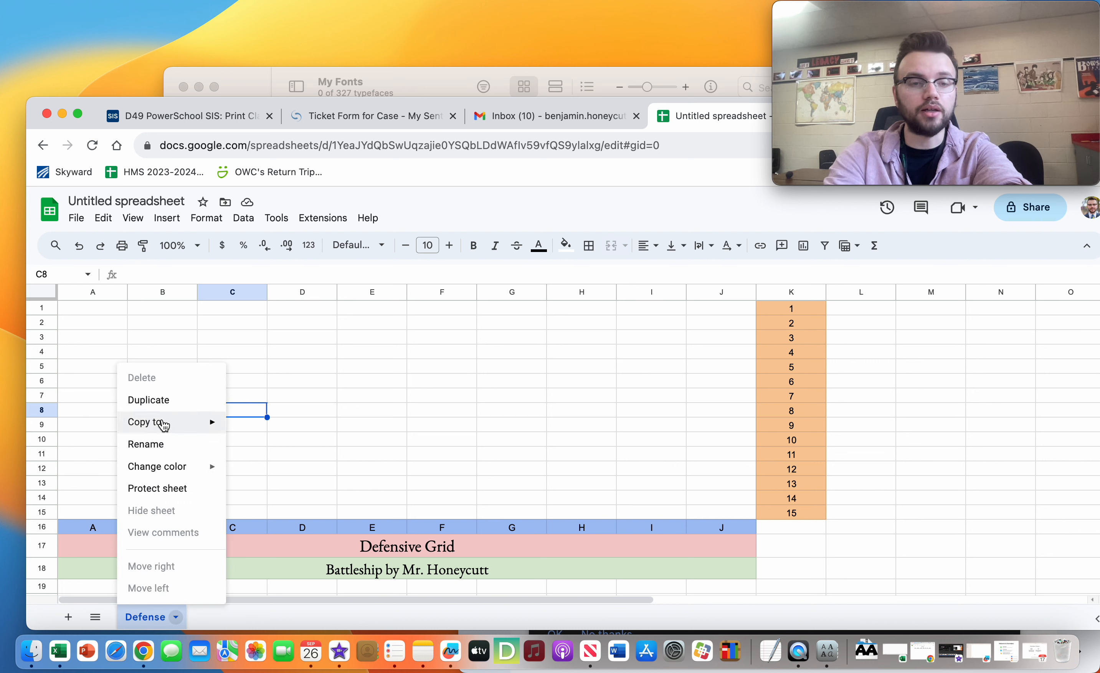
left_click(148, 400)
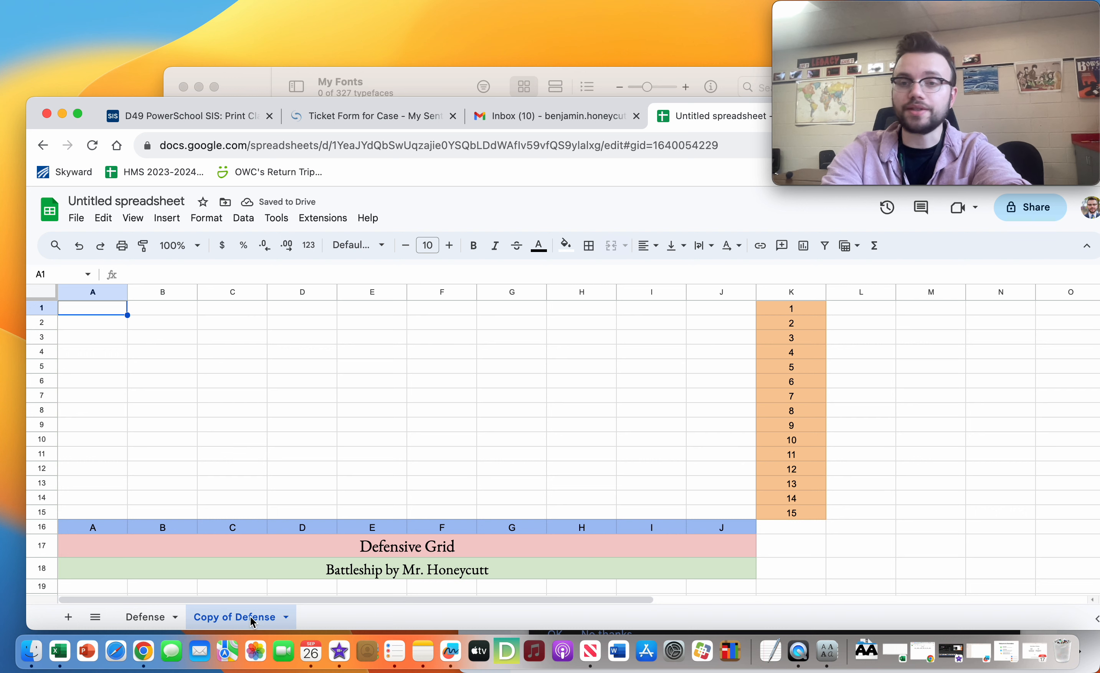
Rename the copied sheet 'Copy of Defense' to Offense.
left_click(286, 616)
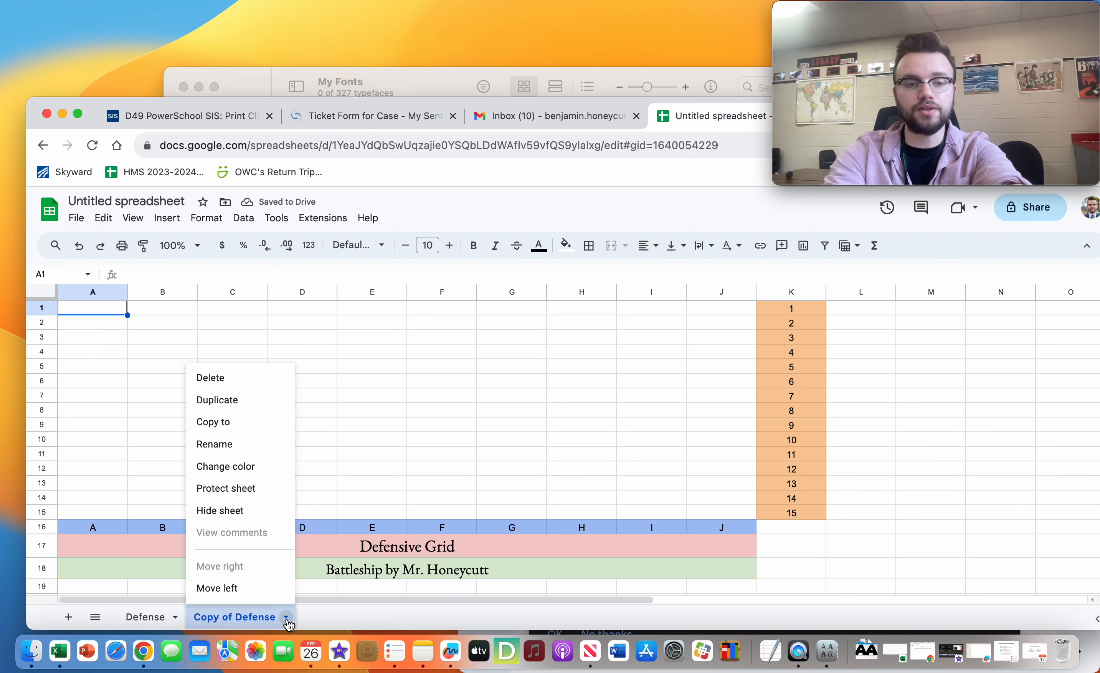
left_click(214, 443)
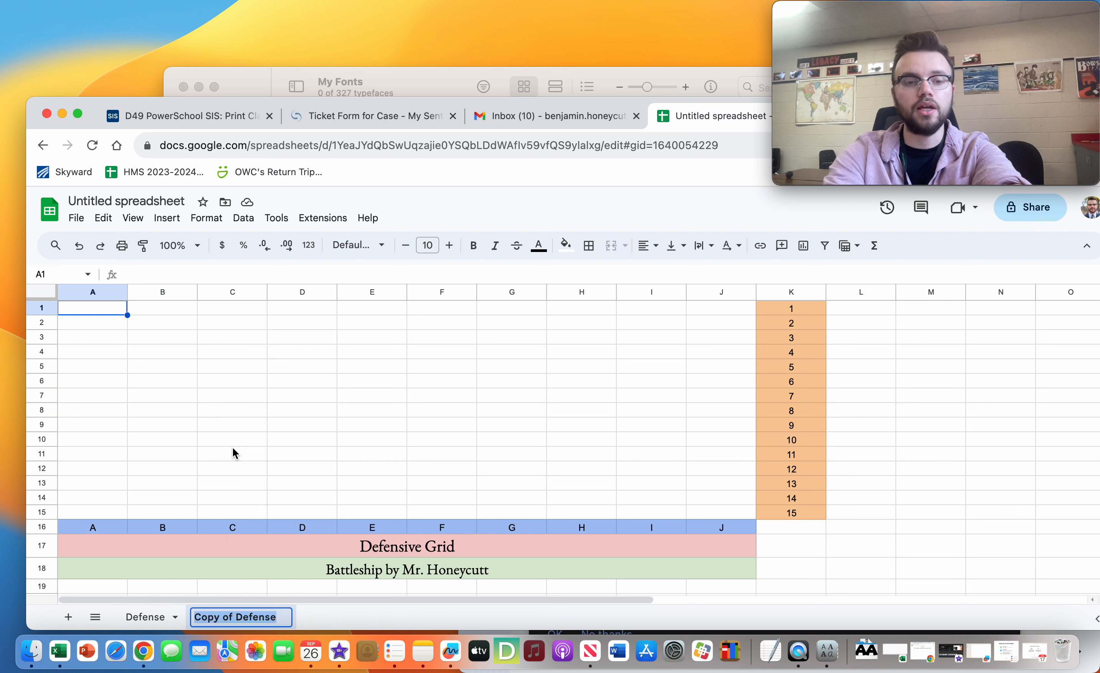
type("Offen")
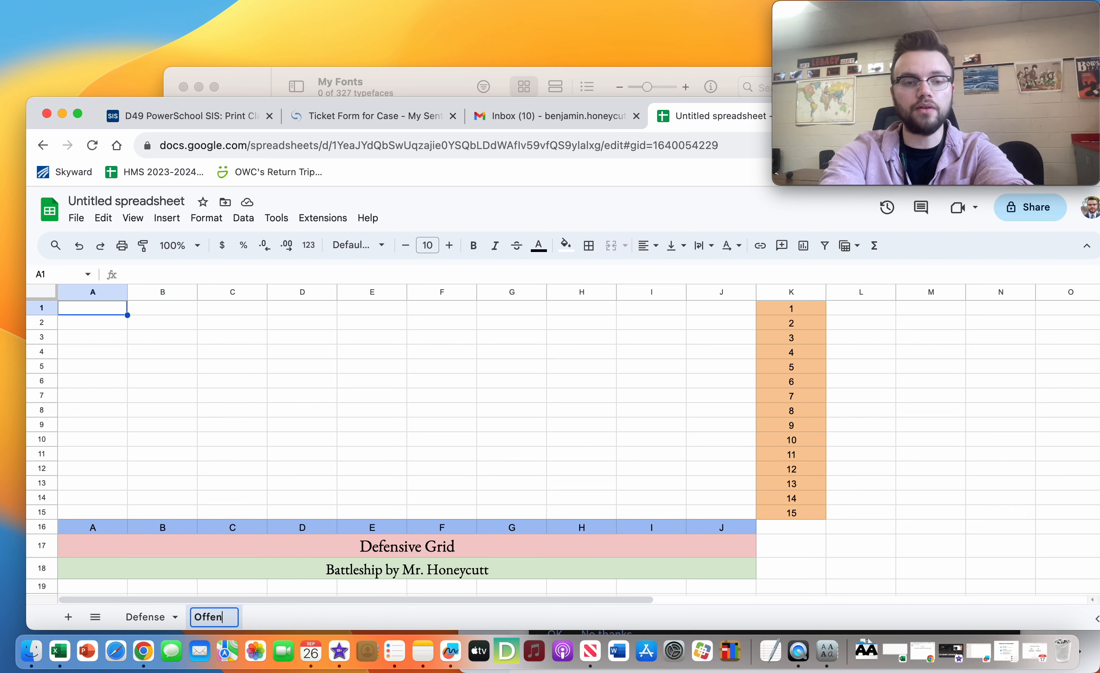
key("enter")
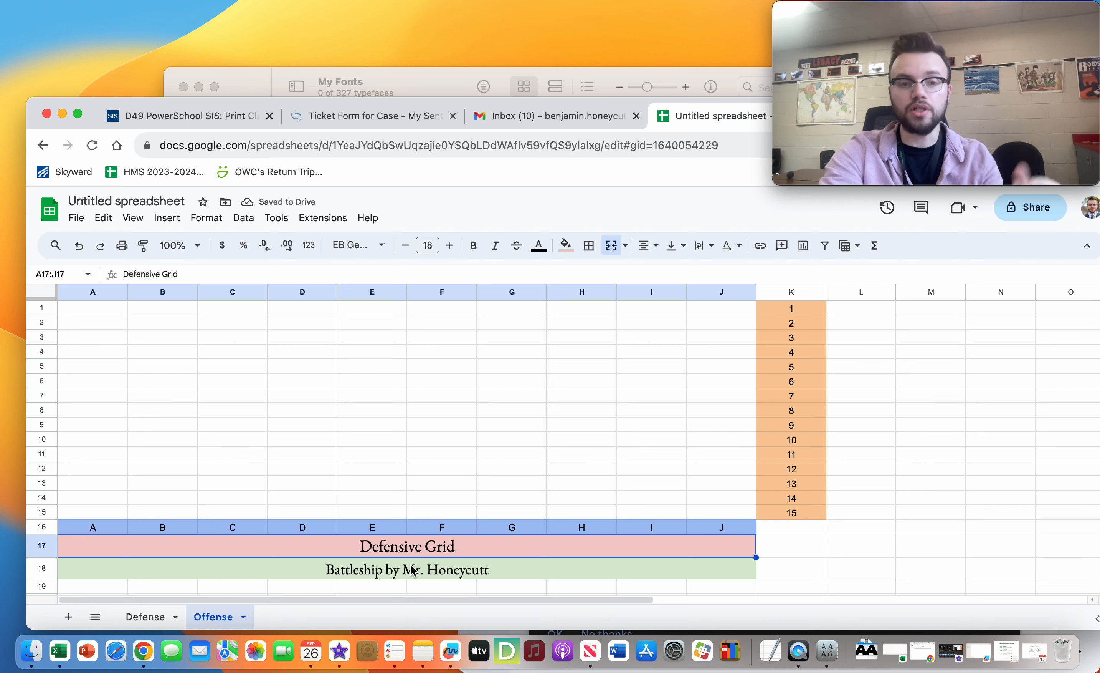
Change the Offense sheet's title to 'Offensive Grid' and shade its band light yellow.
double_click(383, 545)
type("Of")
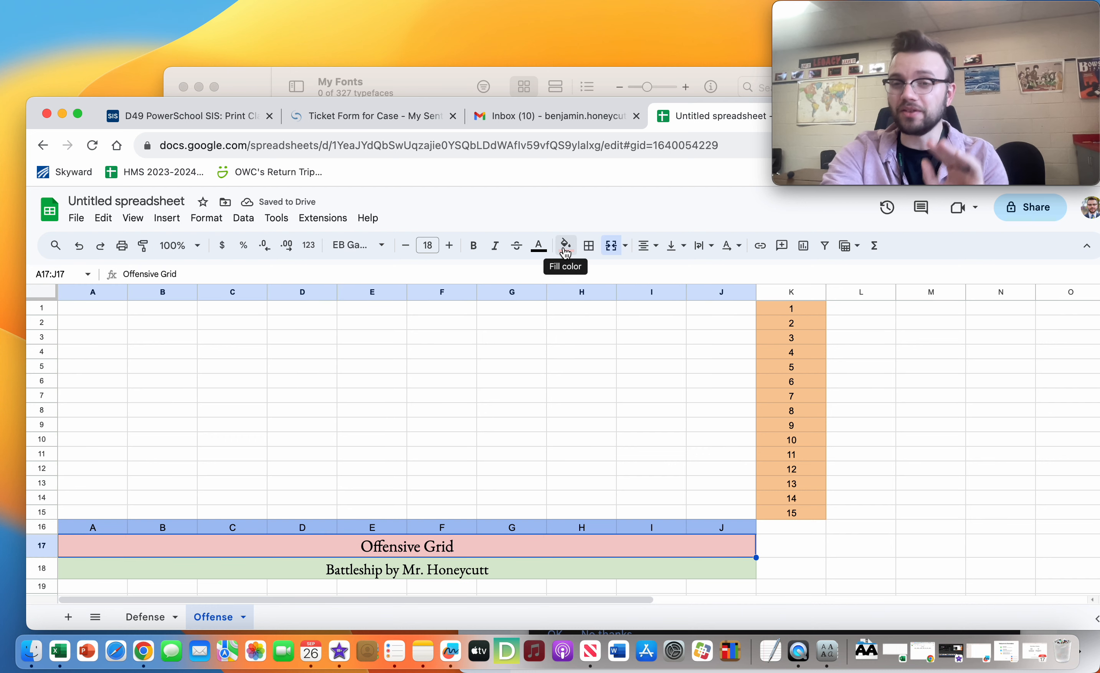
left_click(565, 245)
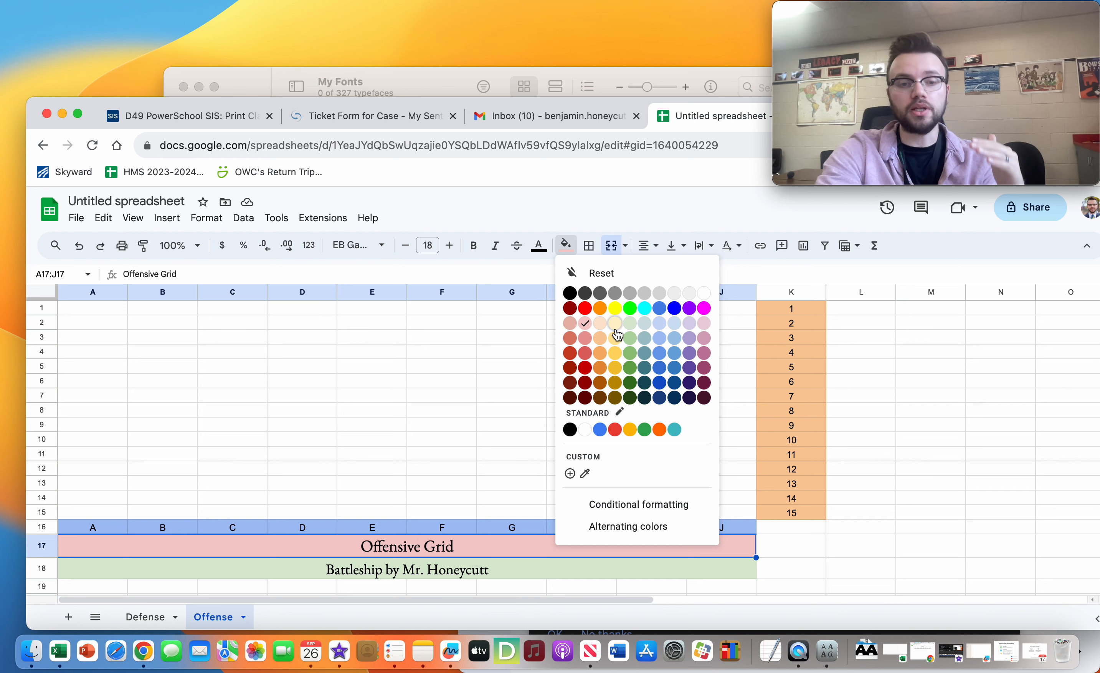
left_click(145, 617)
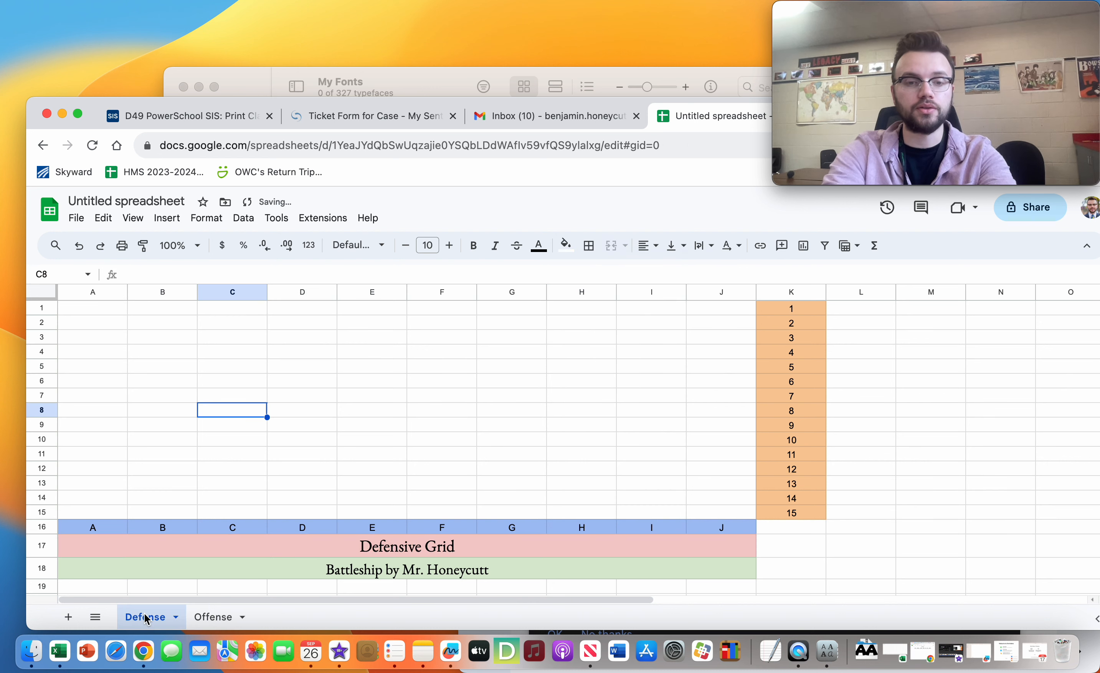
left_click(213, 617)
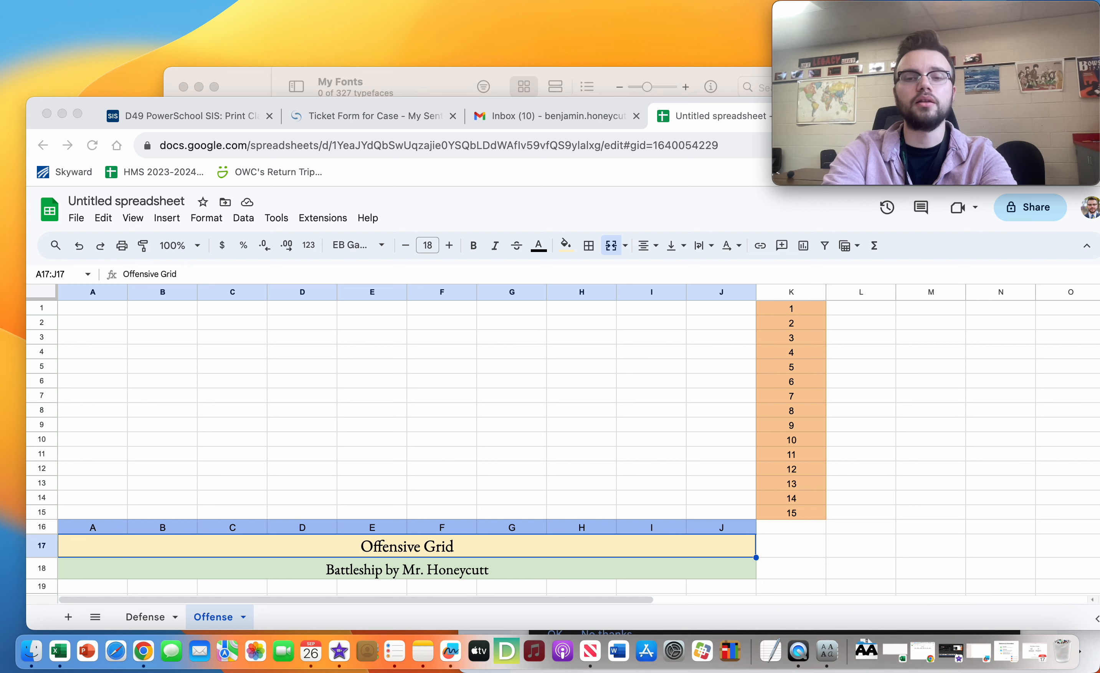
mouse_move(1011, 414)
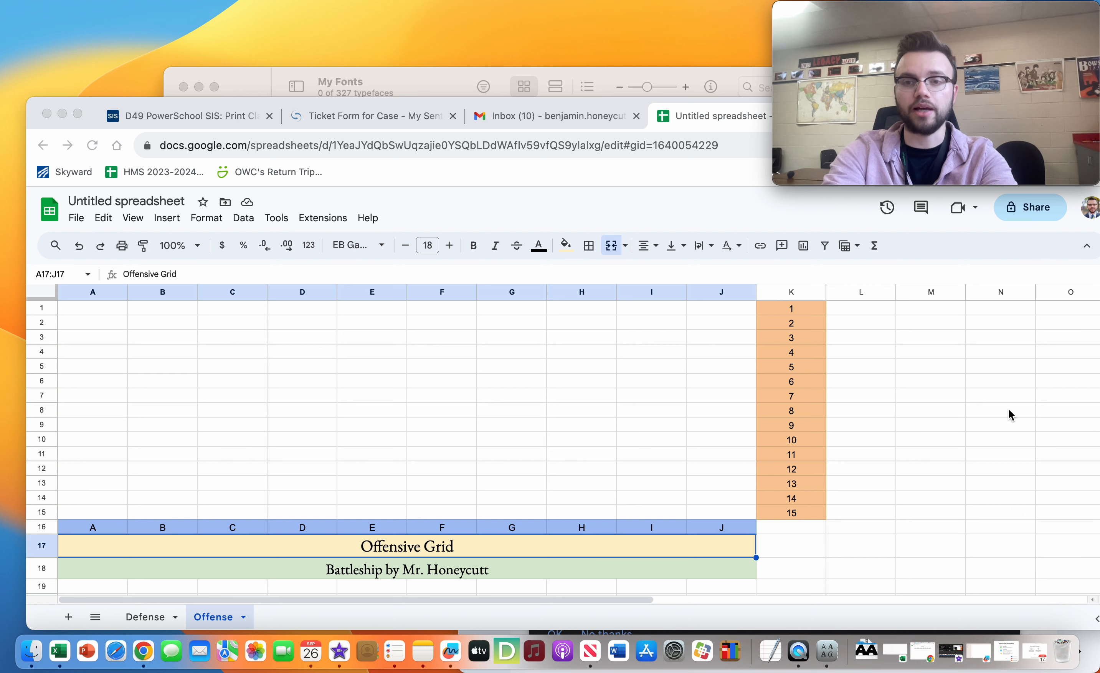
mouse_move(951, 344)
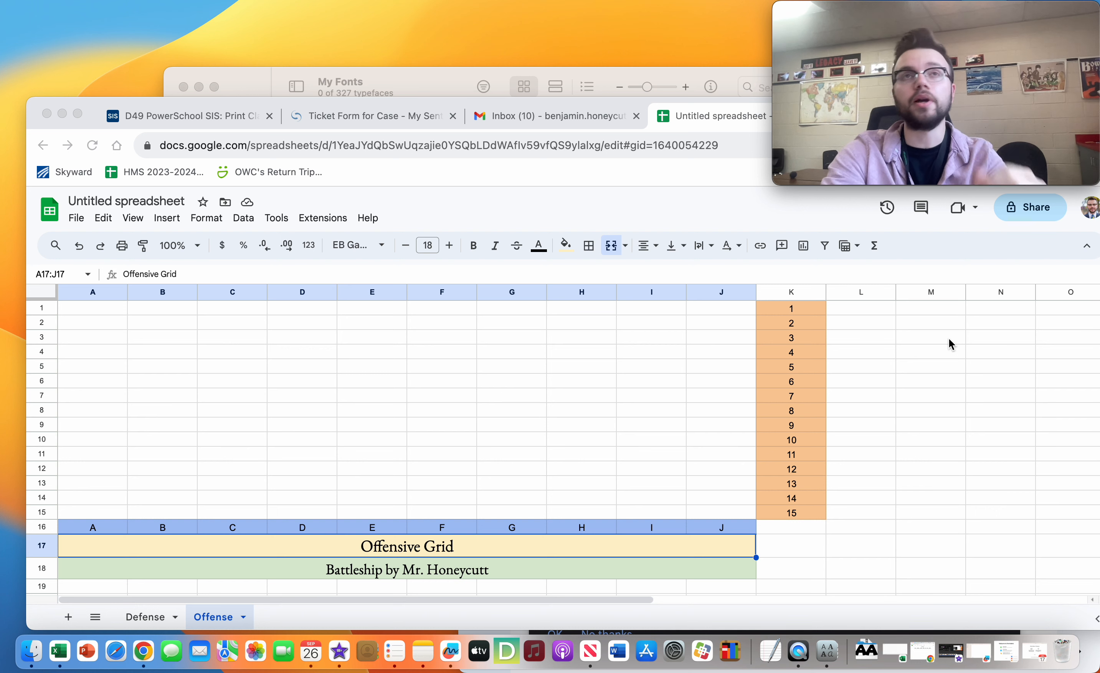
mouse_move(962, 336)
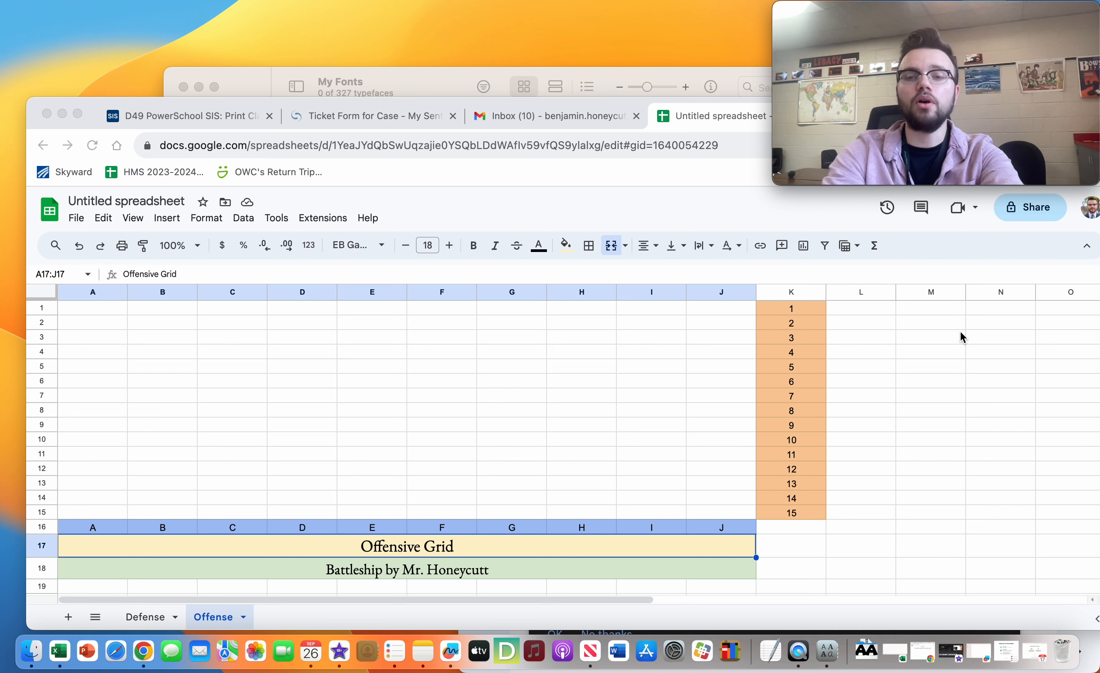
Fill the legend swatches M1 blue, M2 red and M3 grey beside the Offense grid.
left_click(930, 307)
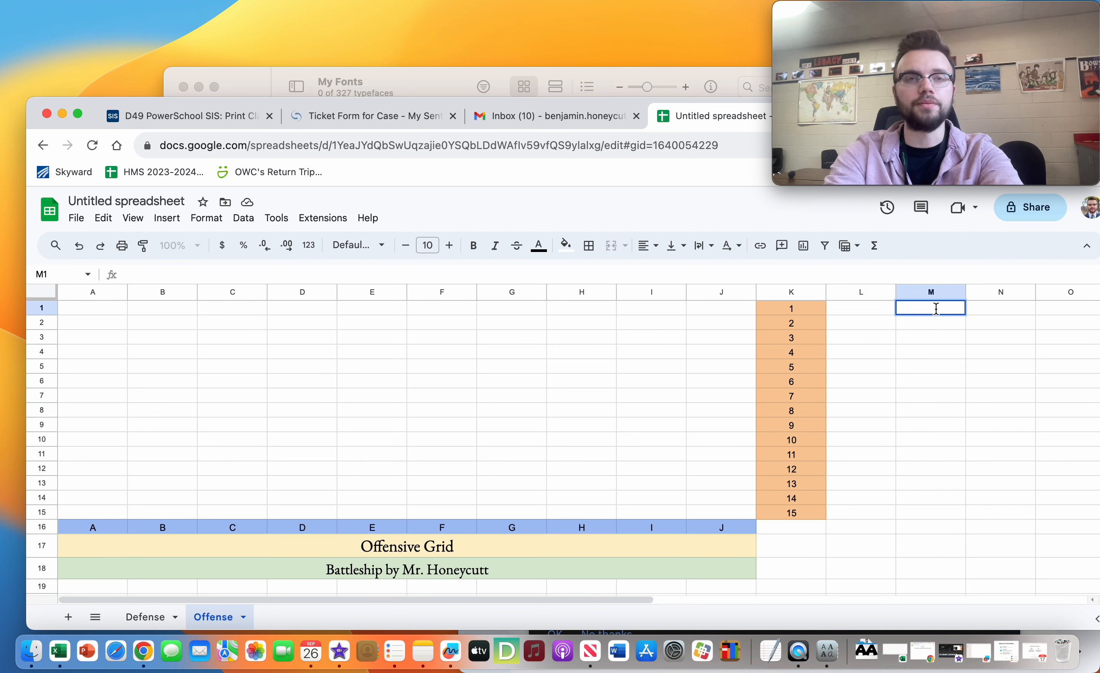
left_click(565, 245)
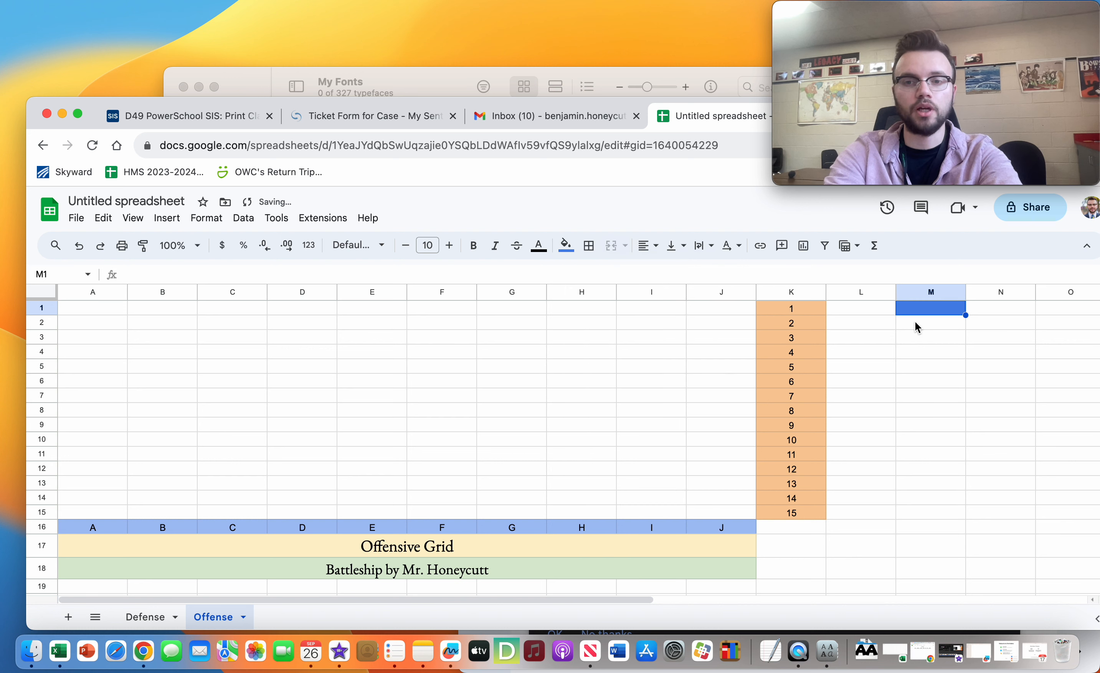
left_click(566, 246)
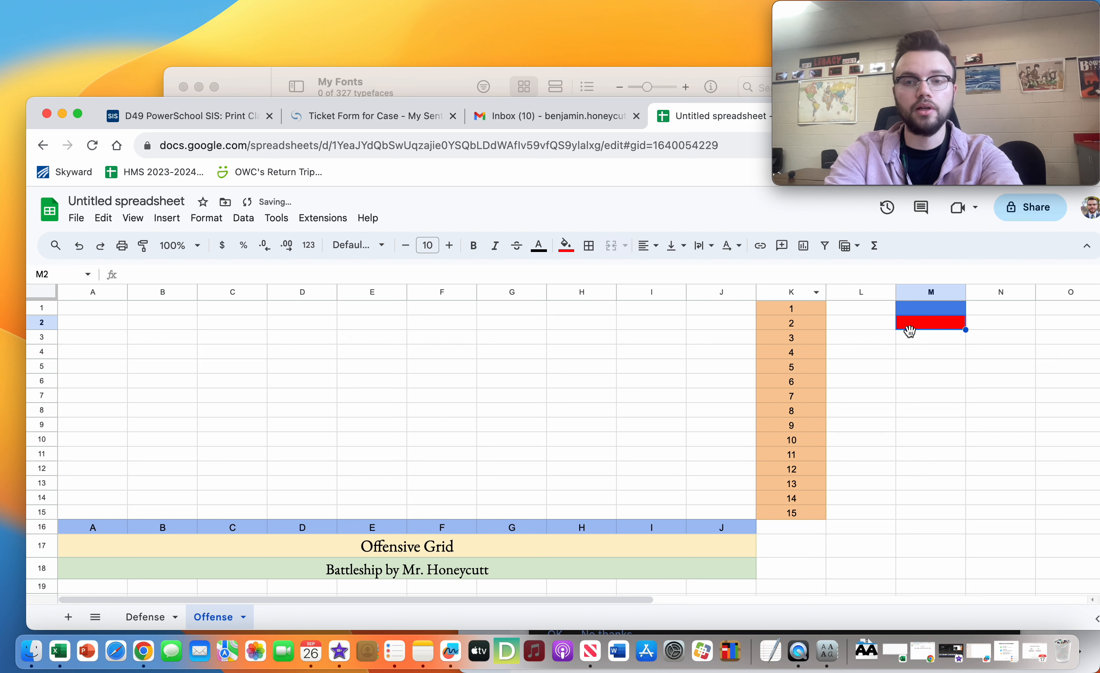
left_click(565, 246)
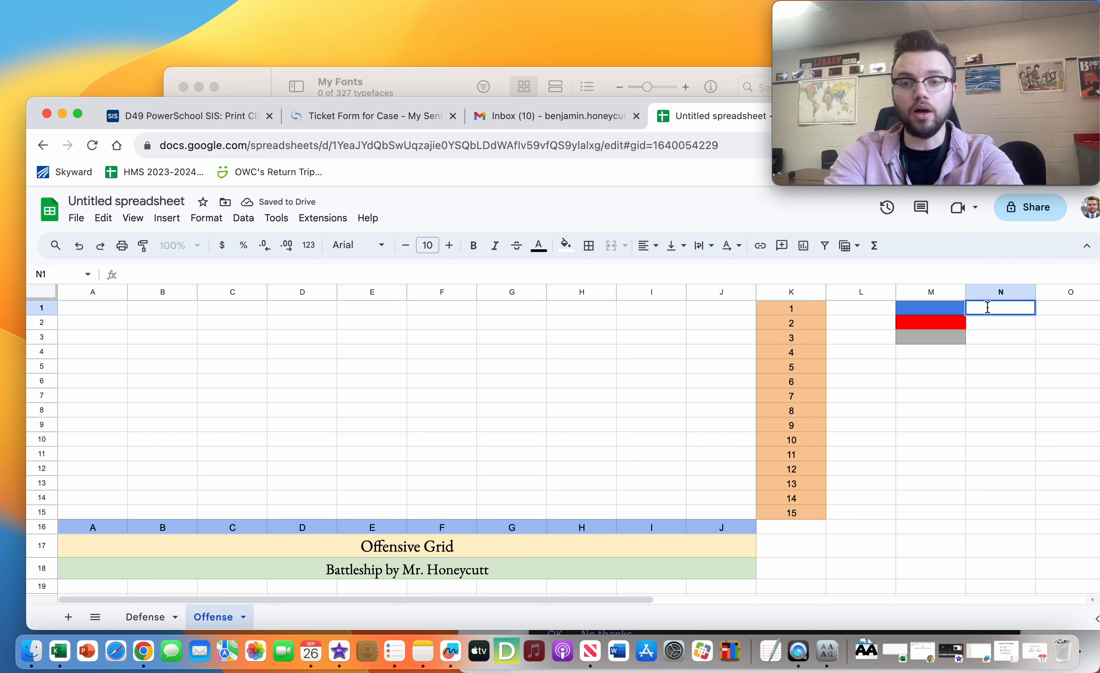
Label the swatches MISS, HIT and SINK in N1:N3.
type("MISS")
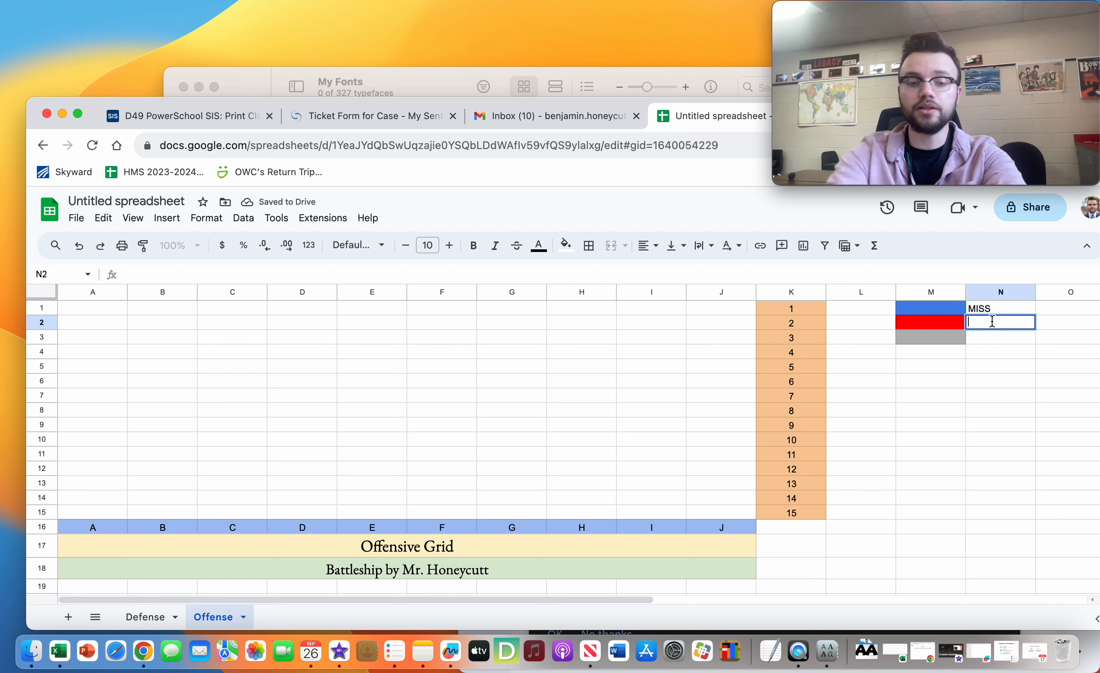
type("HIT")
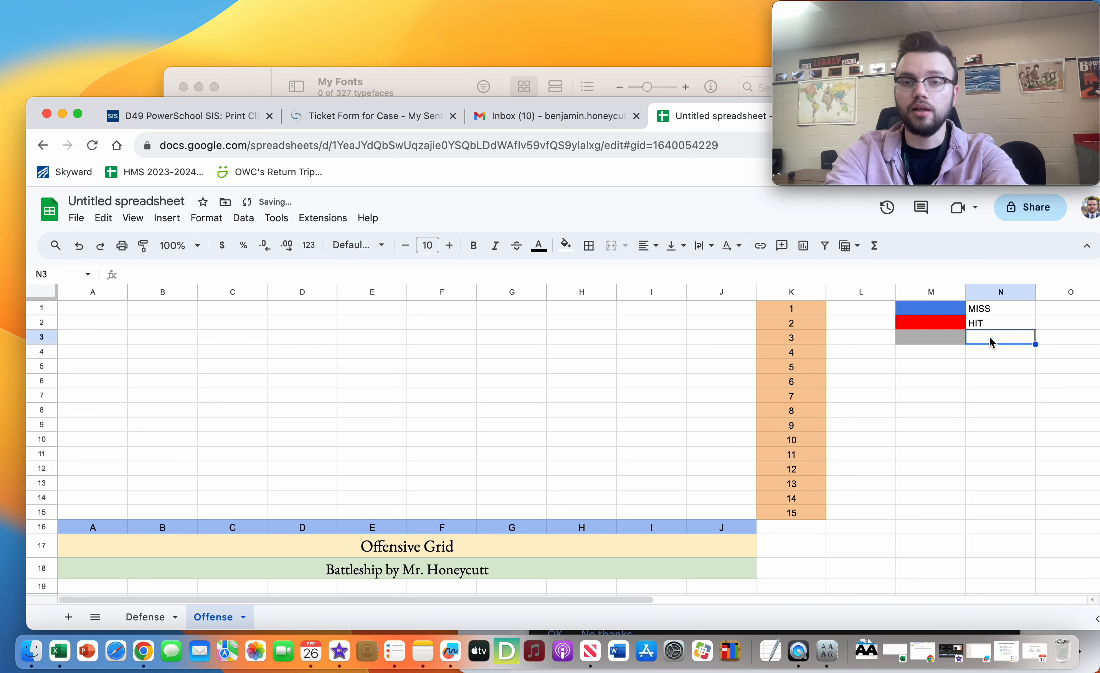
type("SINK")
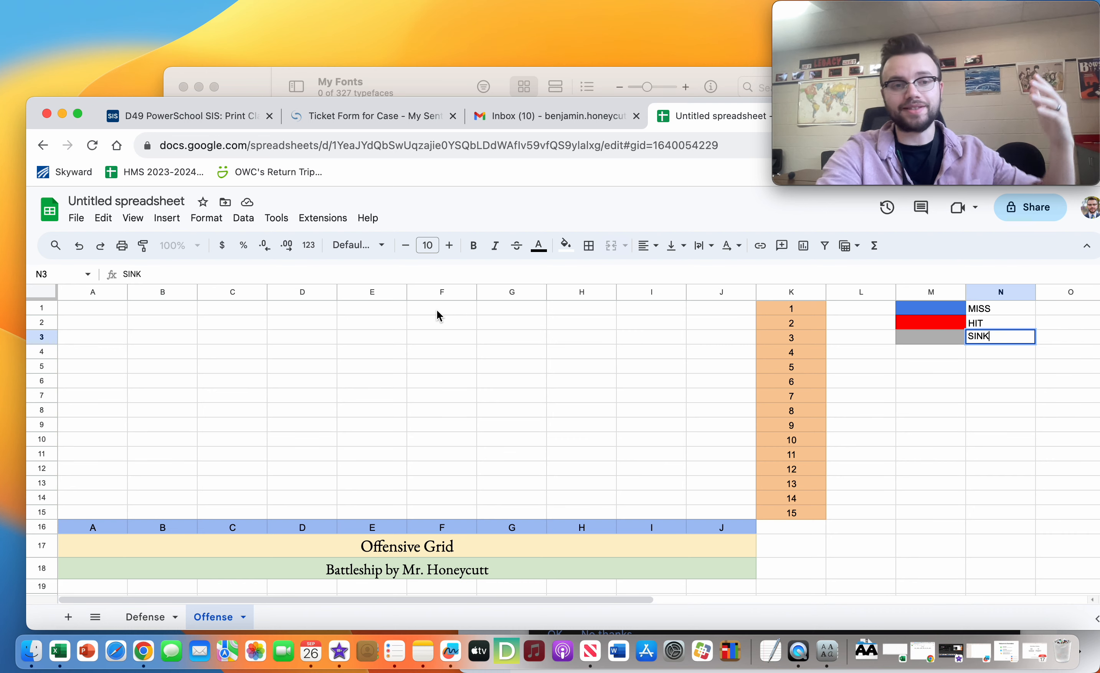
Demonstrate a blue miss in F1 and a red hit in G4 on the Offensive Grid.
left_click(565, 245)
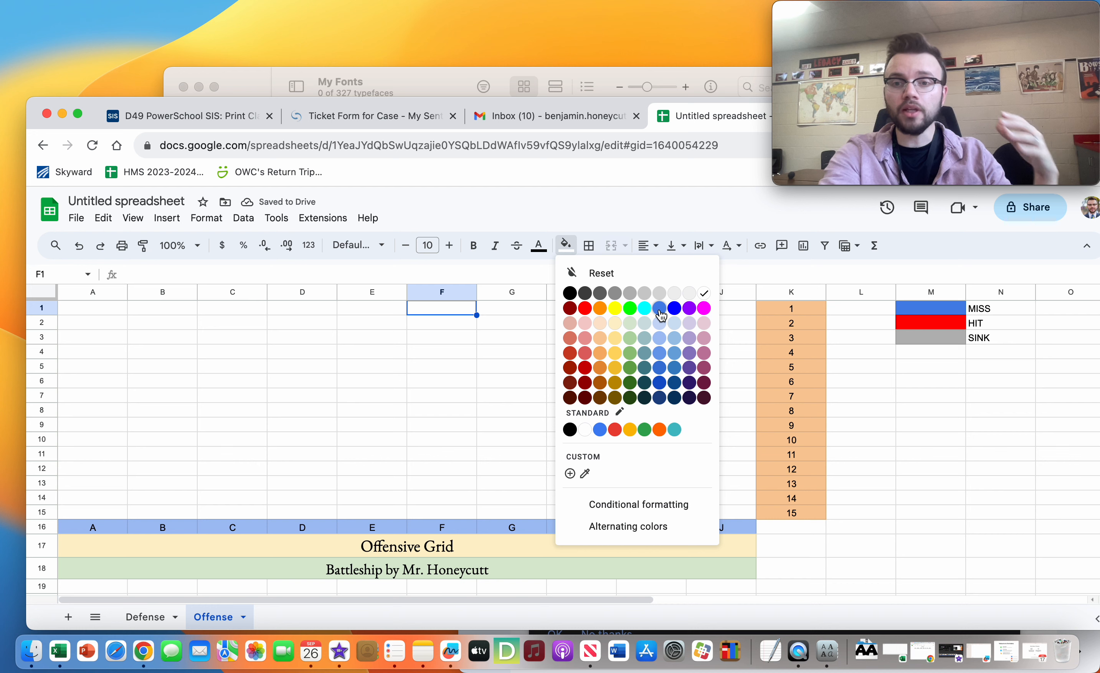
left_click(659, 308)
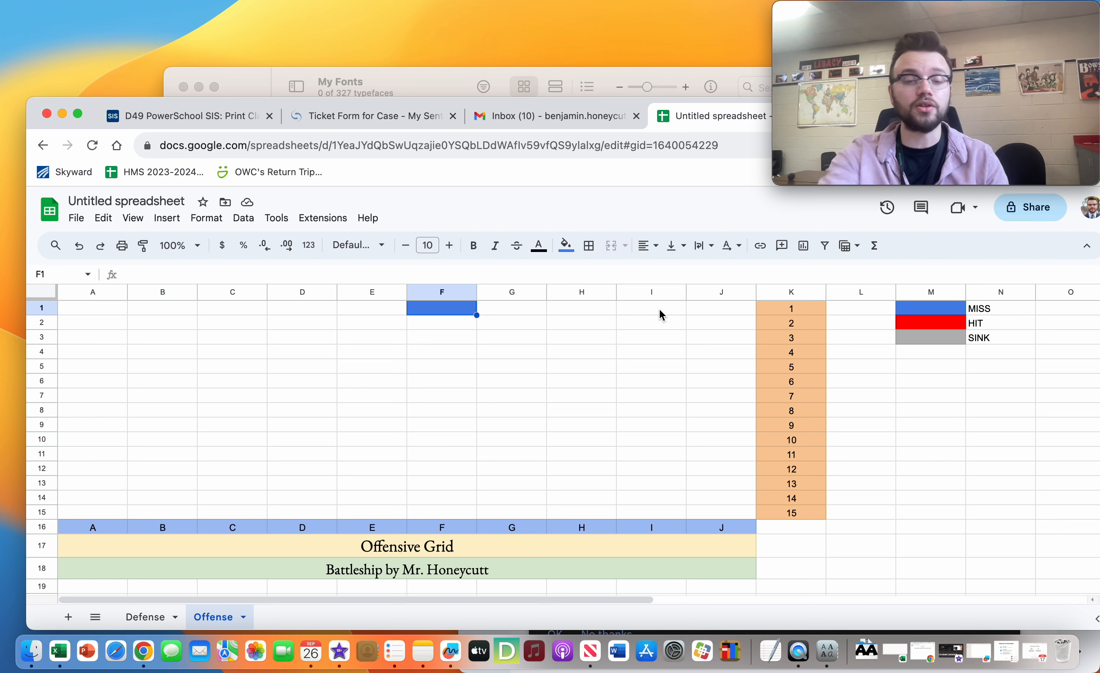
mouse_move(486, 378)
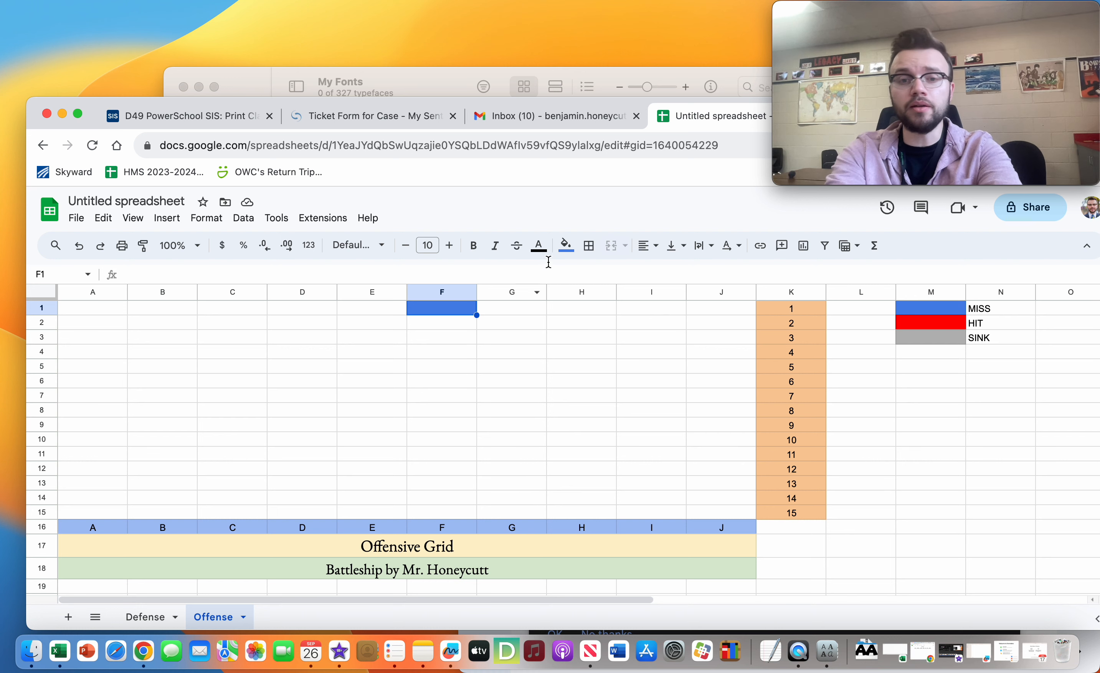
left_click(511, 352)
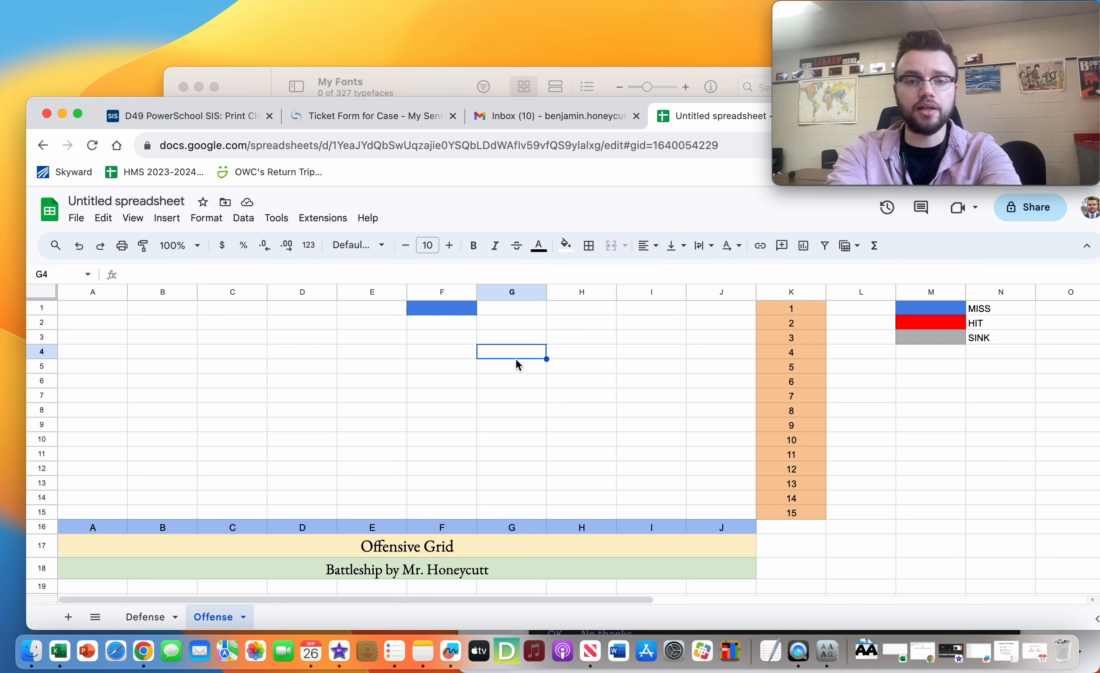
left_click(565, 245)
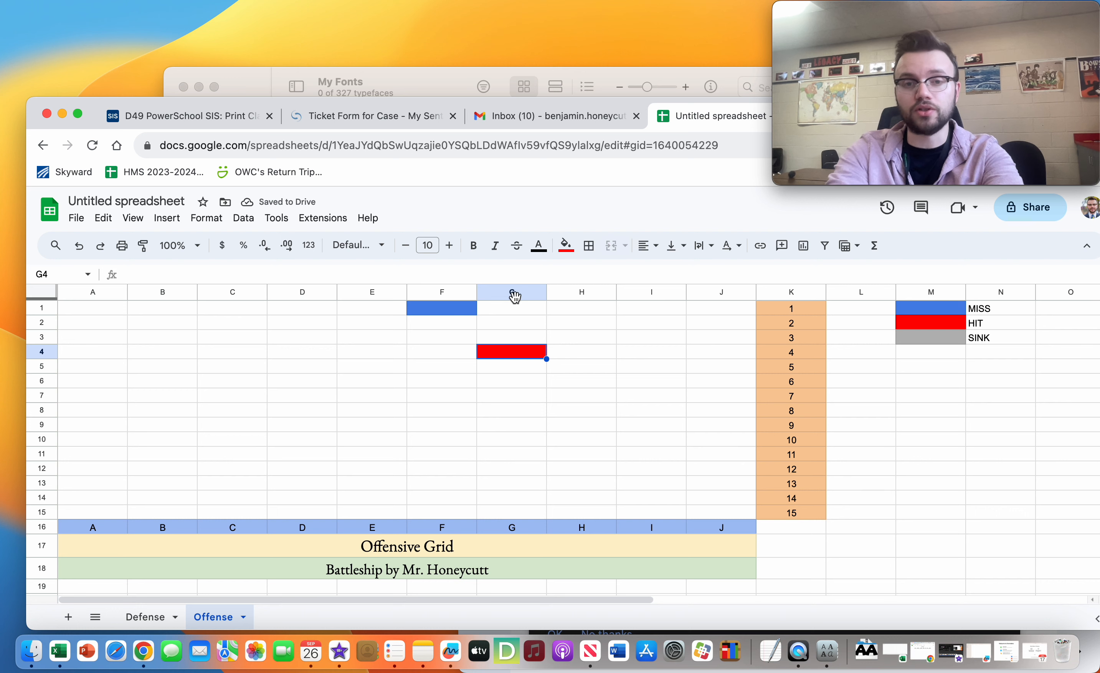
mouse_move(565, 246)
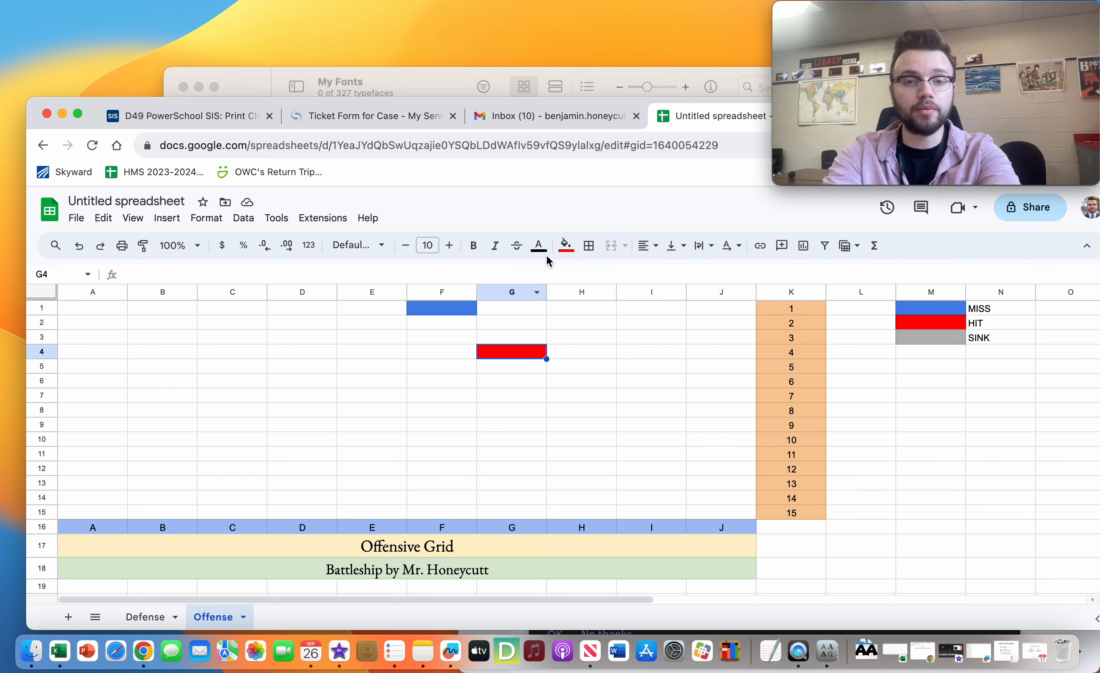
Clear the red hit from G4 and reset F1's blue fill, leaving the grid blank.
key("Delete")
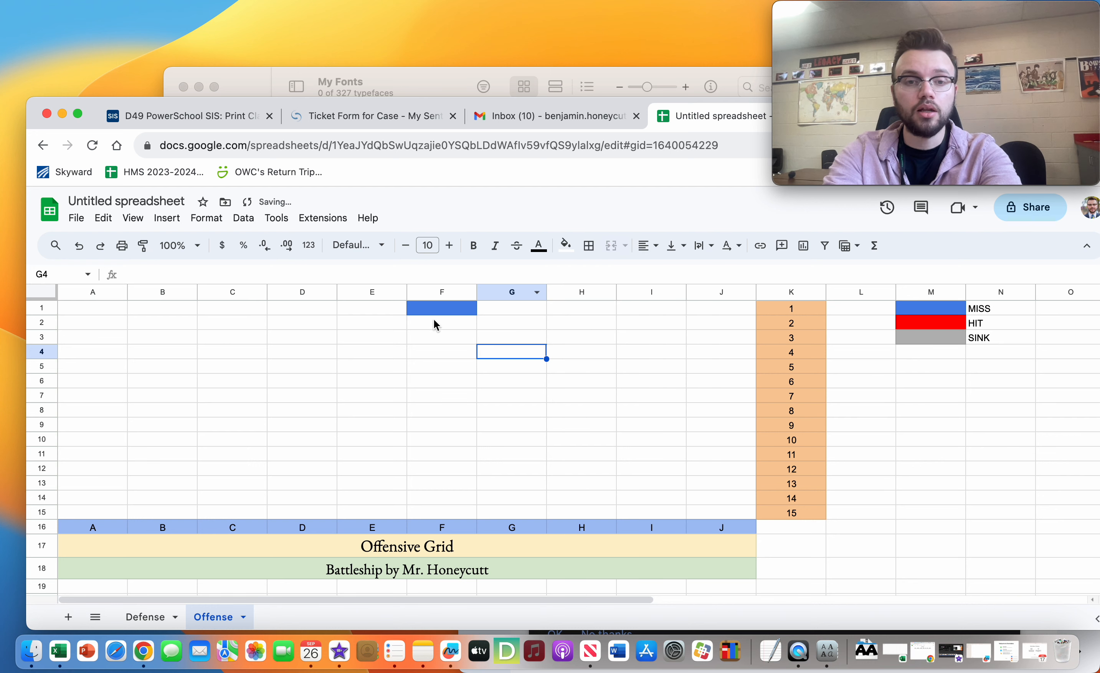
left_click(565, 245)
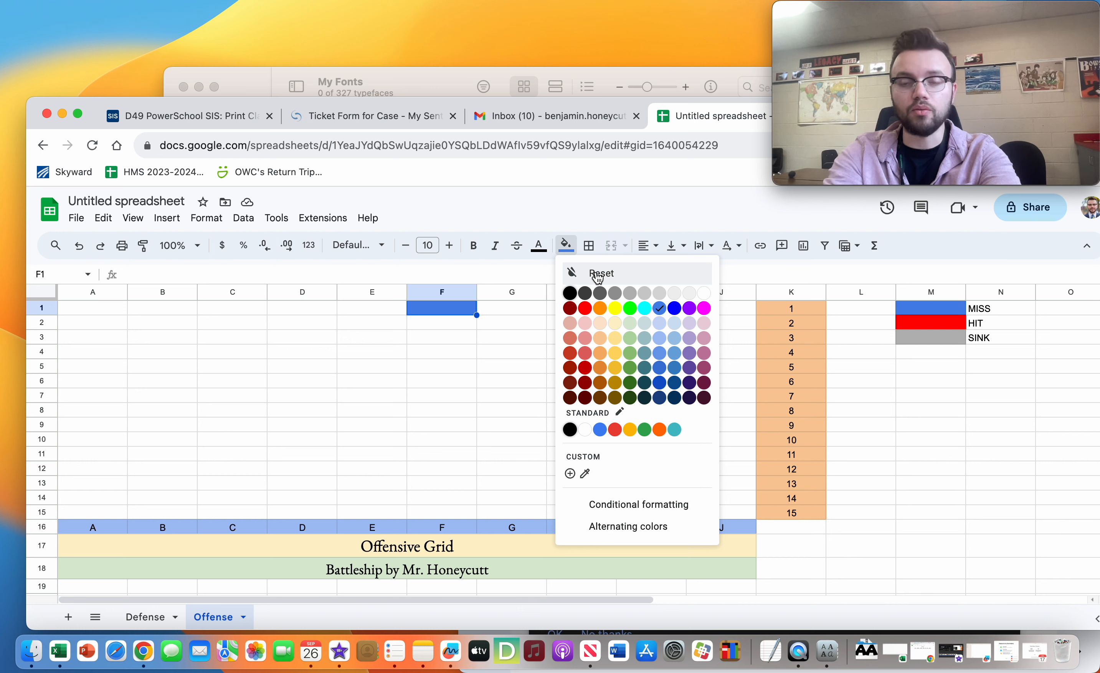
left_click(601, 273)
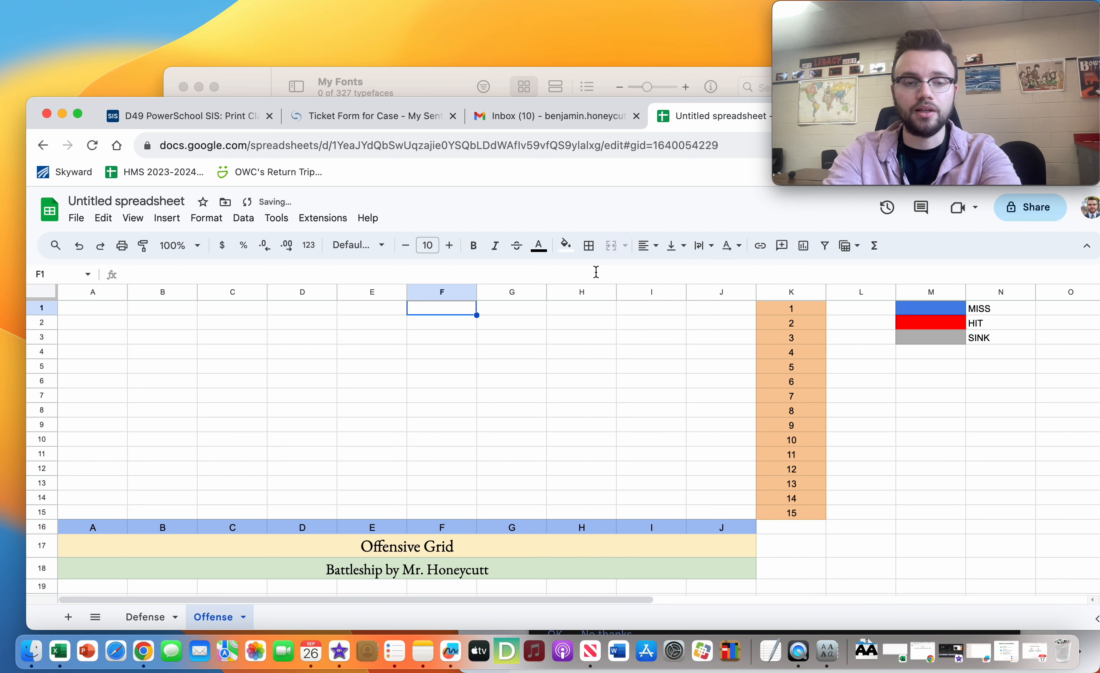
mouse_move(146, 617)
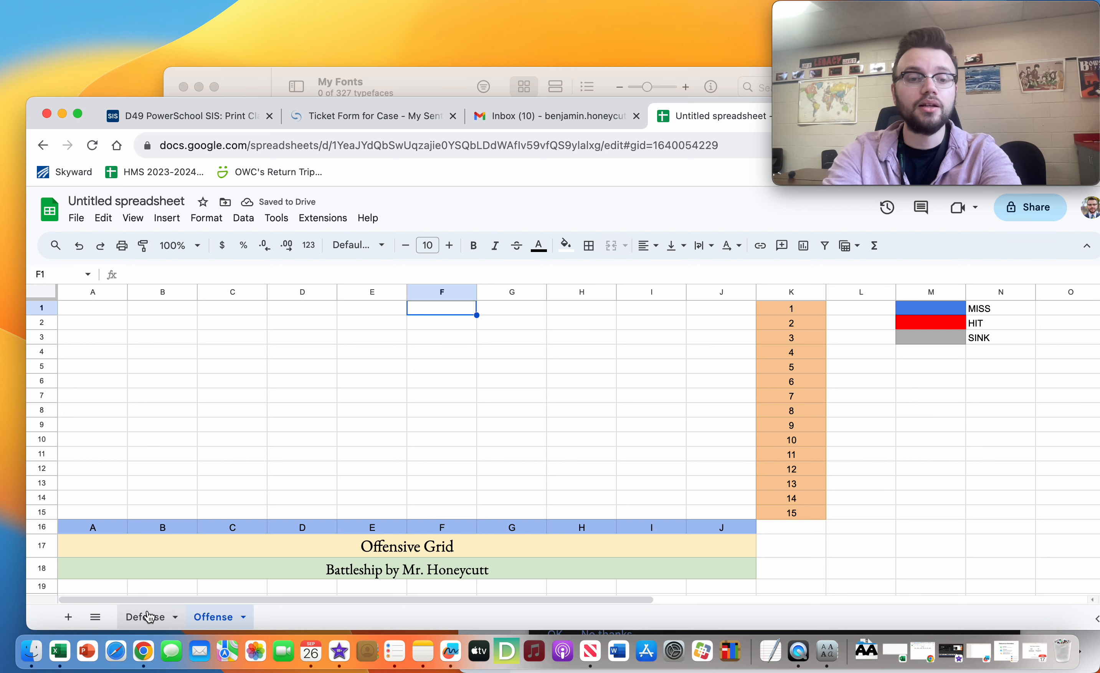
On the Defense sheet, enter a SHIPS heading in M1 with AAAAA beneath it.
left_click(145, 617)
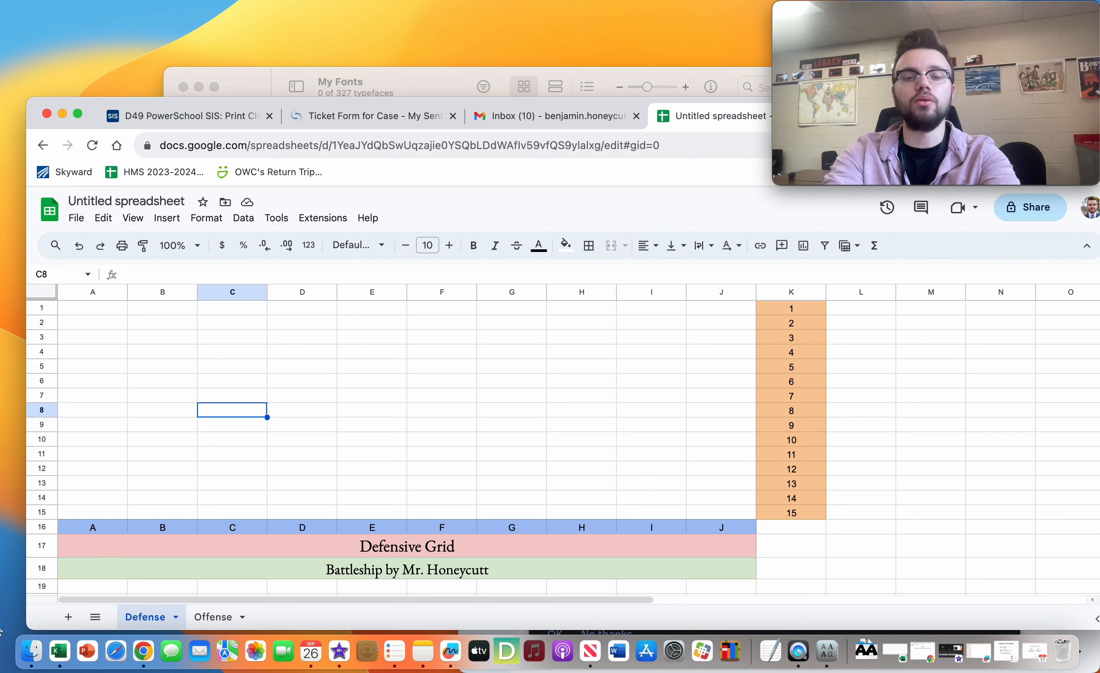
mouse_move(1038, 596)
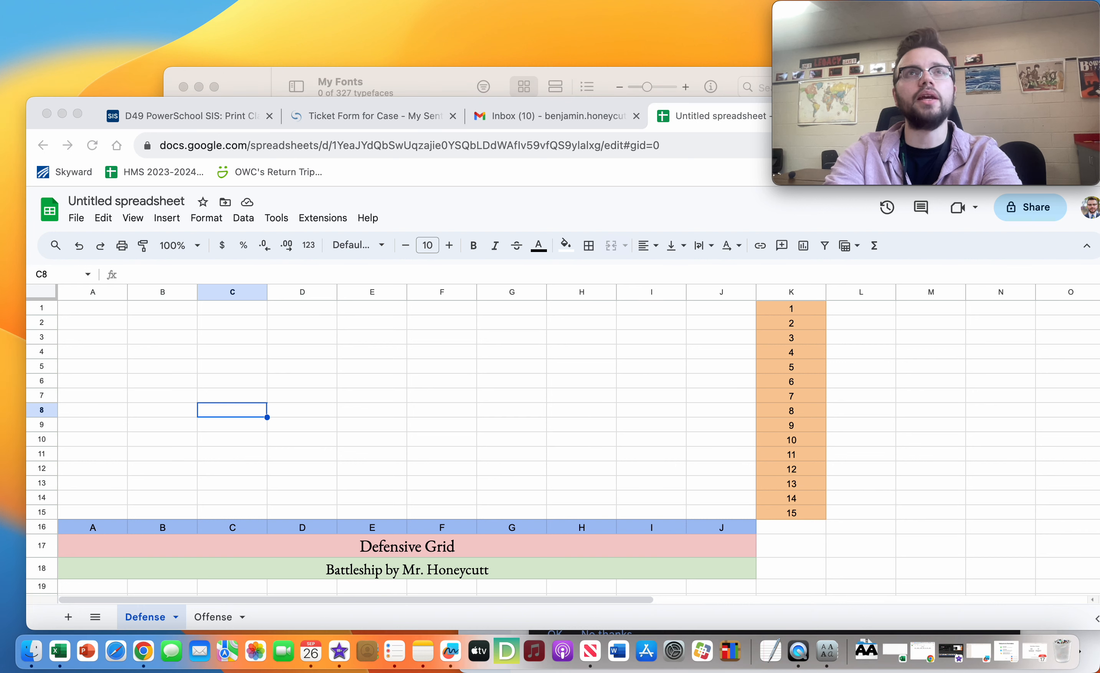
left_click(930, 307)
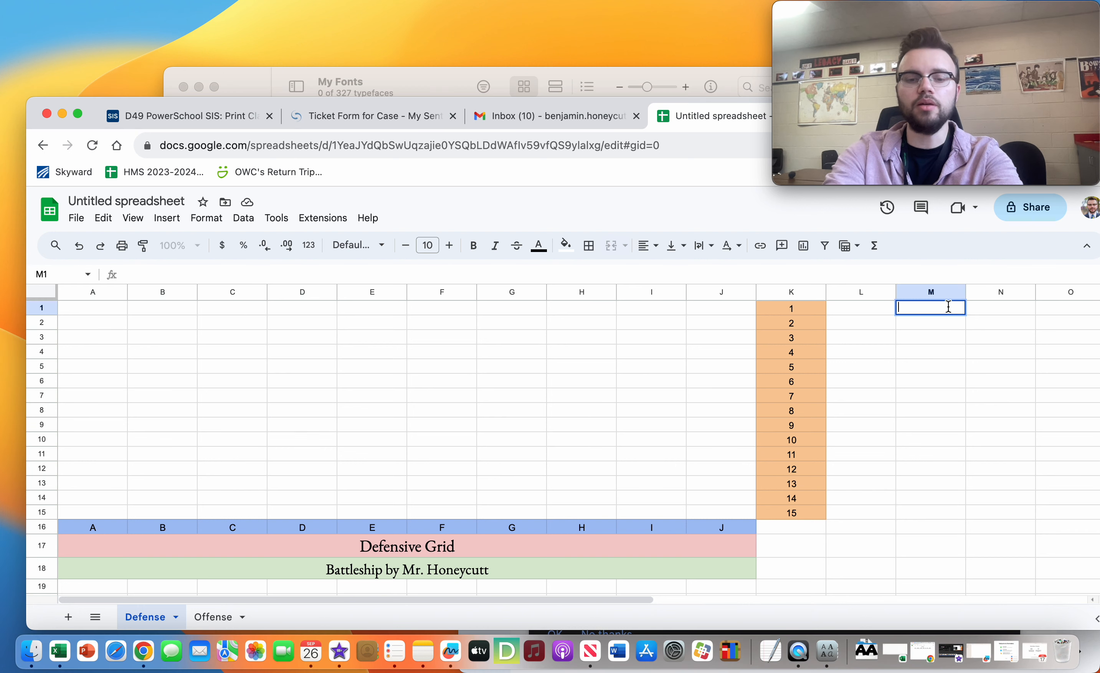
type("SHIPS")
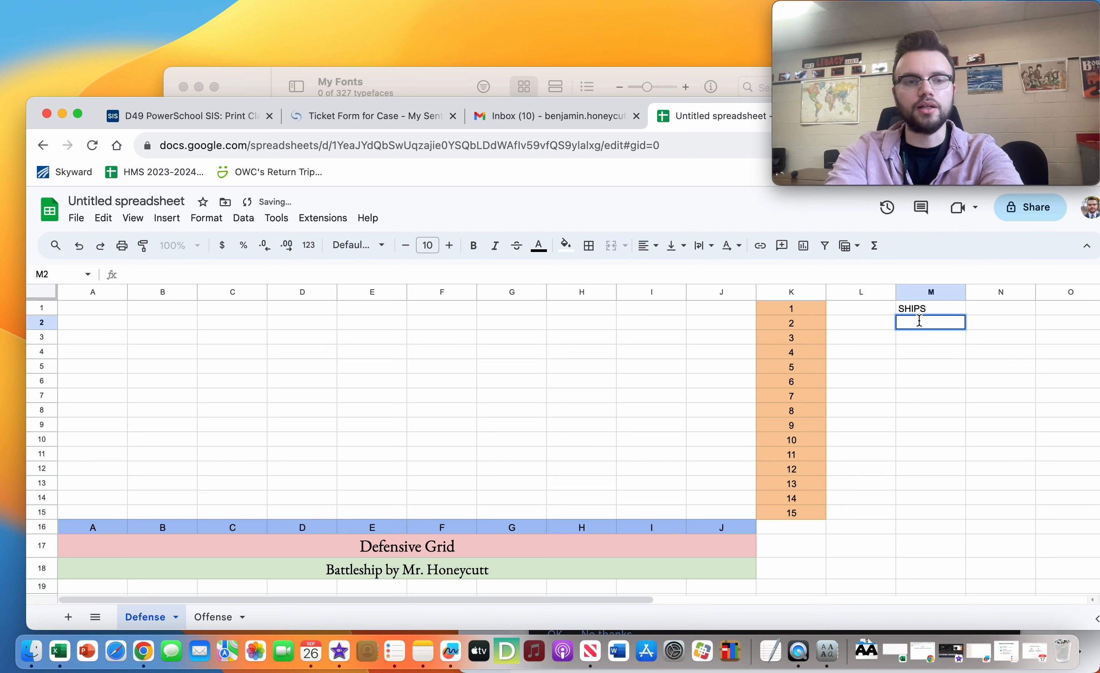
type("AAAAA")
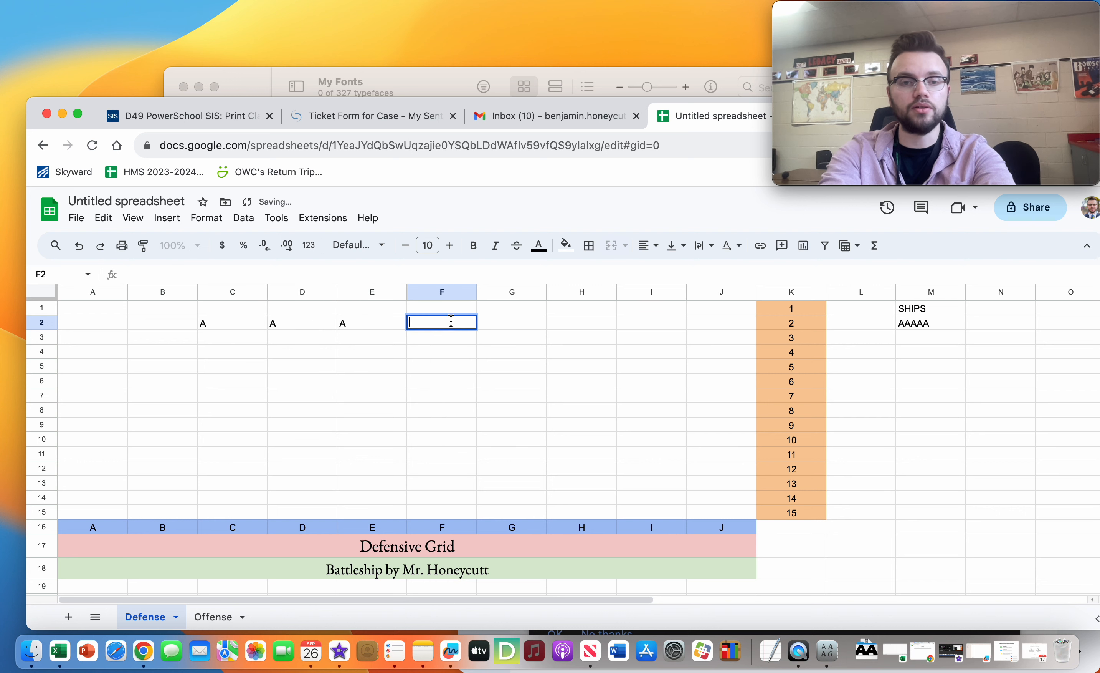
Try single A letters in the grid while explaining ship placement.
type("A")
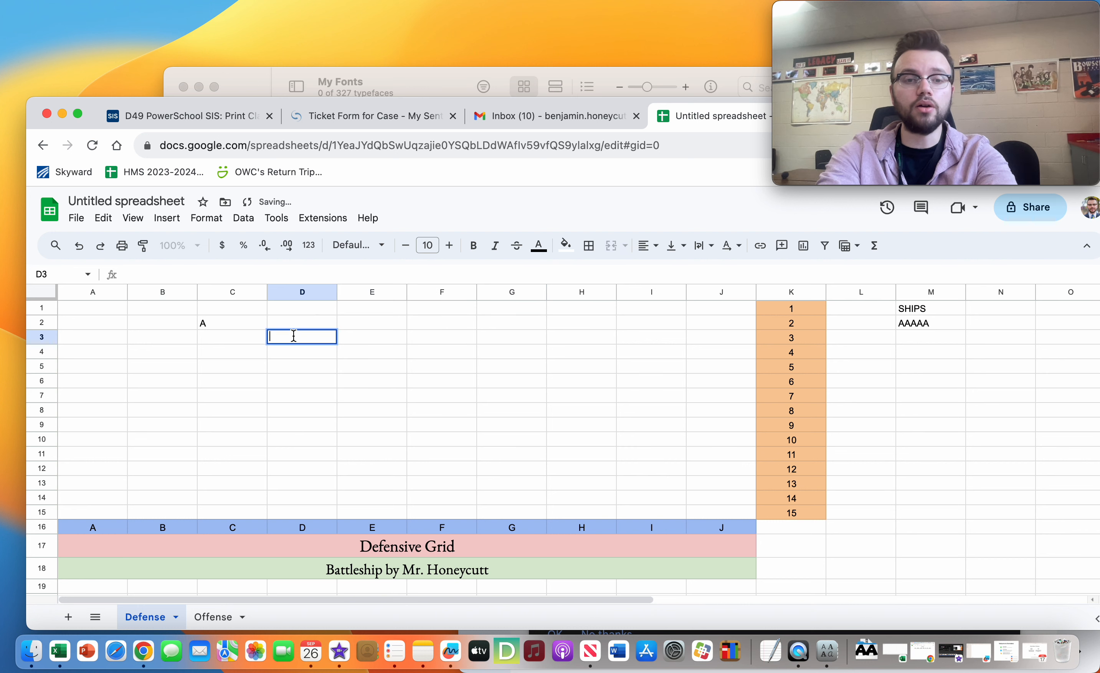
type("A")
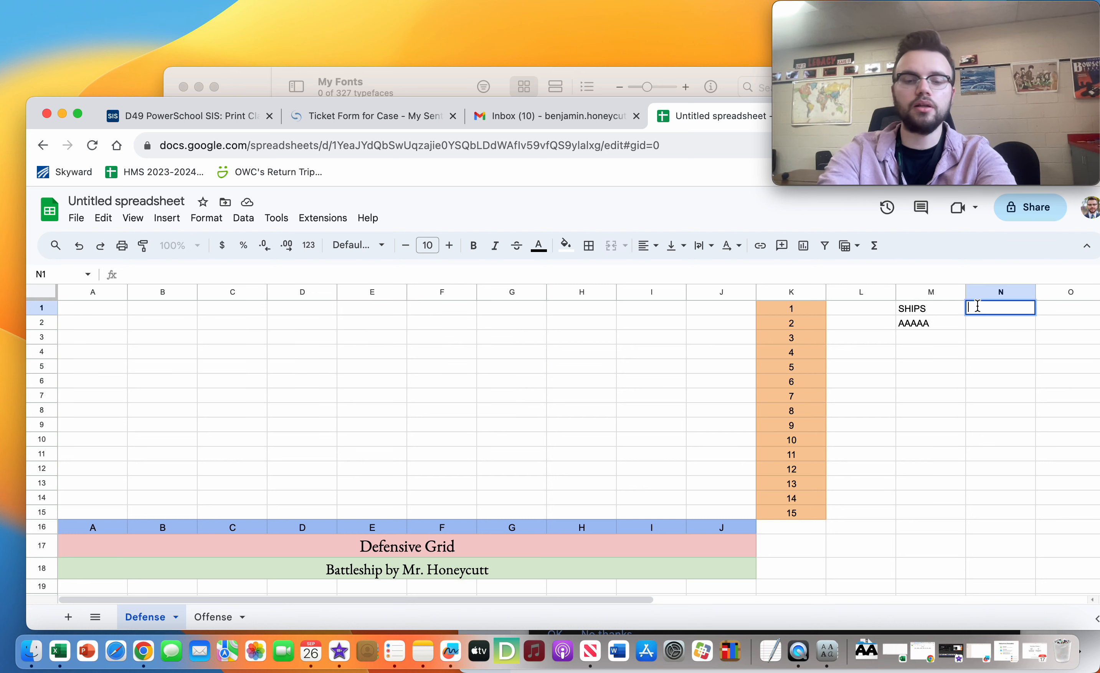
Add a Number of Ships heading and list CCCC and SSS with counts of 1.
type("Number of Ships")
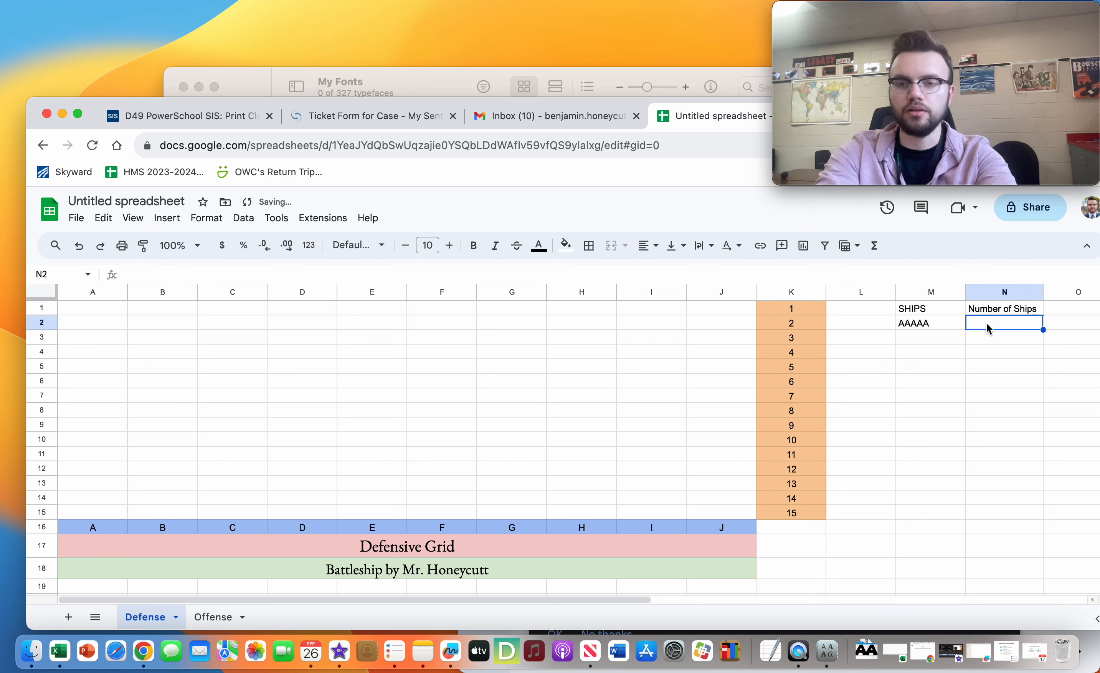
type("1")
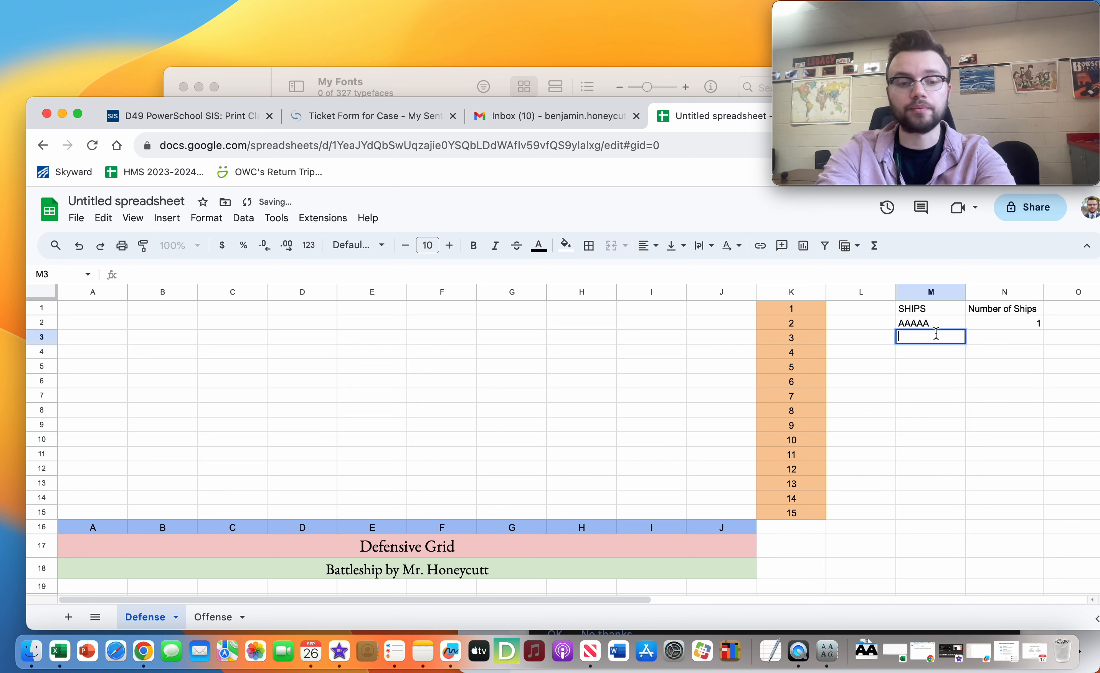
type("CCCC")
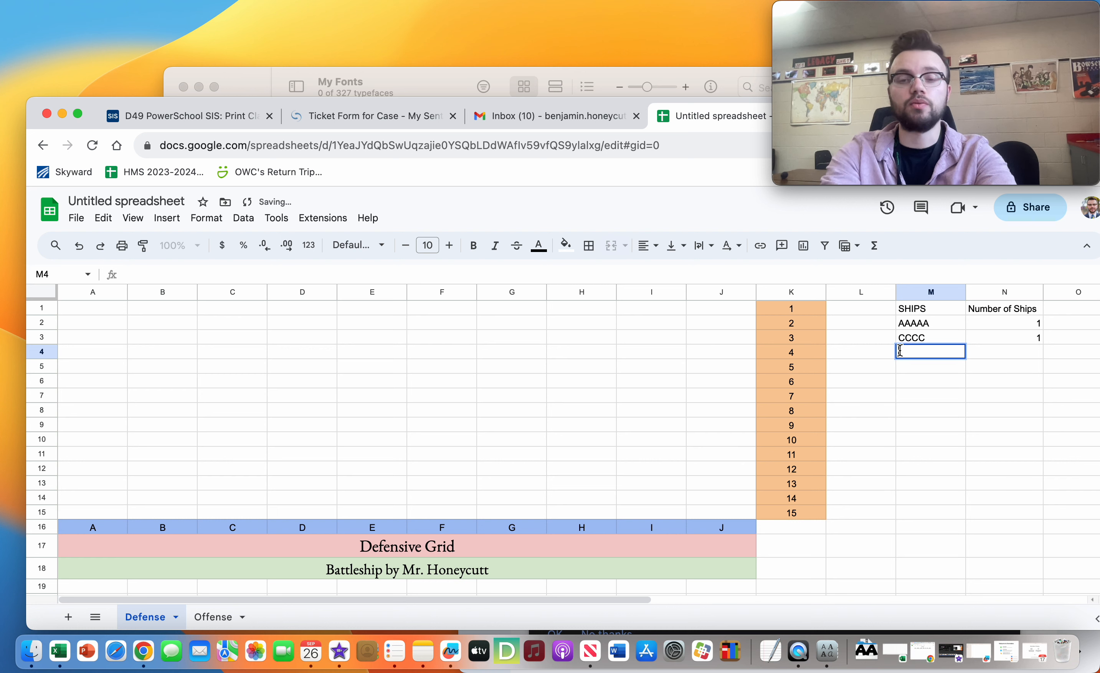
type("SSS")
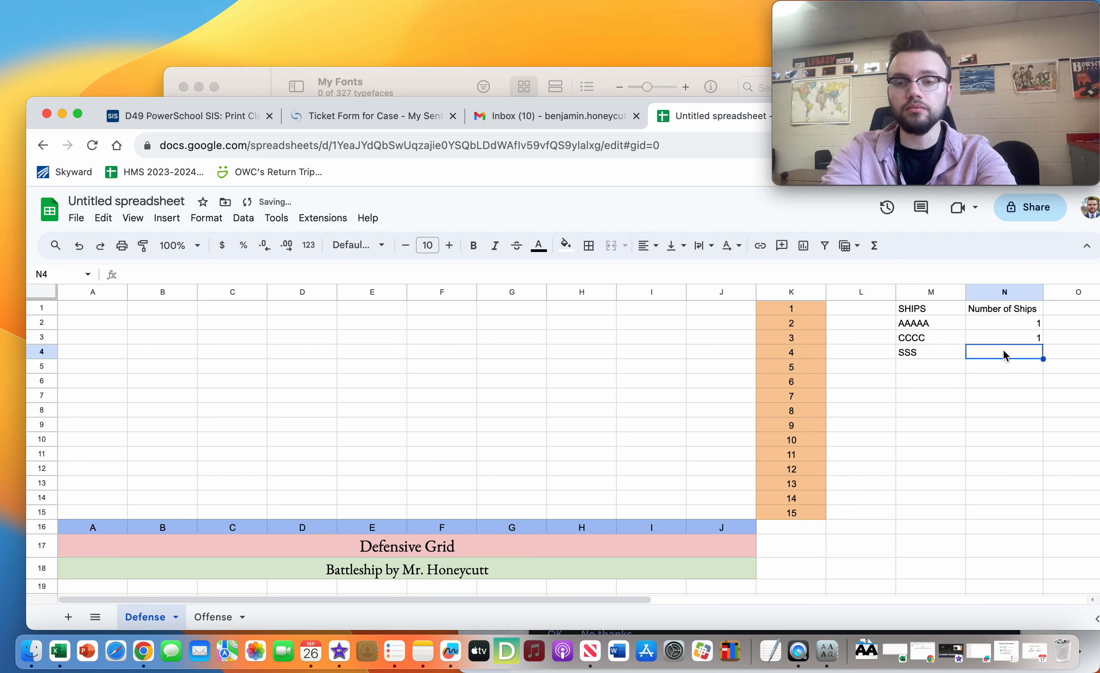
type("1")
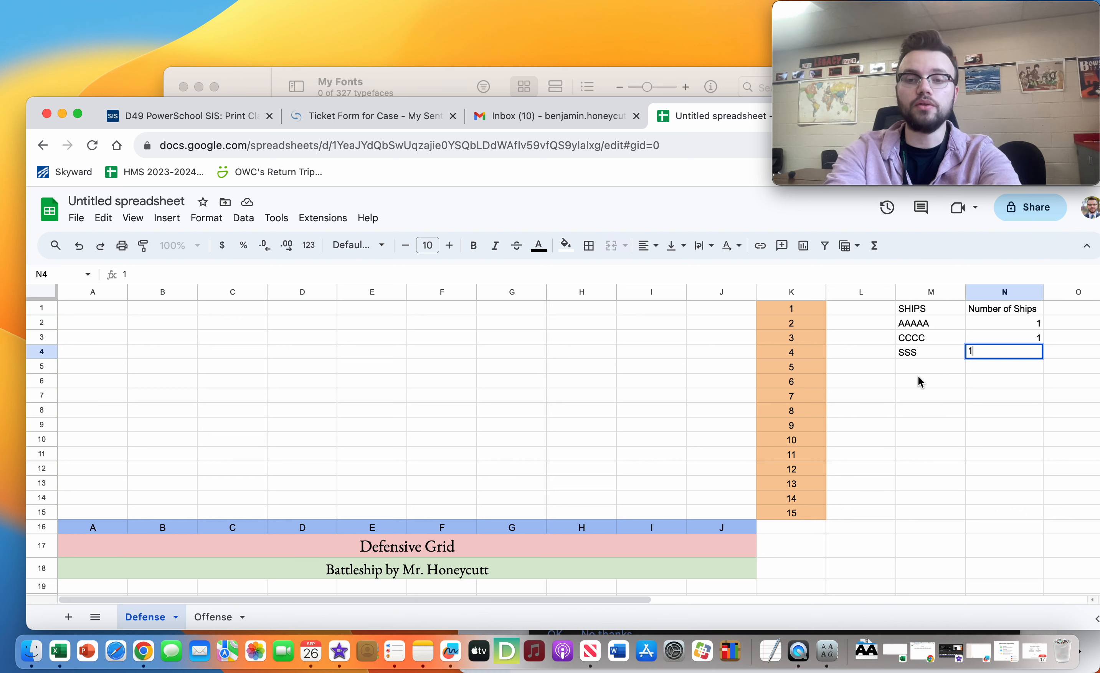
Add UU to the ships list with a count of 2.
type("UU")
left_click(1005, 367)
type("2")
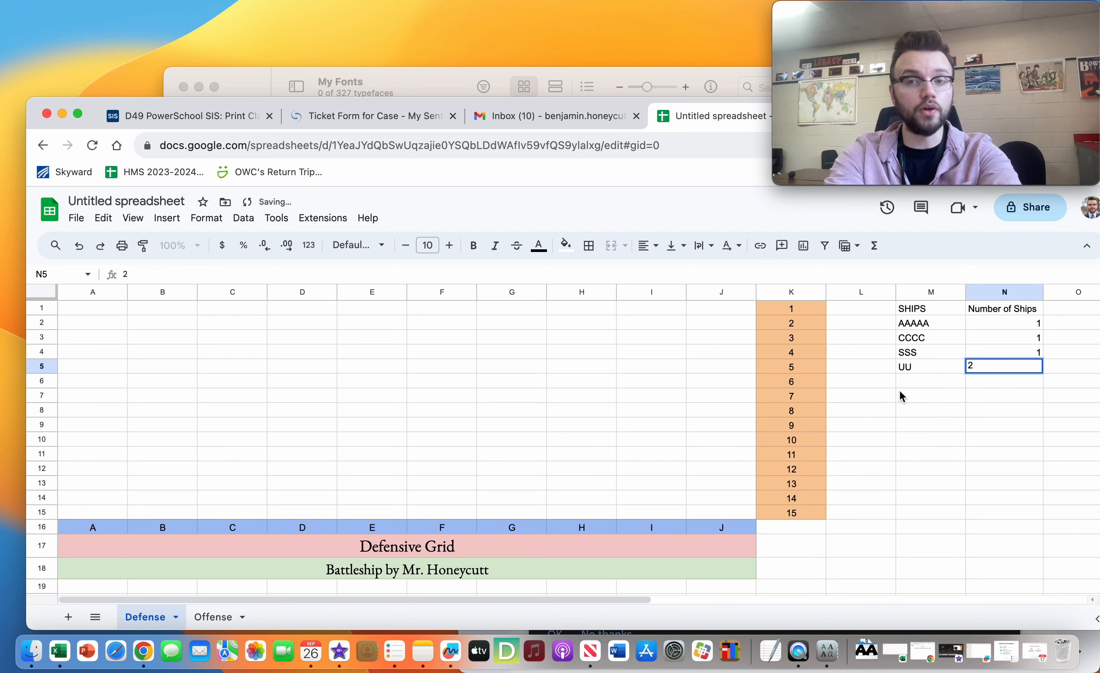
key("enter")
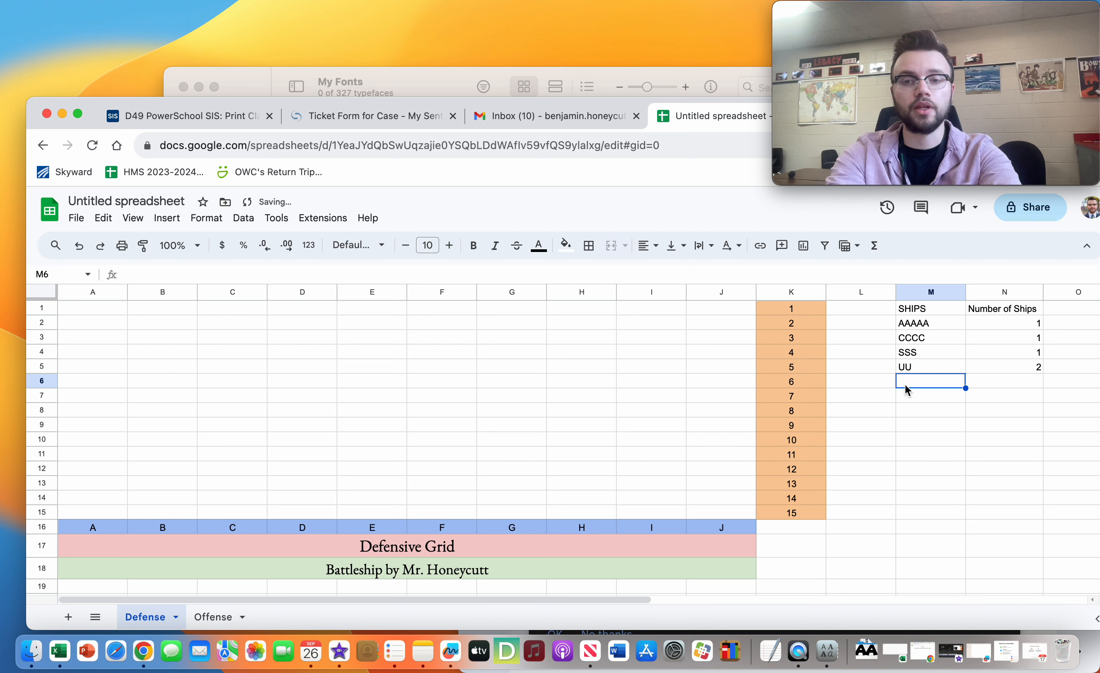
type("2")
left_click(442, 322)
type("A")
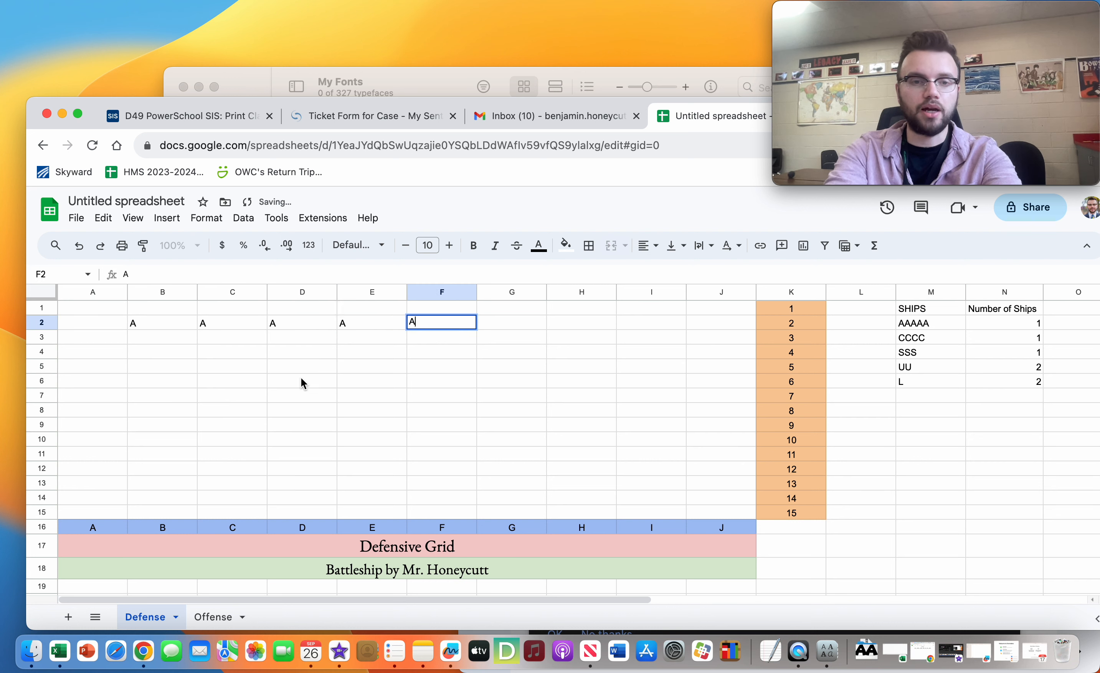
Continue the diagonal C ship with a C in F7.
left_click(441, 395)
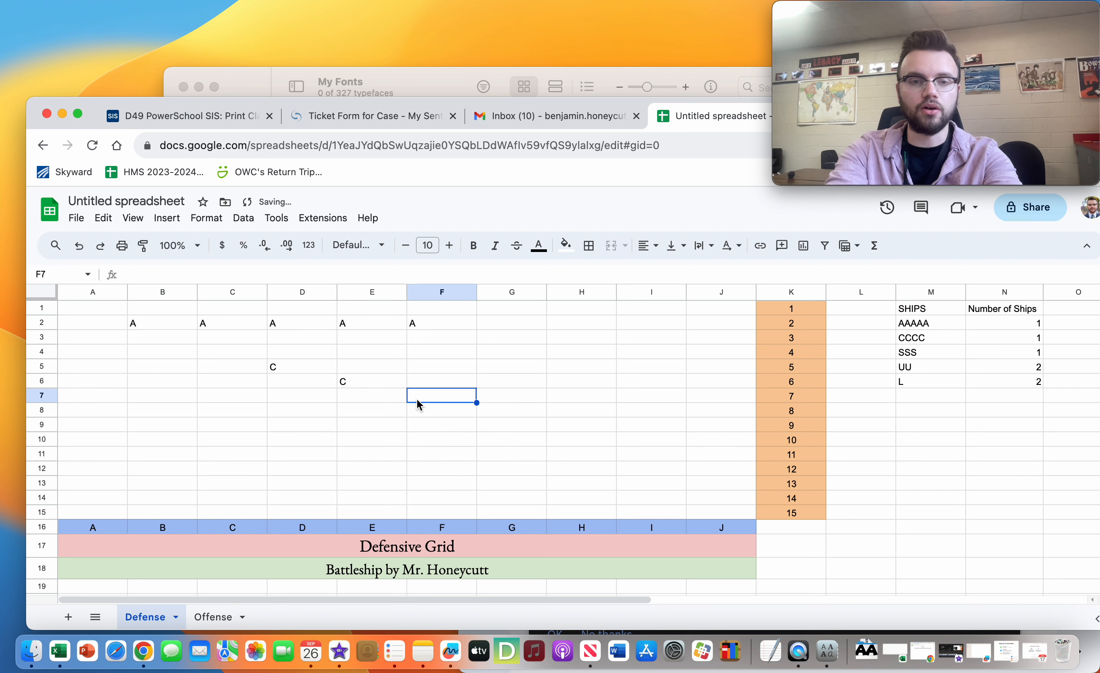
type("C")
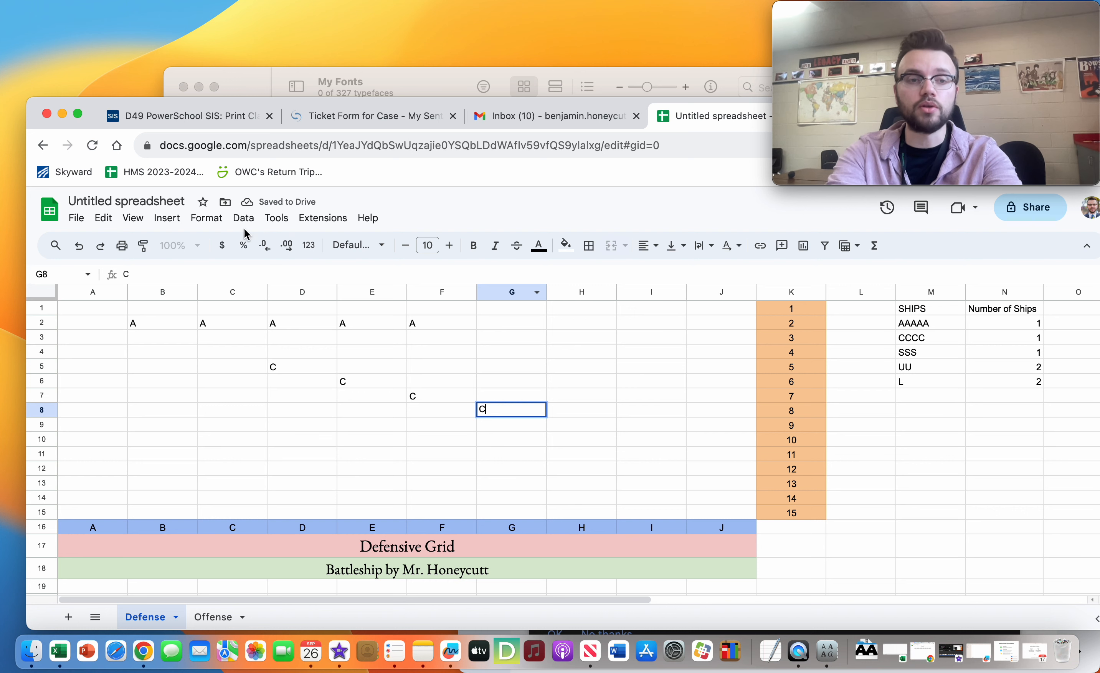
Start renaming the untitled workbook, beginning with 'M'.
left_click(127, 201)
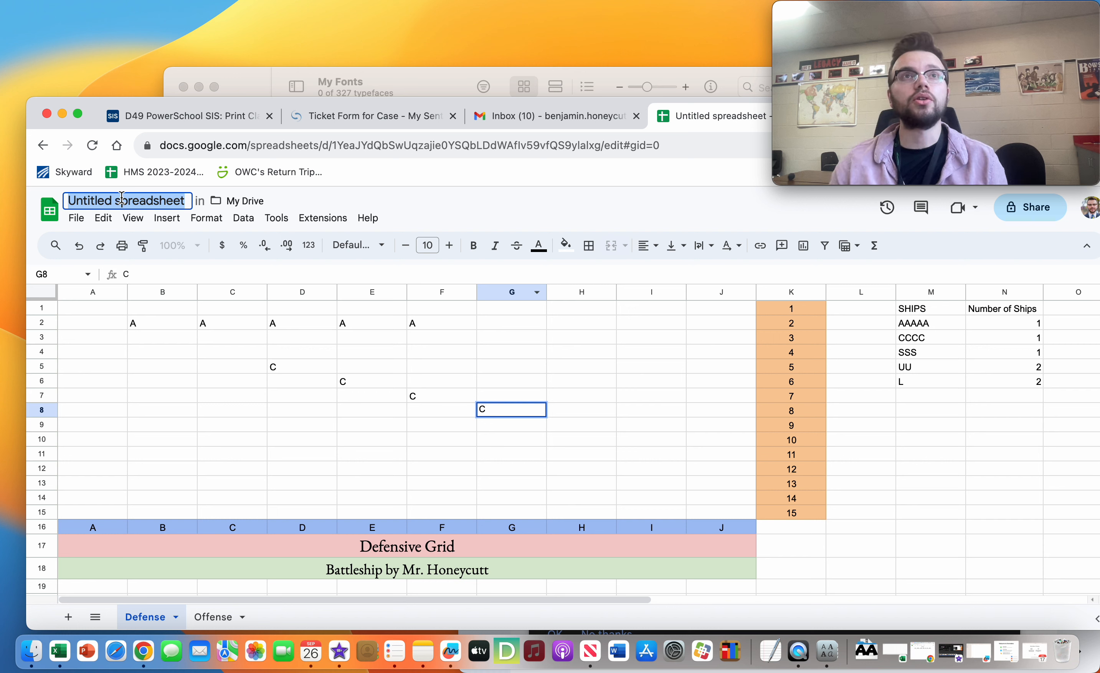
type("M")
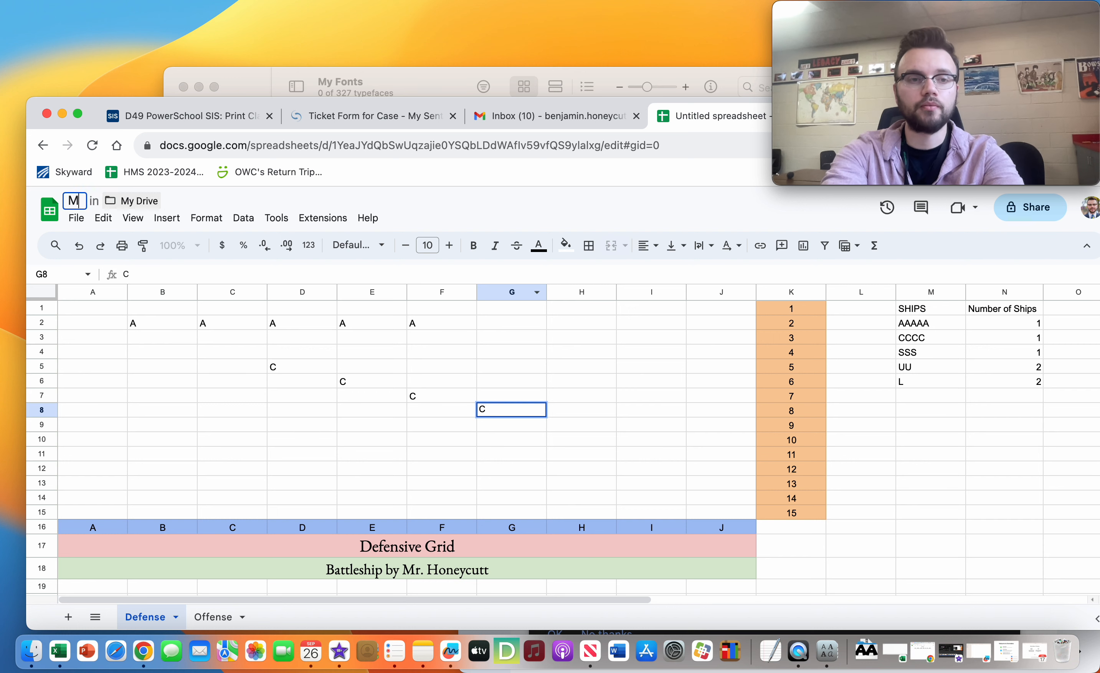